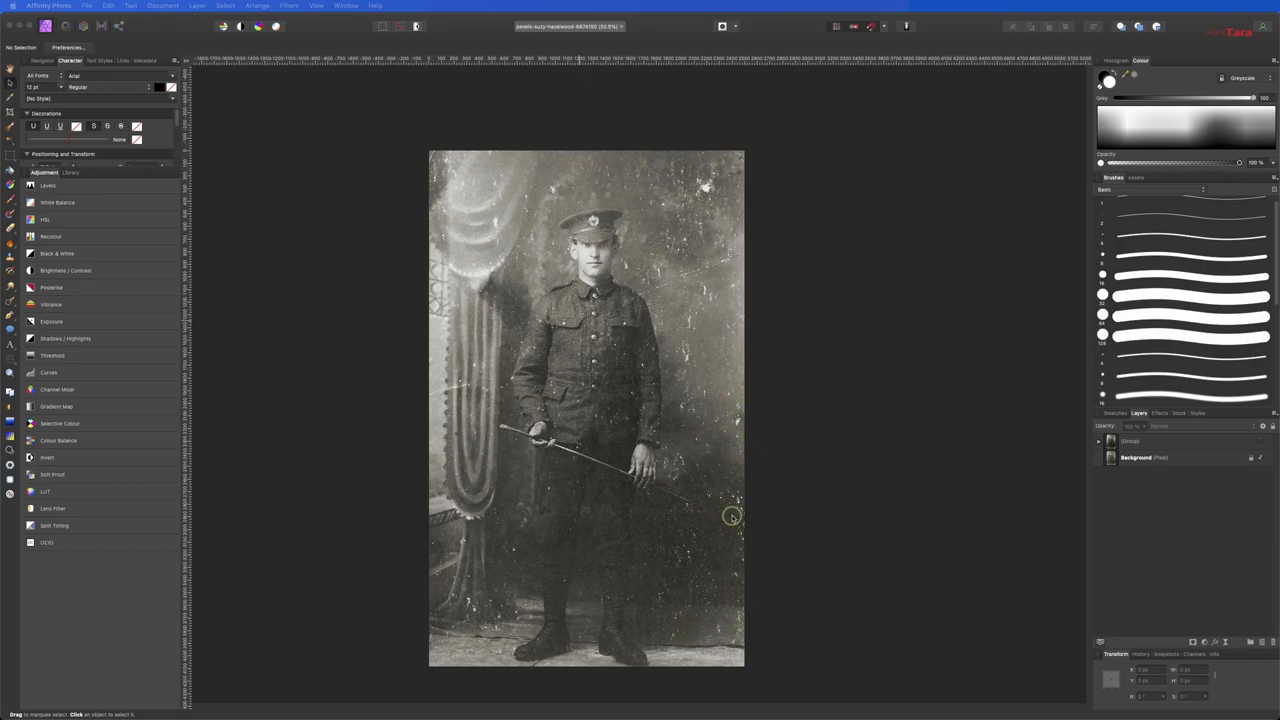
pyautogui.moveTo(632, 638)
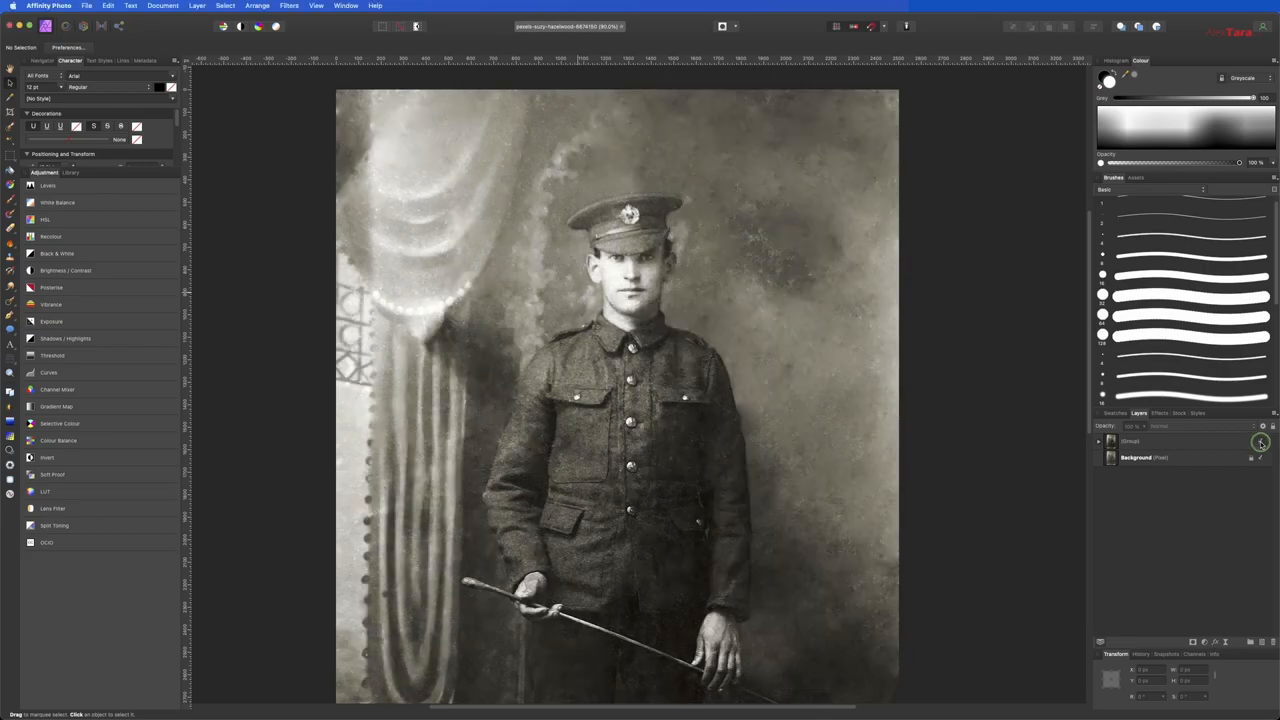
pyautogui.moveTo(960, 405)
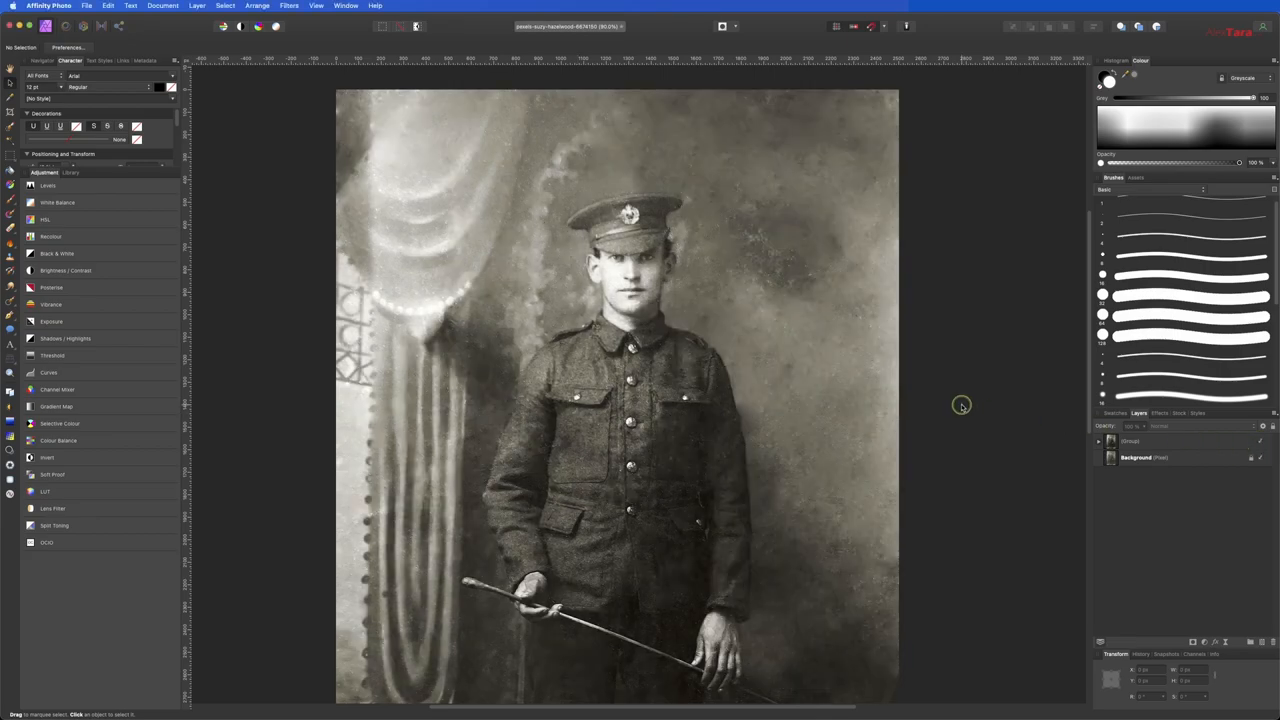
pyautogui.moveTo(961, 407)
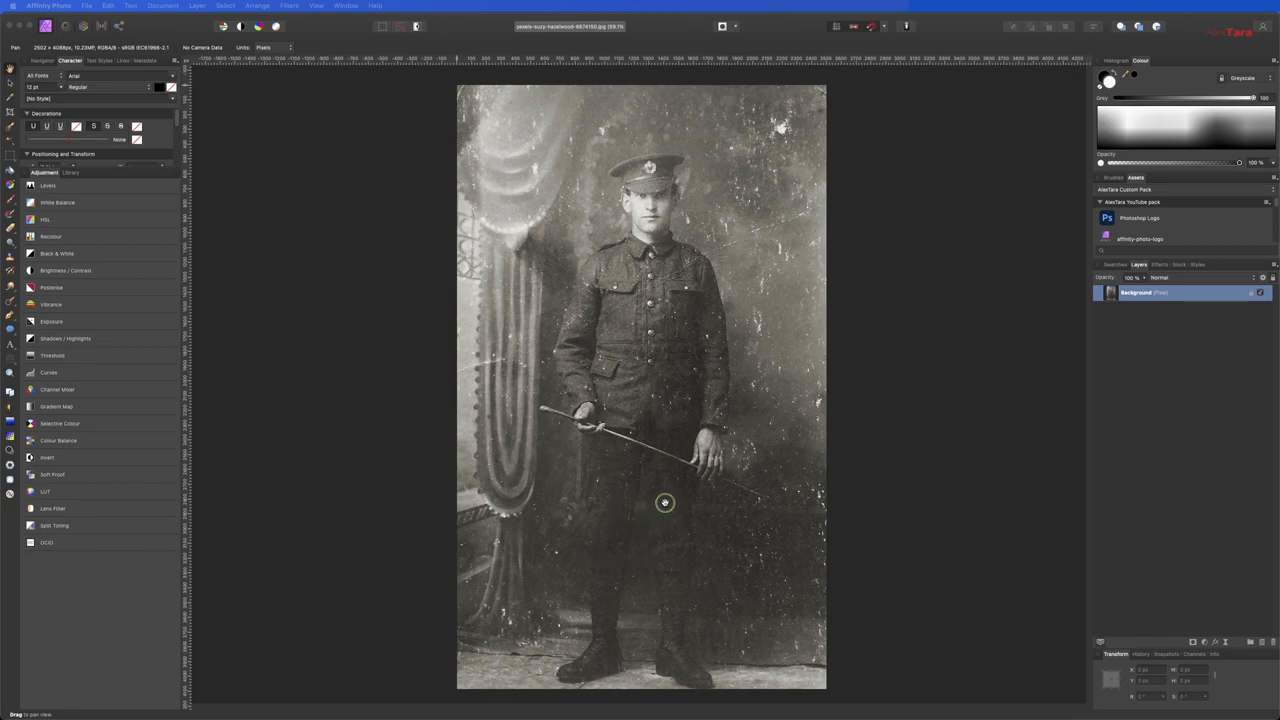
# - Duplicate the Background pixel layer with Ctrl+J so repairs happen on a copy
pyautogui.press('Ctrl+J')
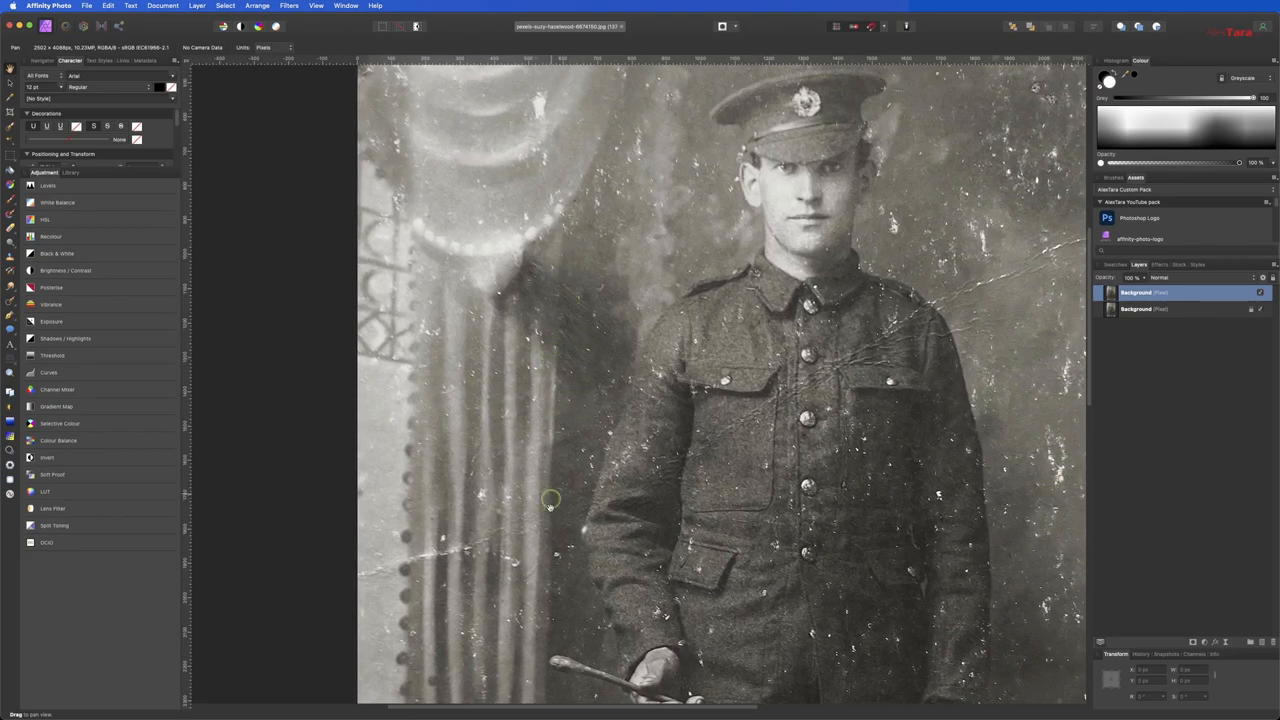
# - Pan the view down to show the soldier's boots and the floor
pyautogui.moveTo(550, 500); pyautogui.dragTo(530, 455)
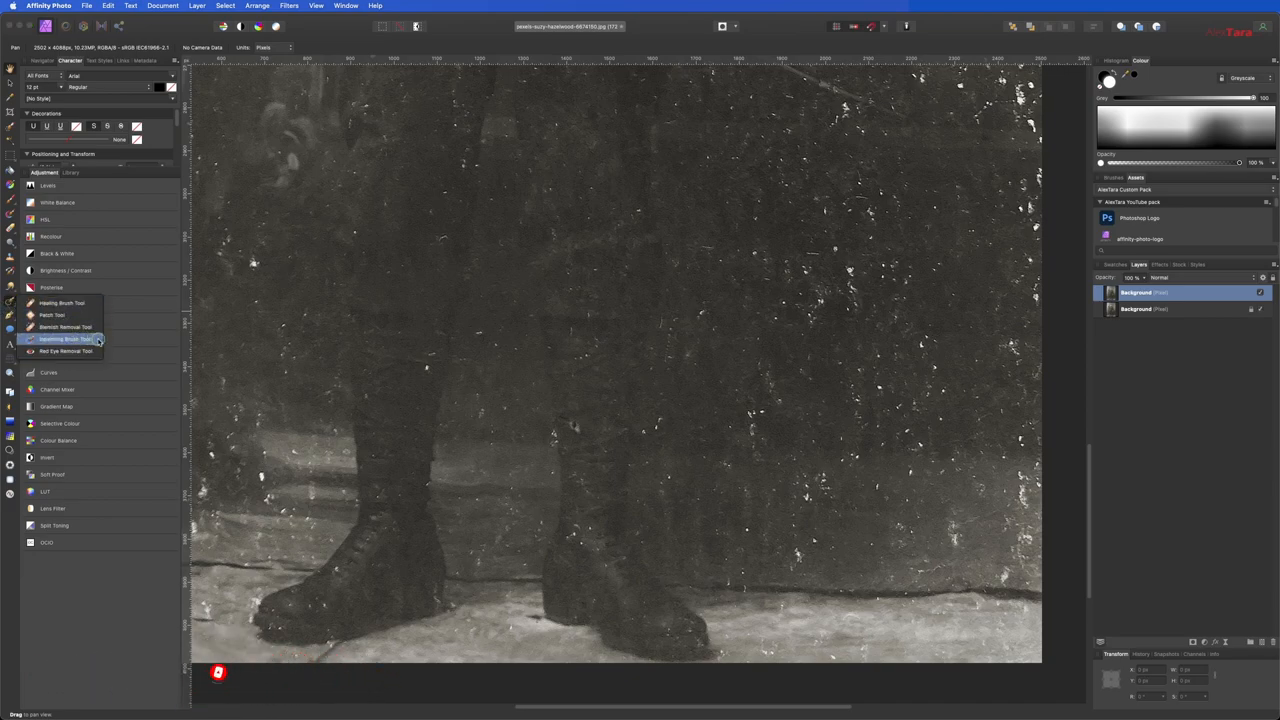
# - Select the Inpainting Brush Tool from the retouch tool flyout
pyautogui.click(65, 339)
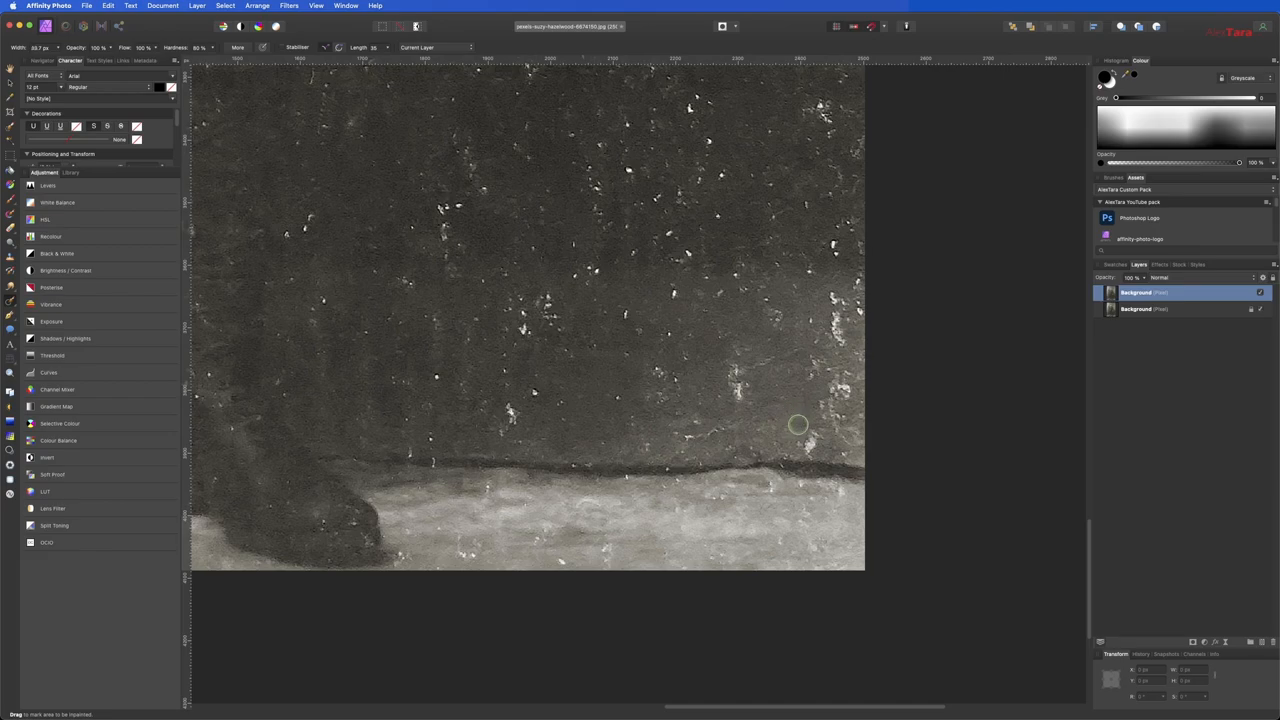
pyautogui.moveTo(812, 442)
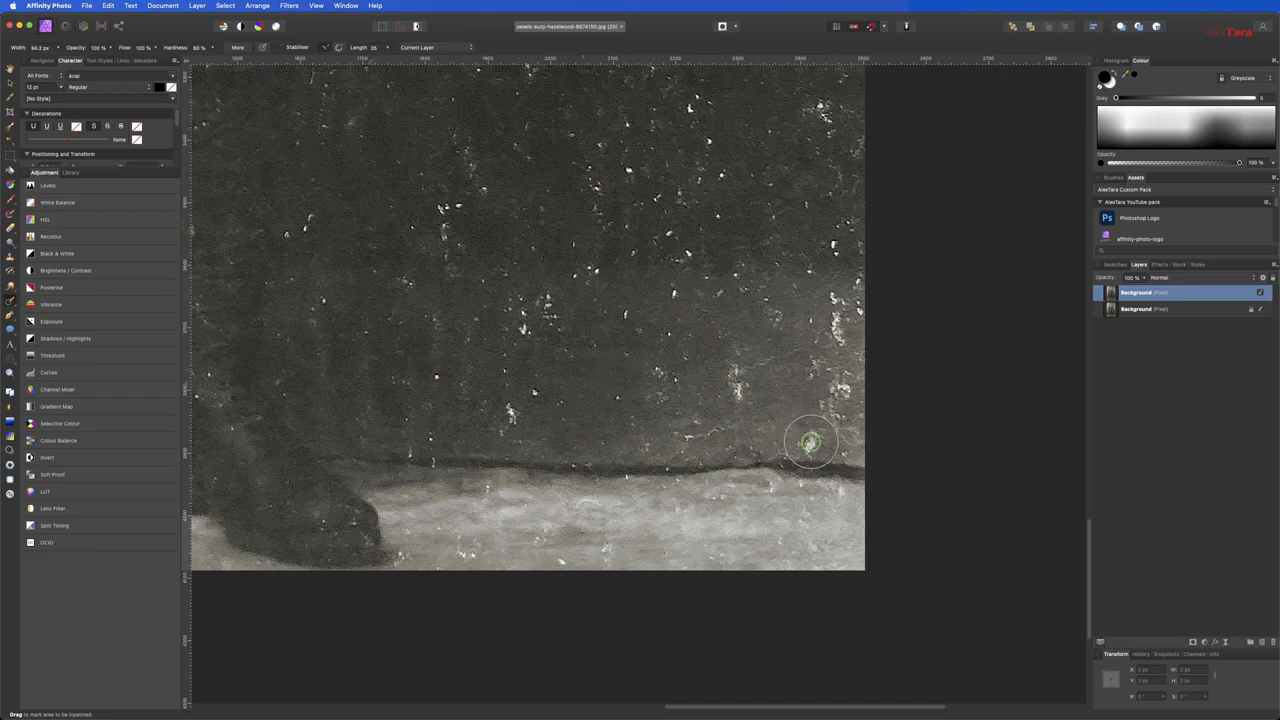
pyautogui.moveTo(819, 430)
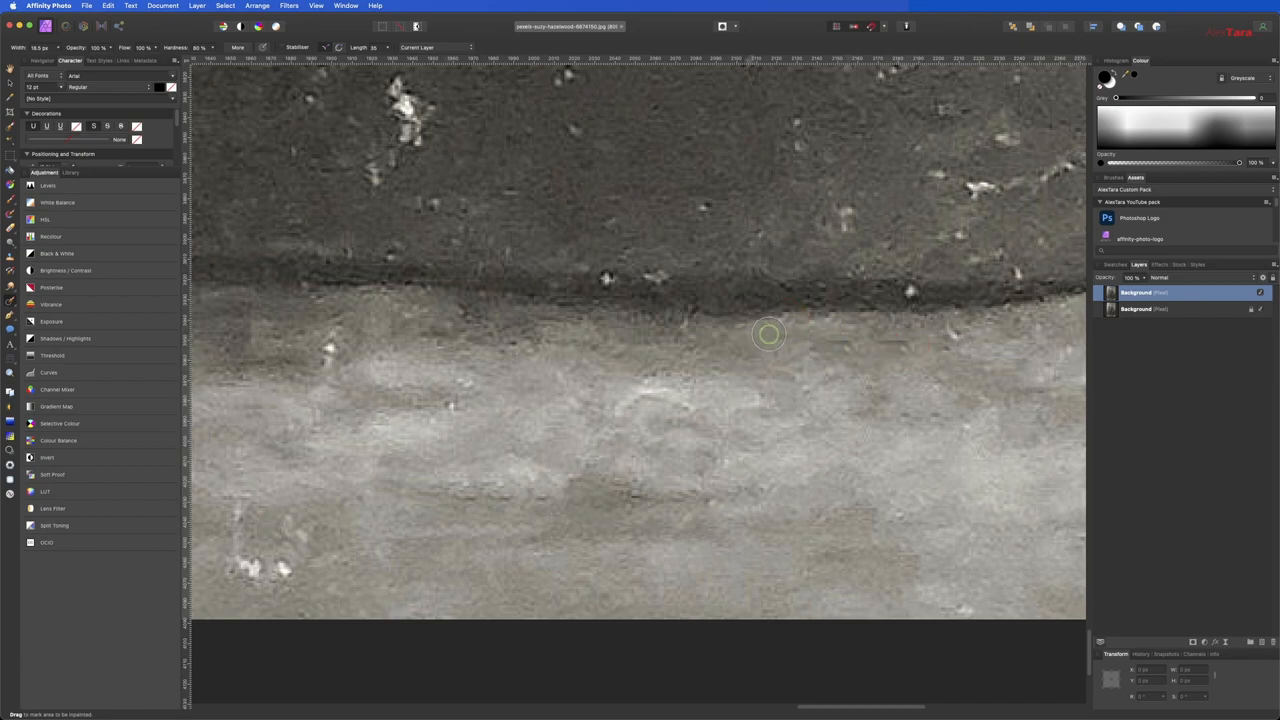
pyautogui.moveTo(626, 274)
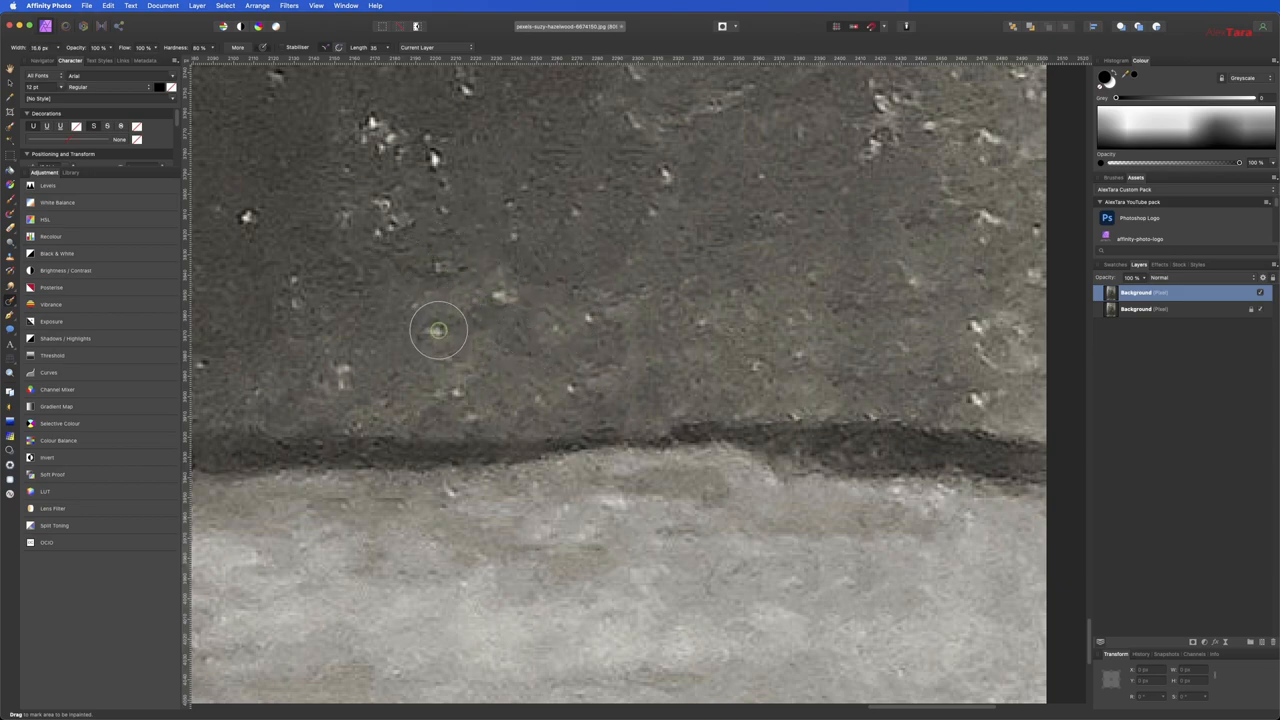
pyautogui.moveTo(543, 277)
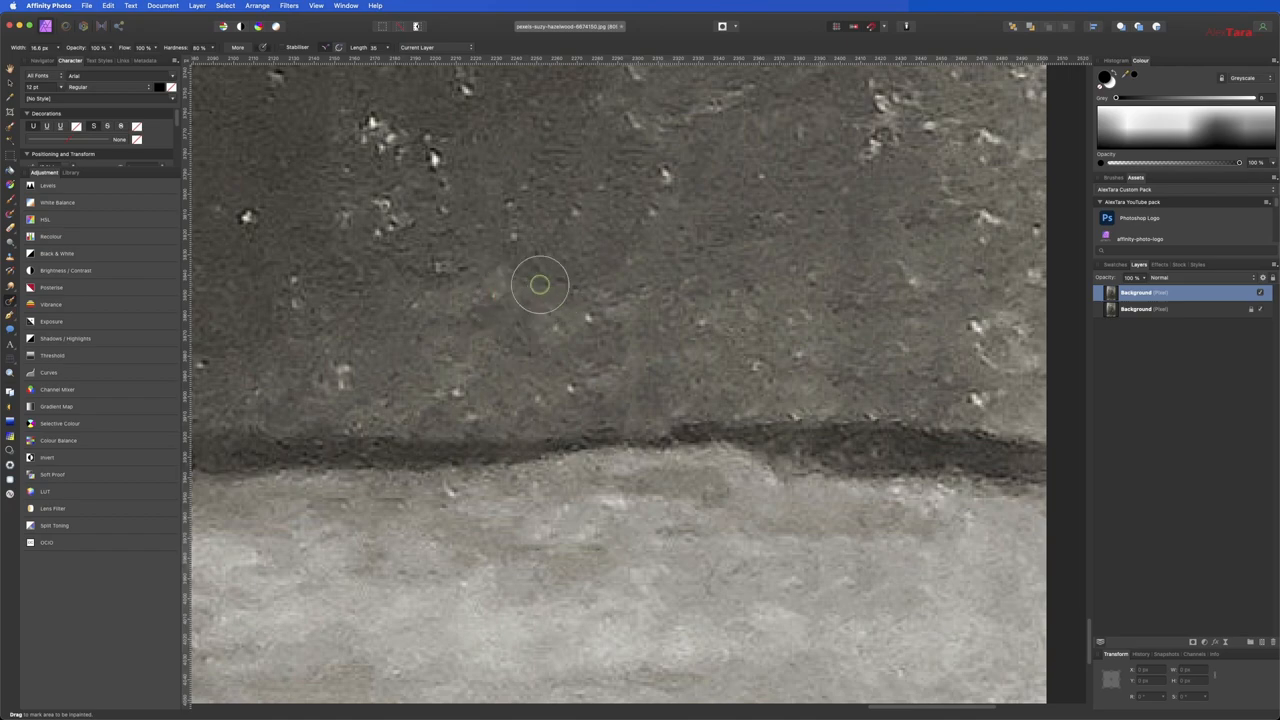
pyautogui.moveTo(502, 212)
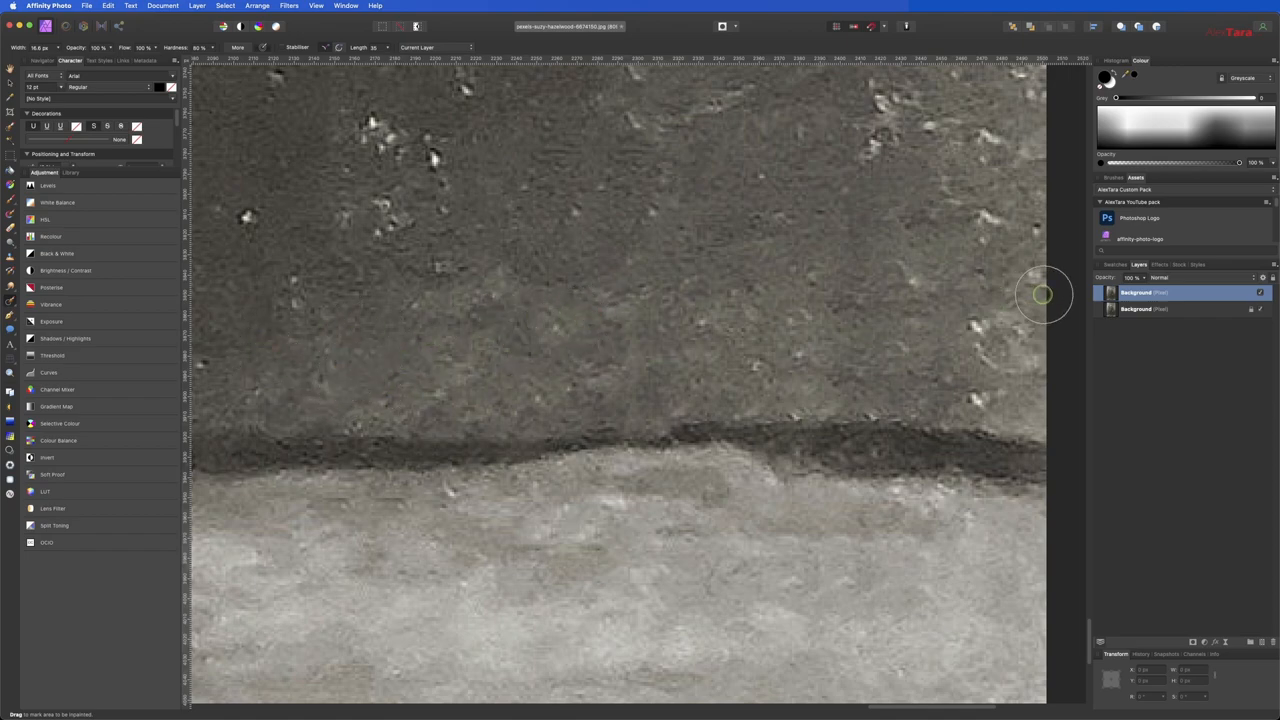
pyautogui.moveTo(960, 356)
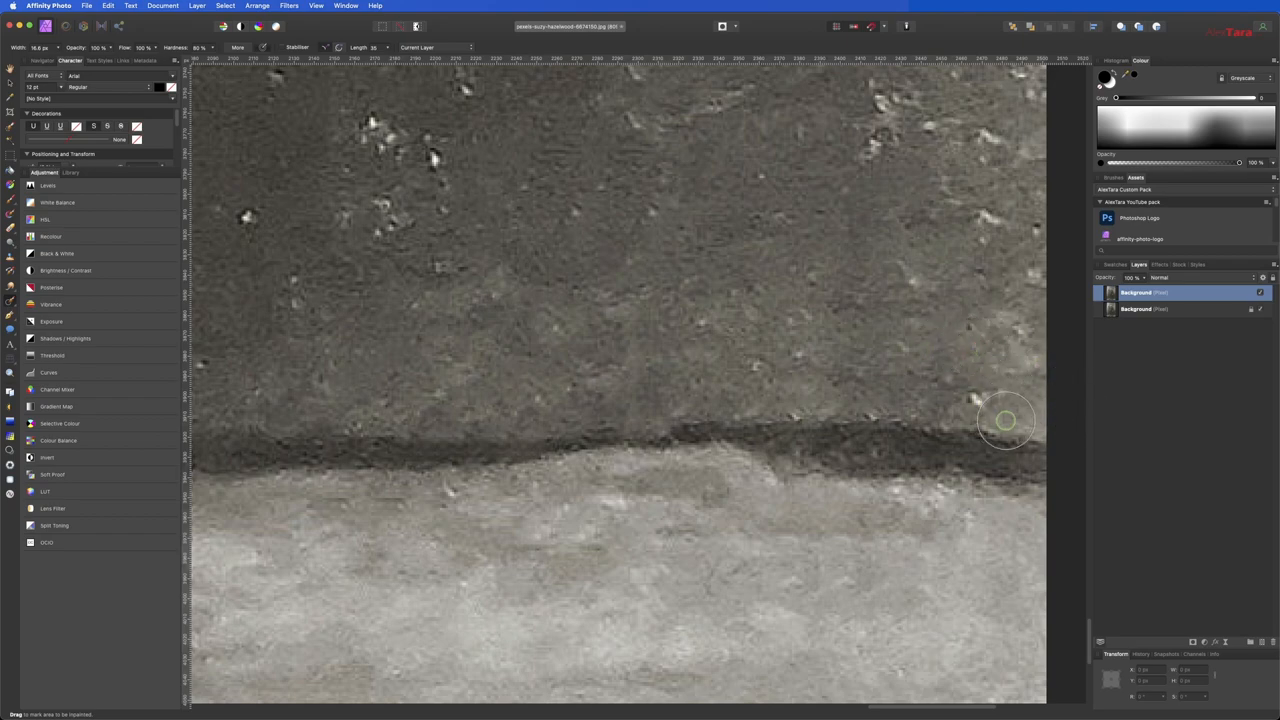
pyautogui.moveTo(1023, 201)
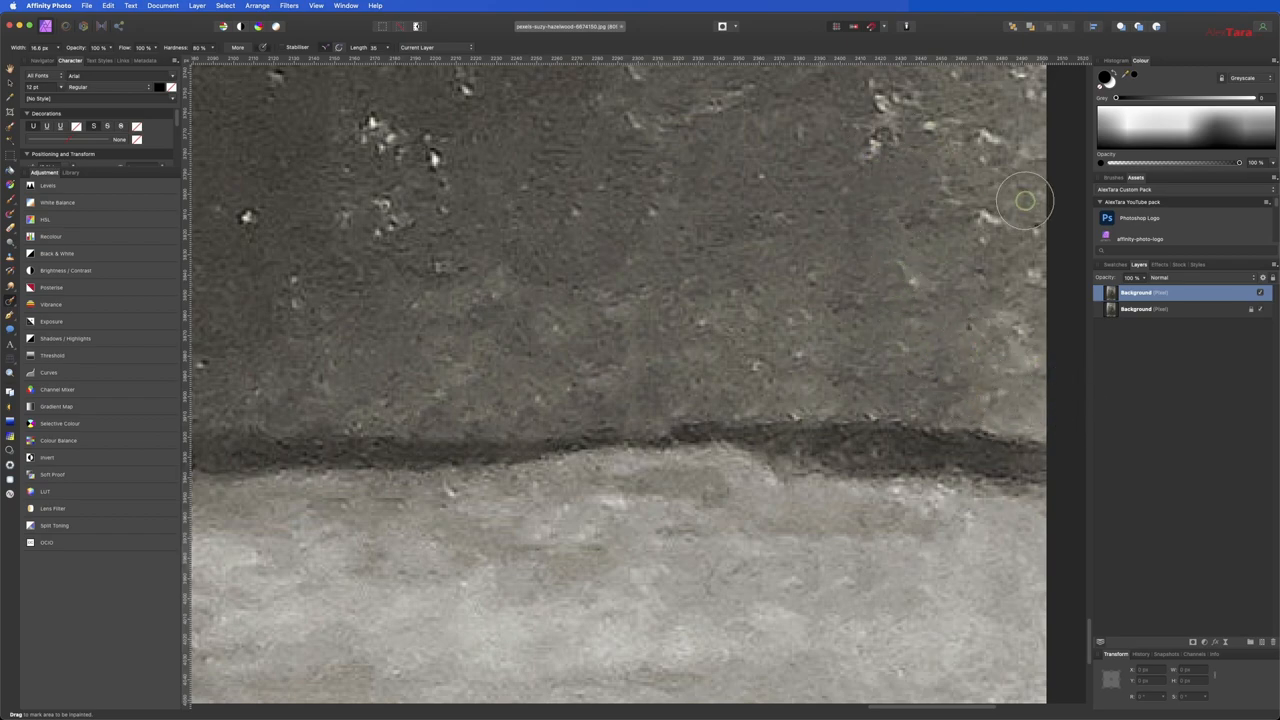
pyautogui.moveTo(959, 293)
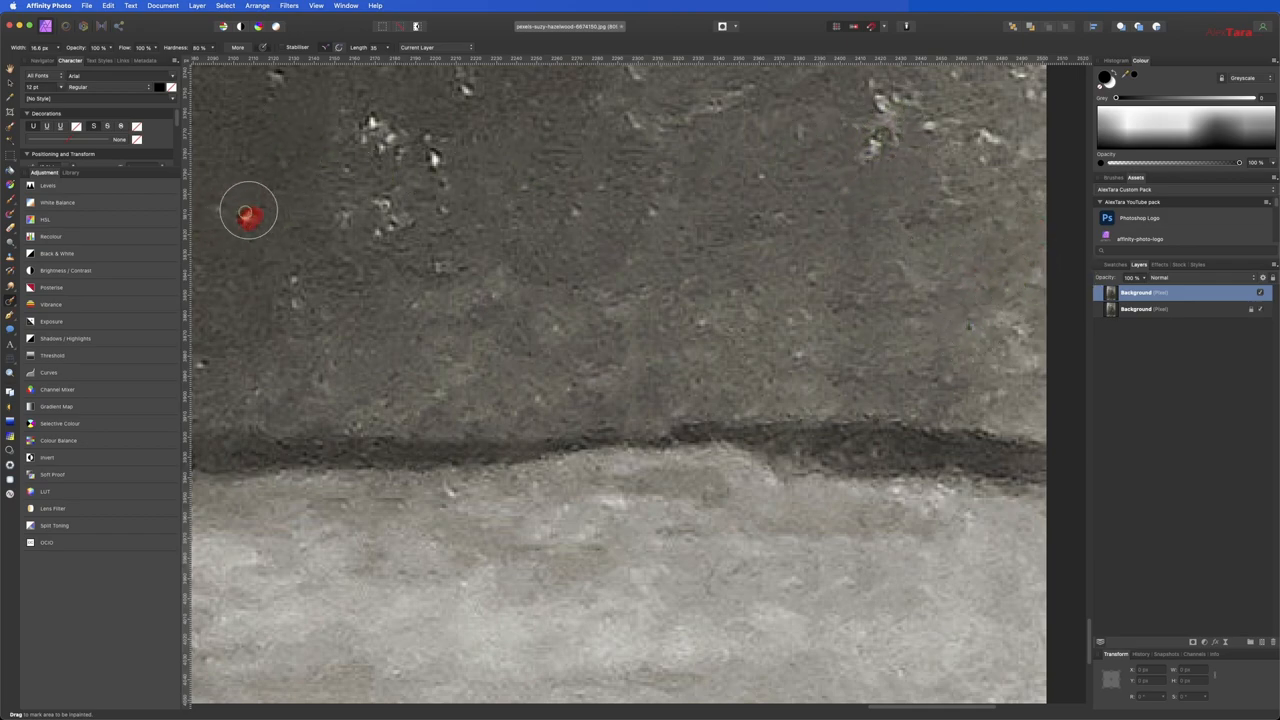
pyautogui.moveTo(432, 150)
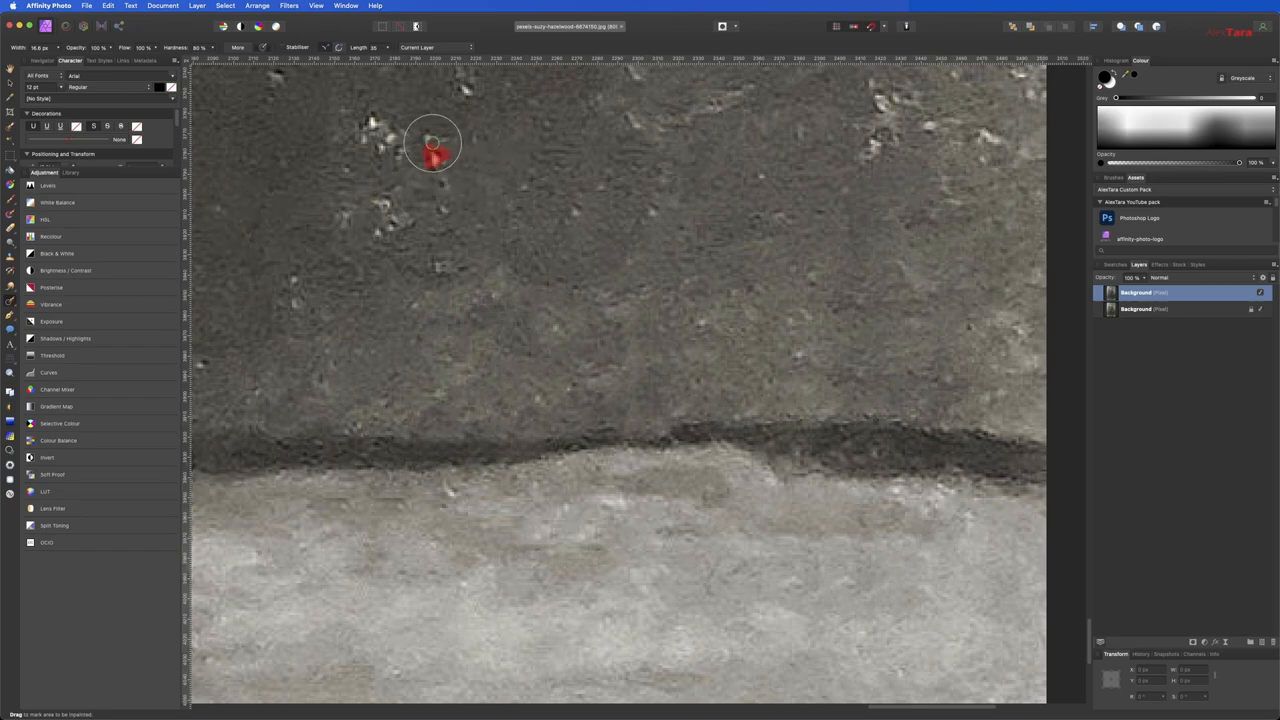
# - Inpaint six white specks and faint dust spots across the upper and middle wall
pyautogui.moveTo(432, 145); pyautogui.dragTo(367, 127)
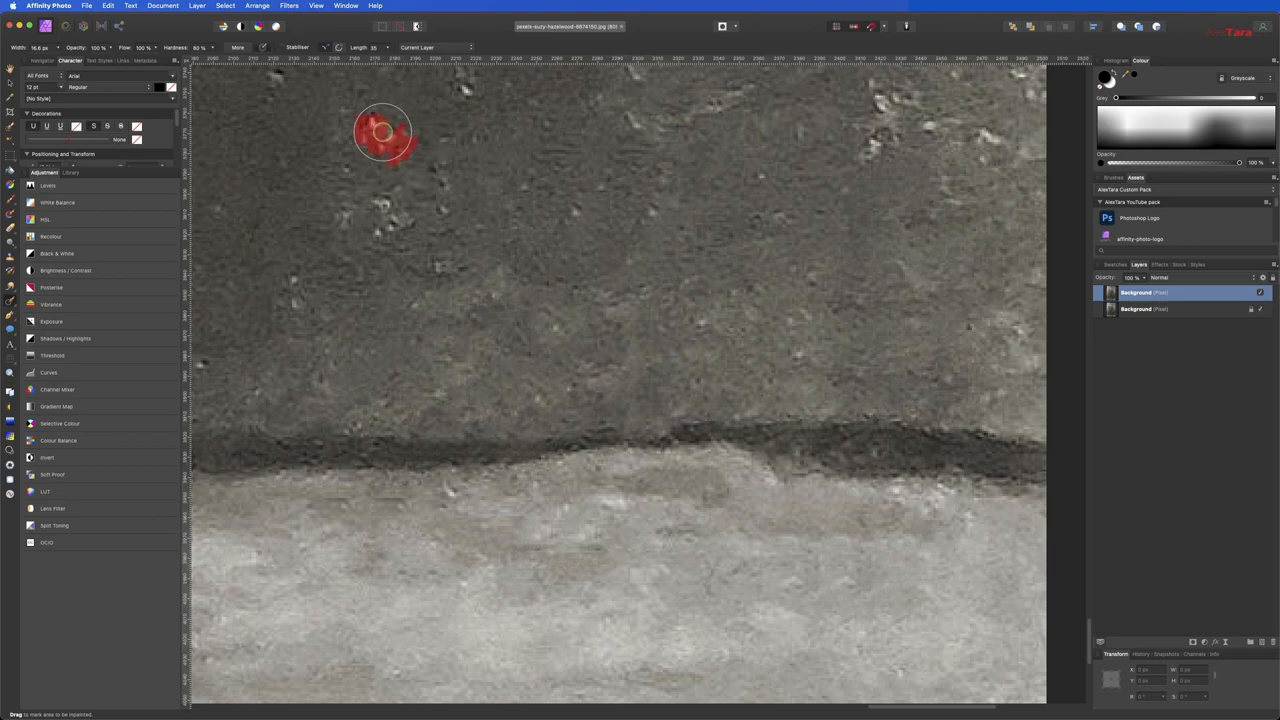
pyautogui.moveTo(390, 130); pyautogui.dragTo(375, 210)
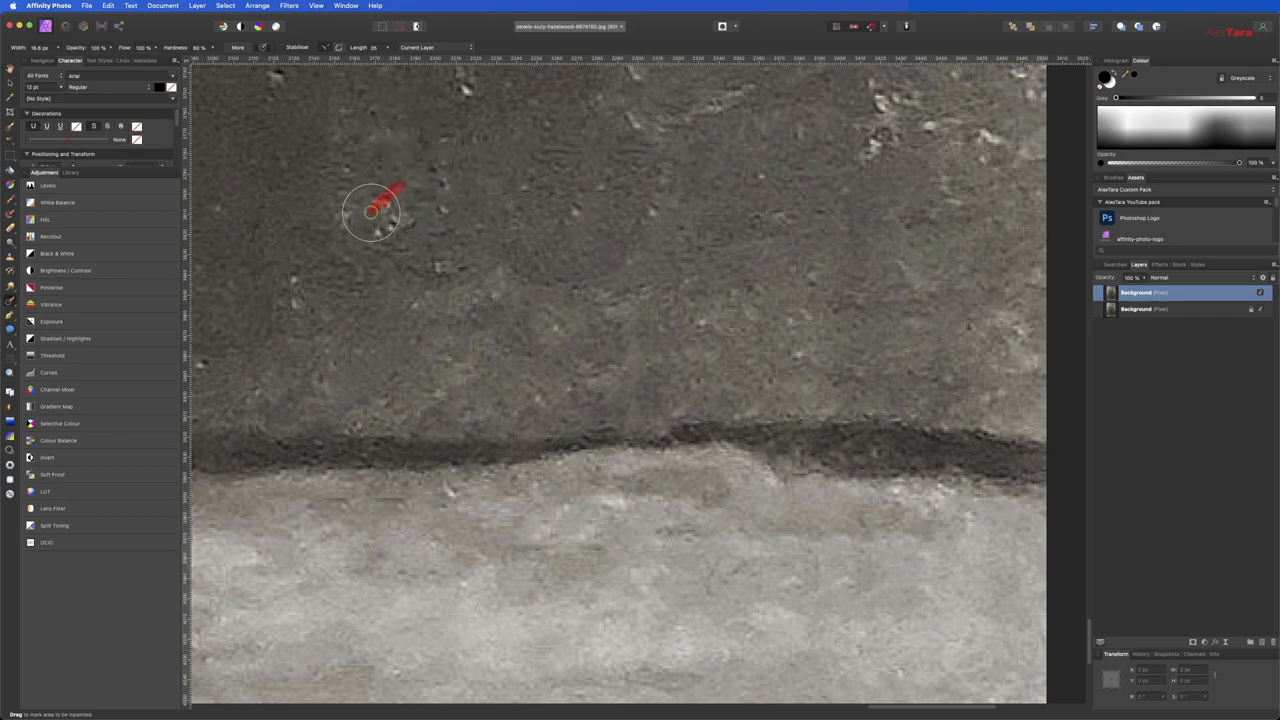
pyautogui.moveTo(385, 195); pyautogui.dragTo(393, 208)
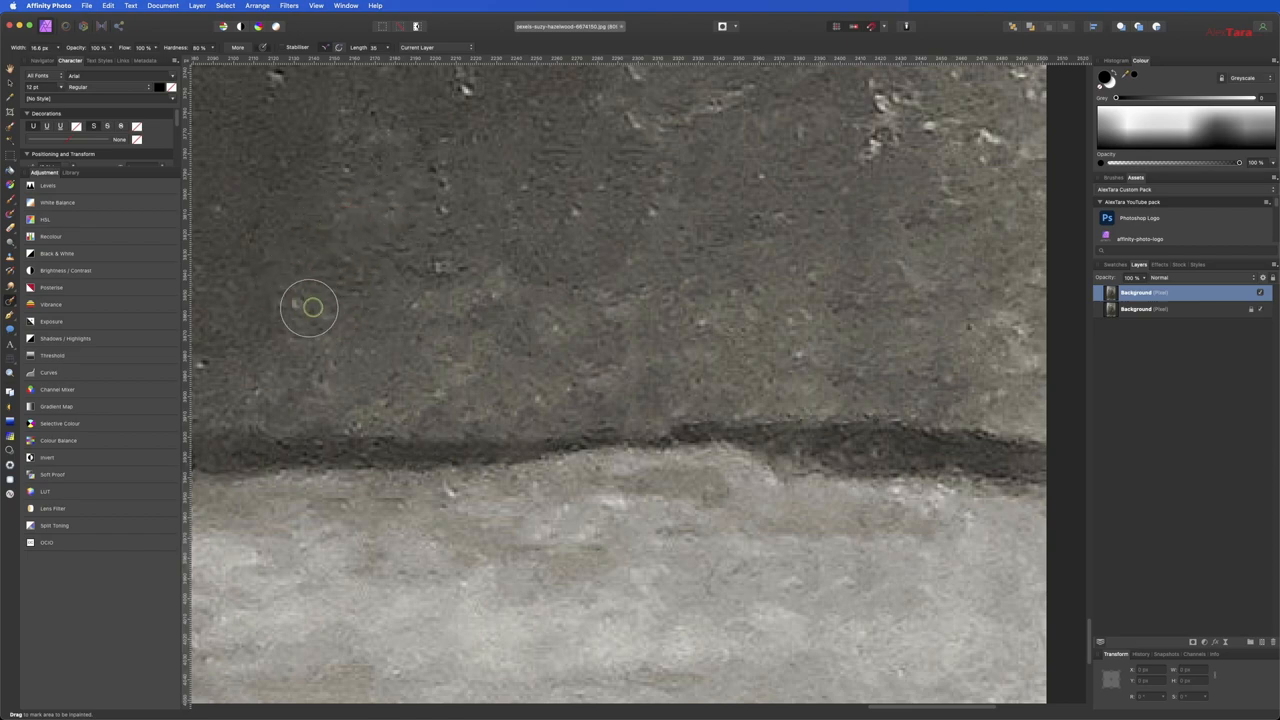
pyautogui.moveTo(310, 308); pyautogui.dragTo(420, 300)
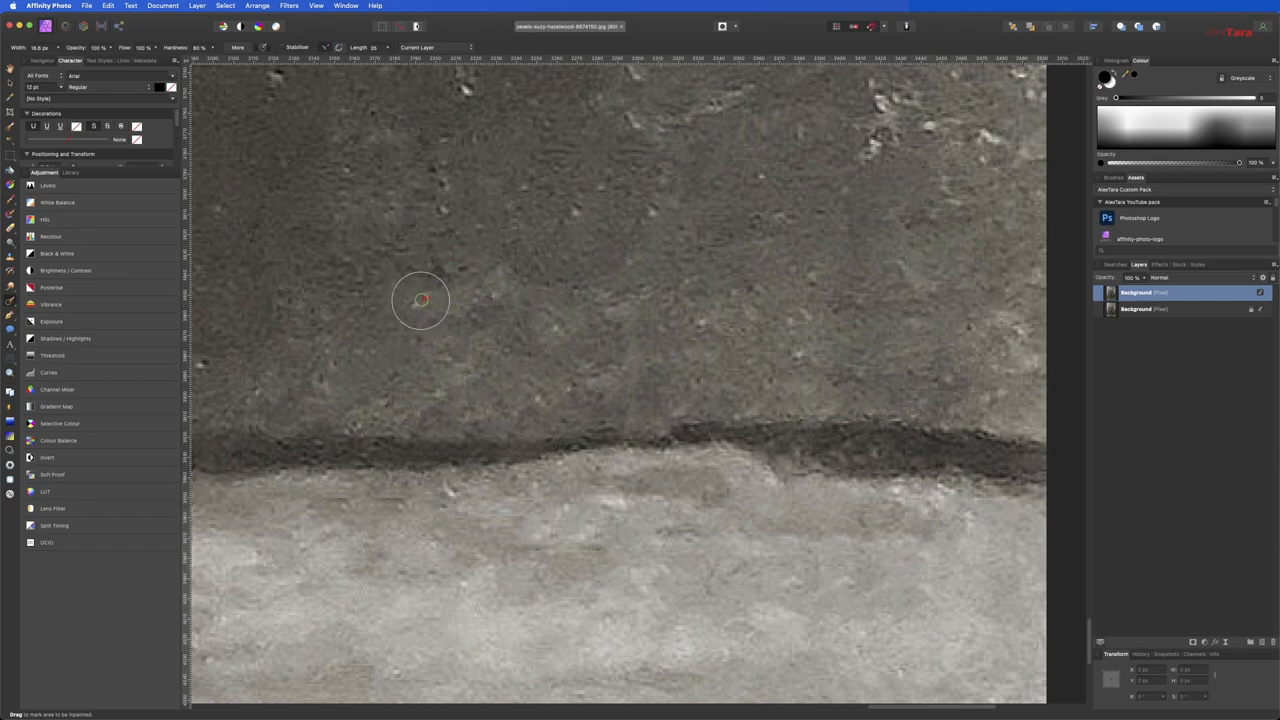
pyautogui.moveTo(442, 188)
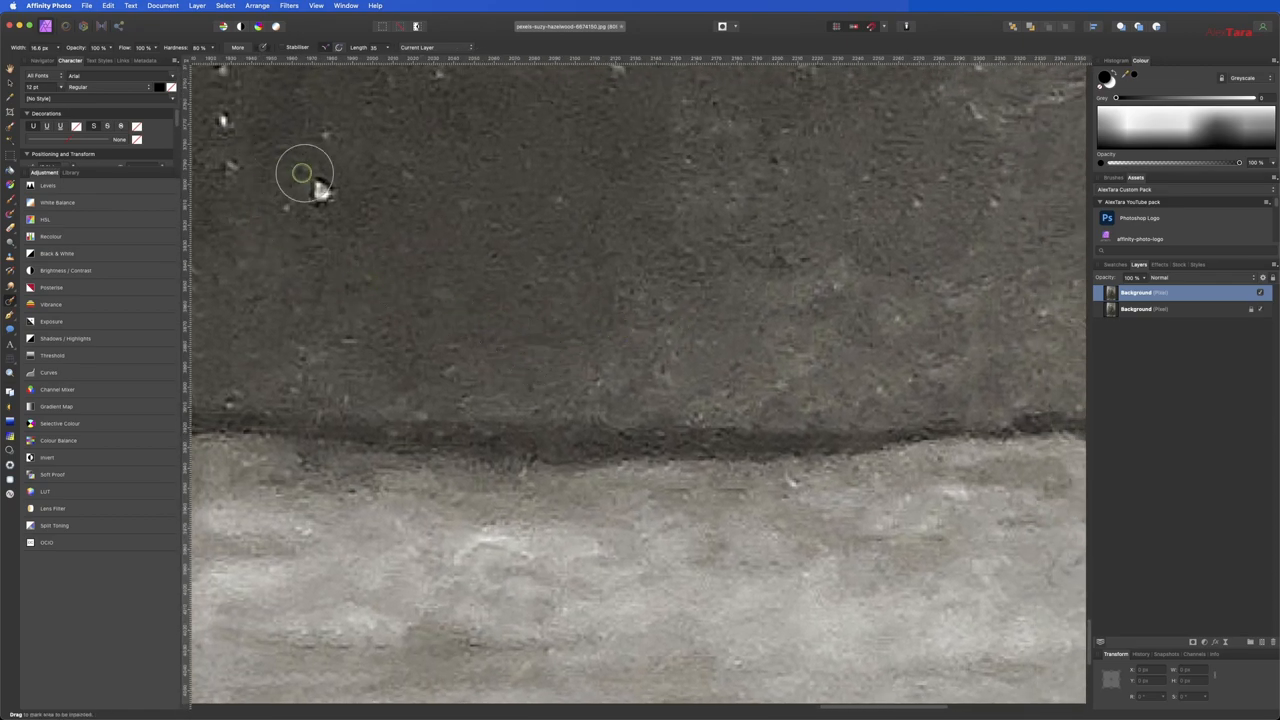
pyautogui.click(328, 193)
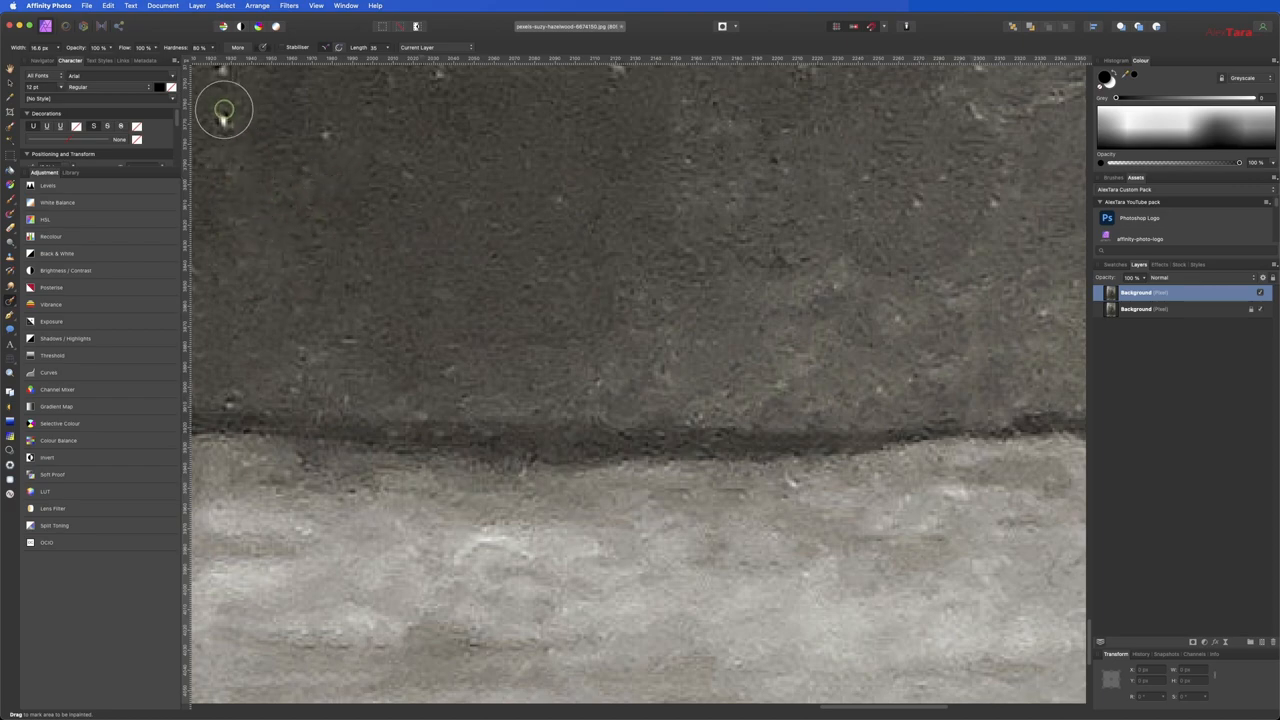
pyautogui.moveTo(232, 414)
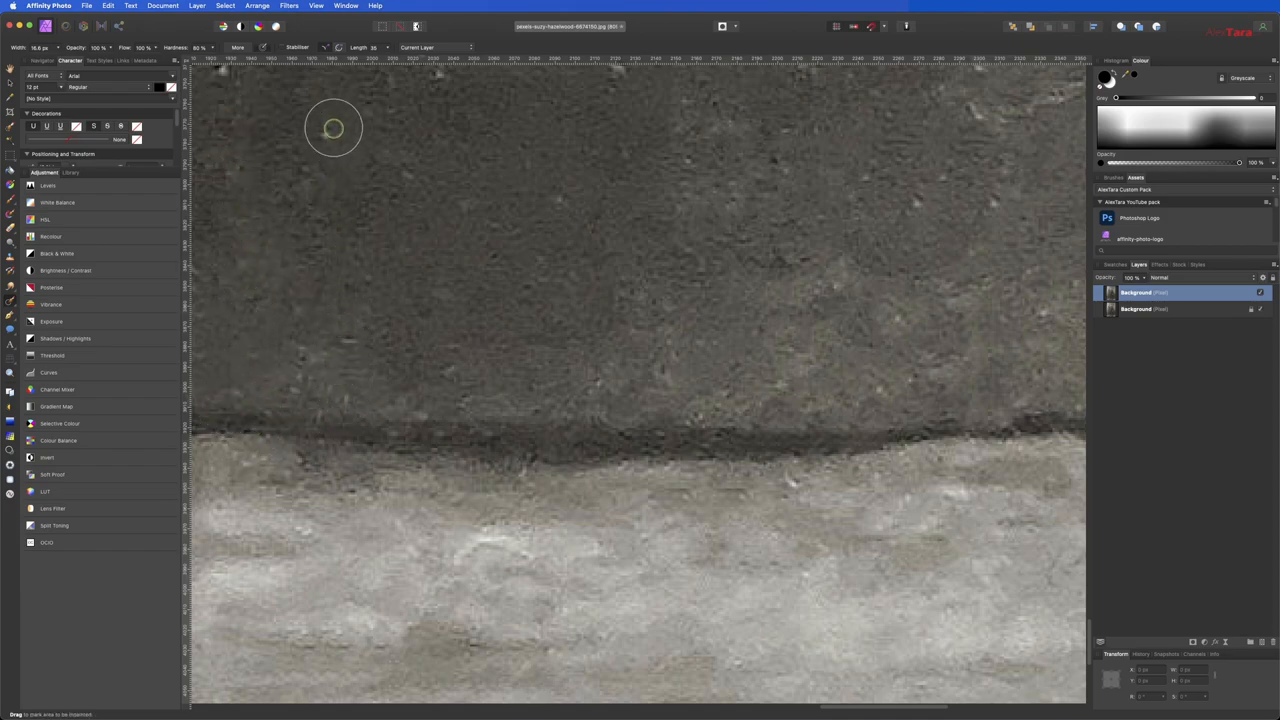
pyautogui.moveTo(915, 281)
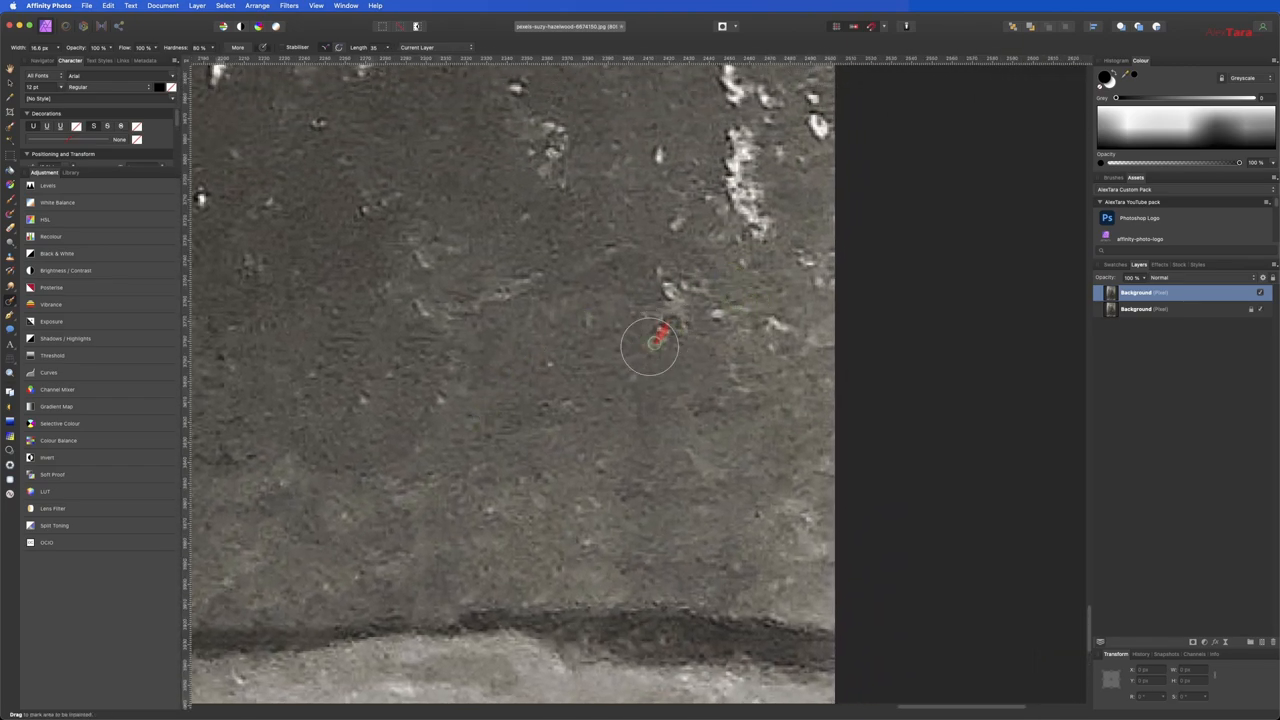
pyautogui.moveTo(650, 345); pyautogui.dragTo(680, 280)
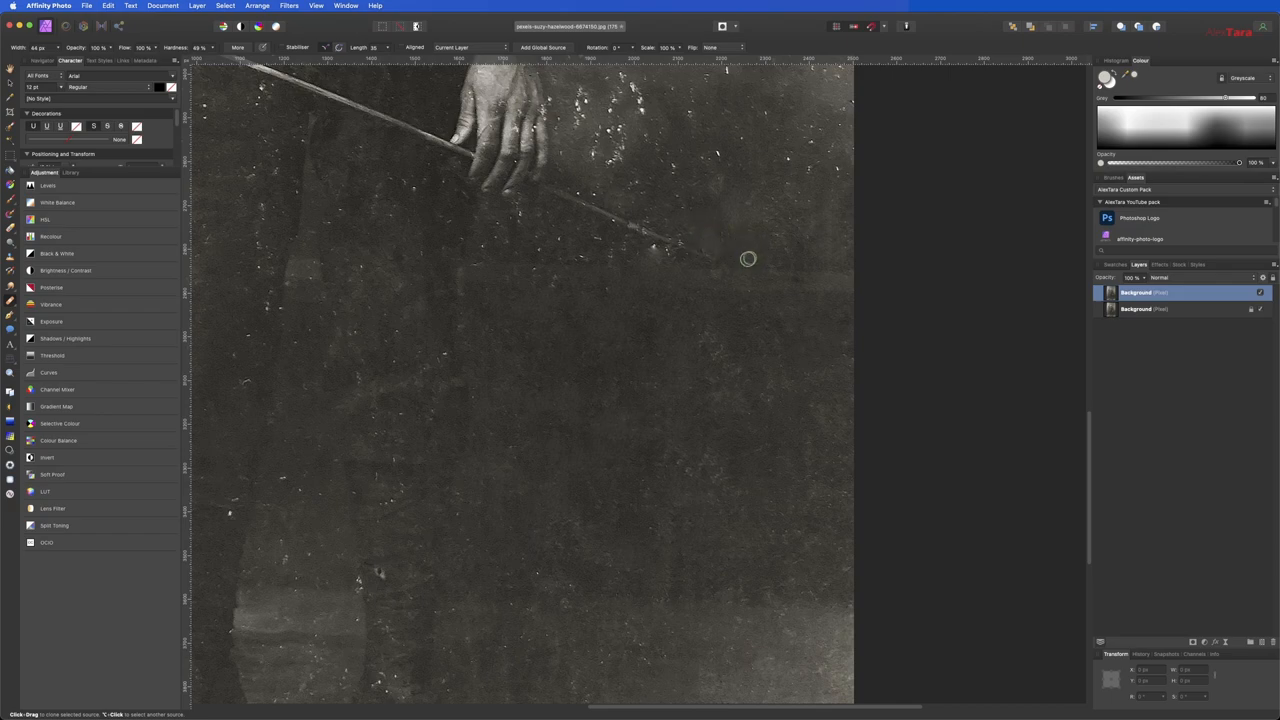
pyautogui.moveTo(785, 168)
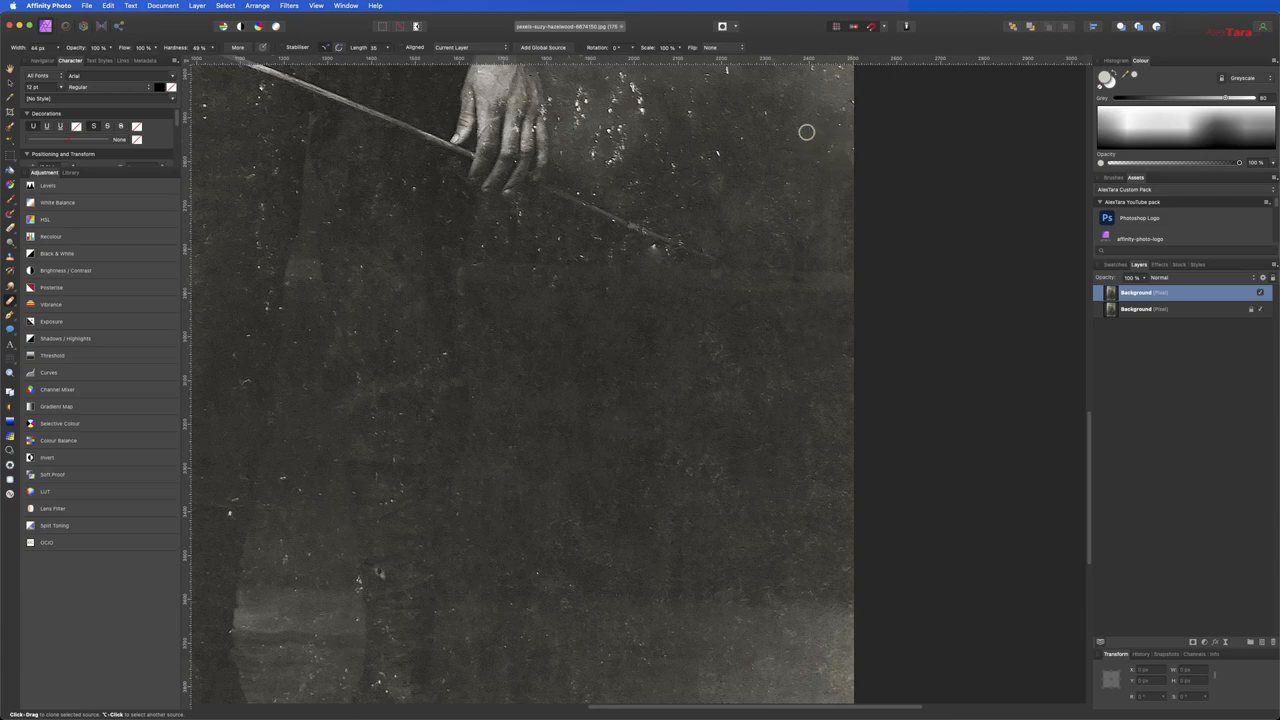
pyautogui.moveTo(717, 156)
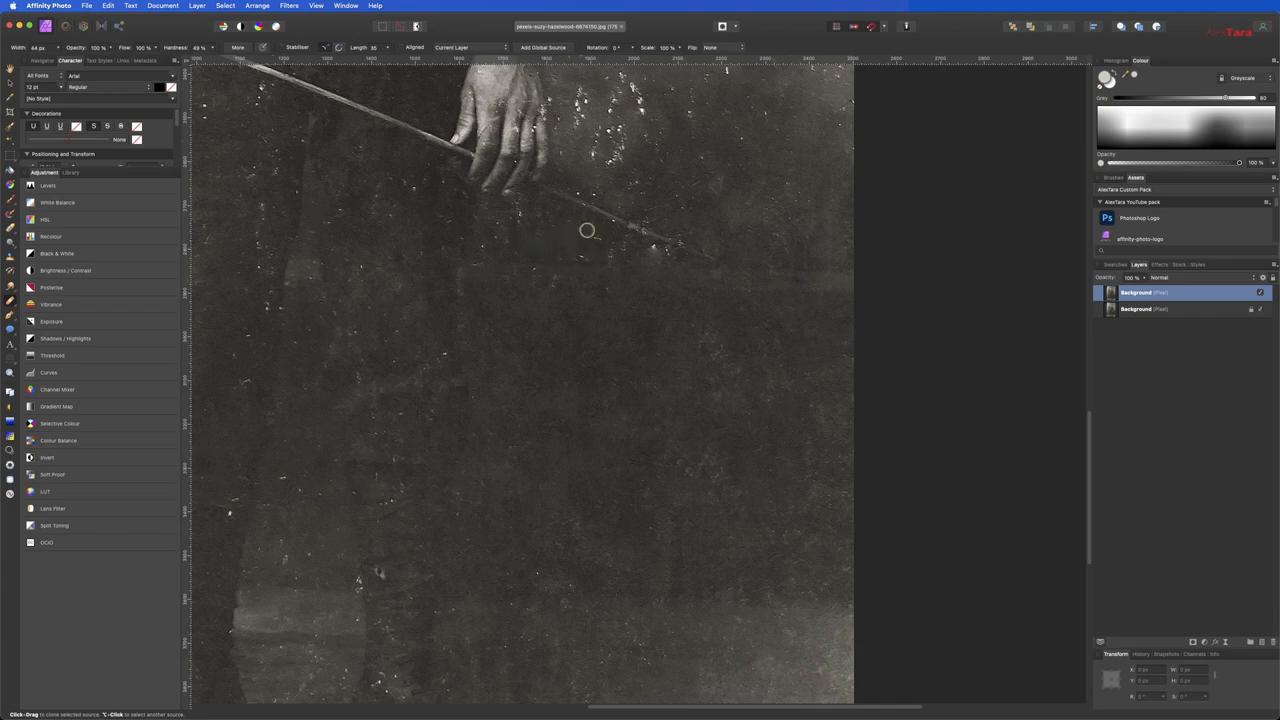
pyautogui.moveTo(560, 257)
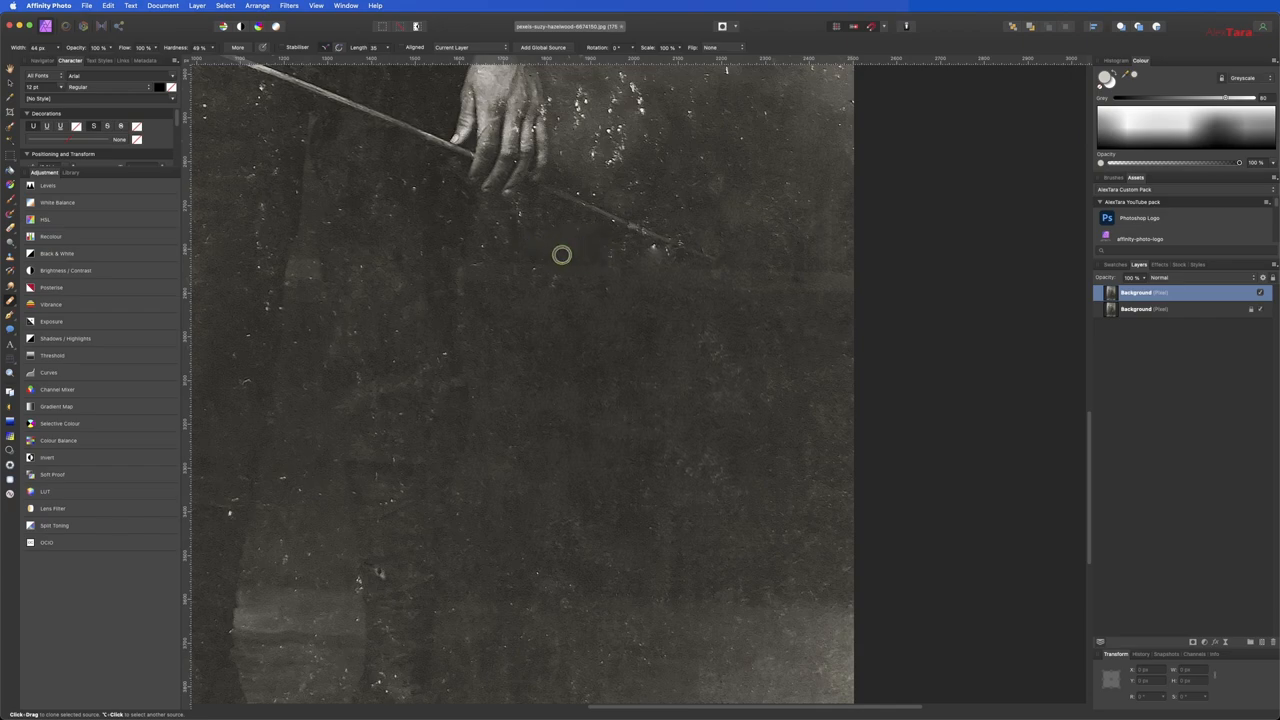
pyautogui.moveTo(496, 242)
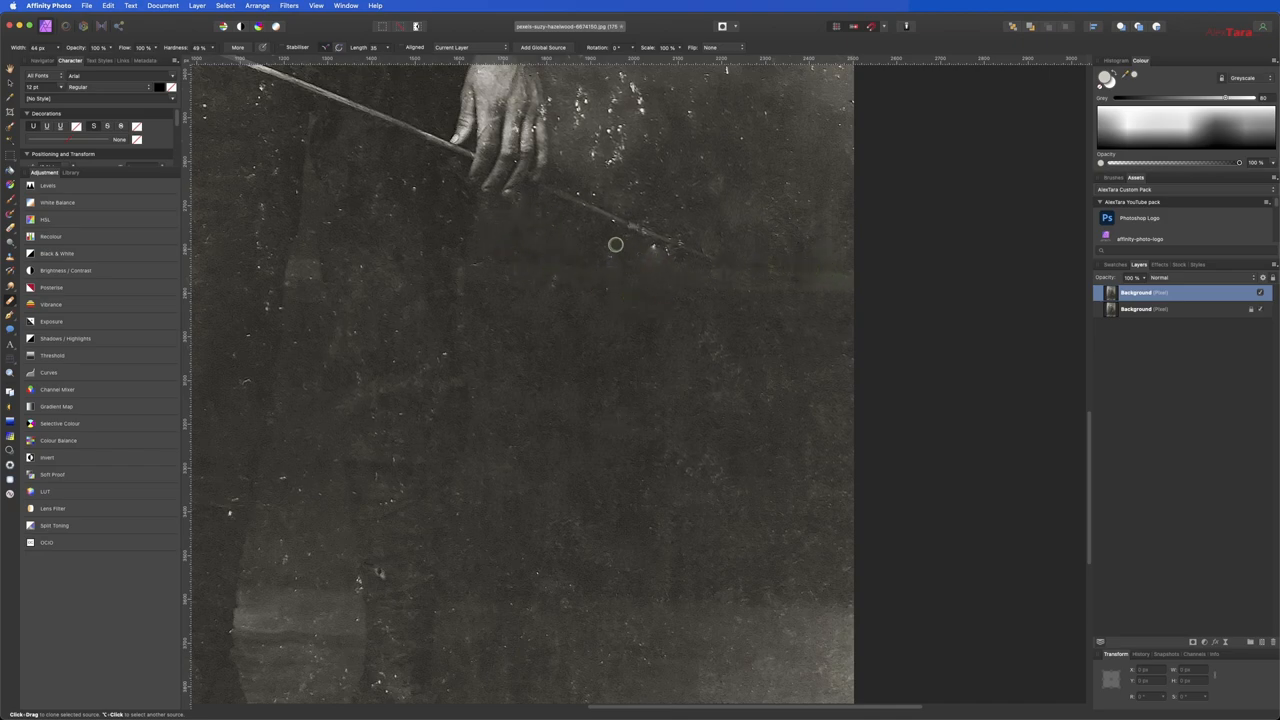
pyautogui.moveTo(644, 245)
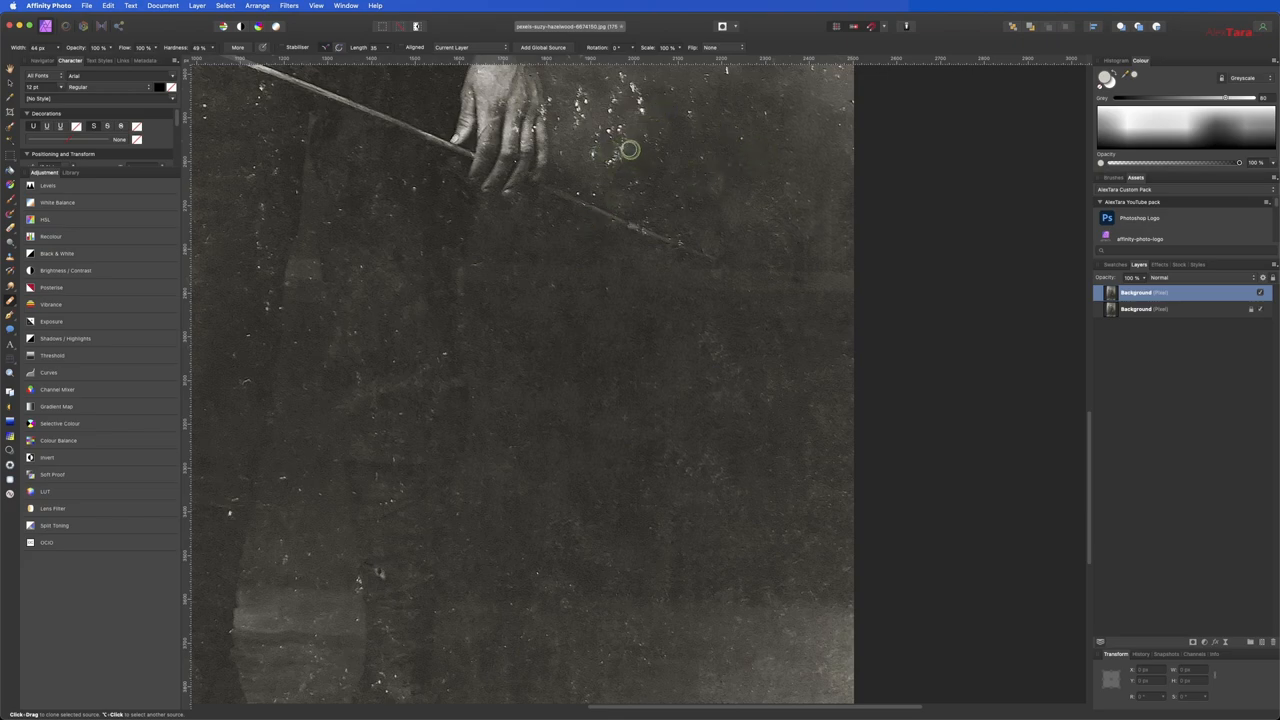
pyautogui.moveTo(620, 147)
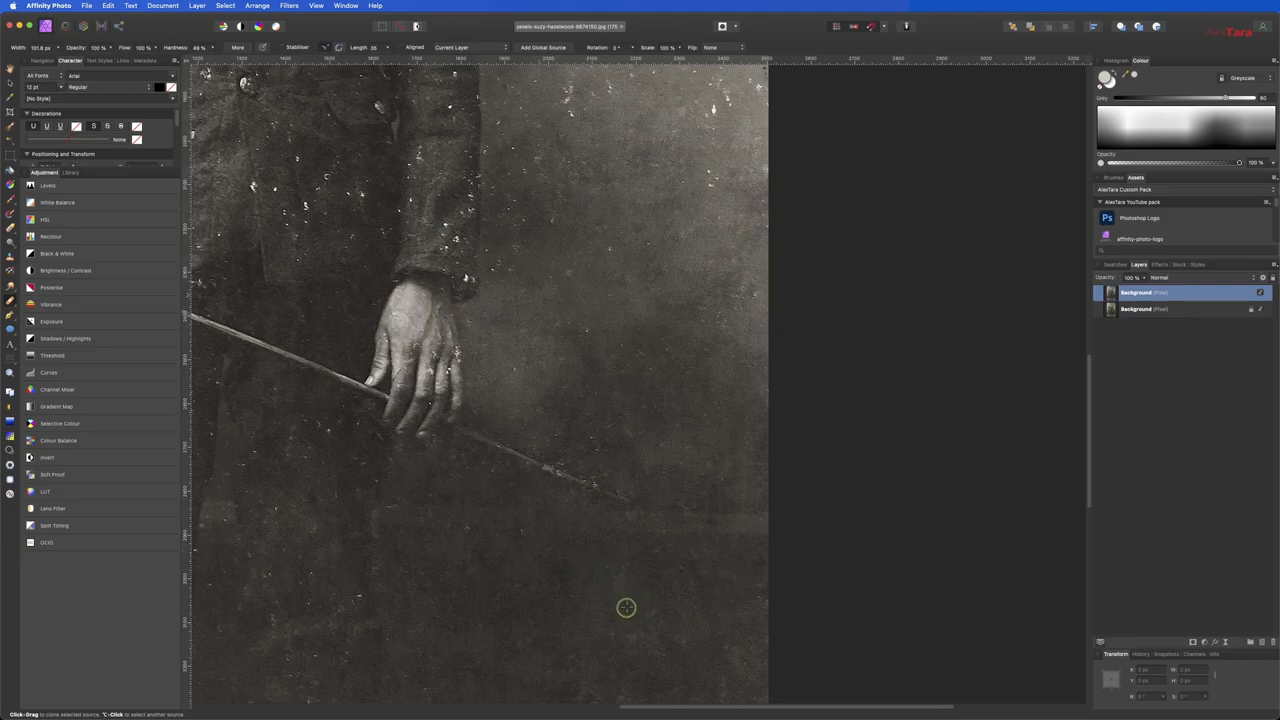
pyautogui.moveTo(531, 643)
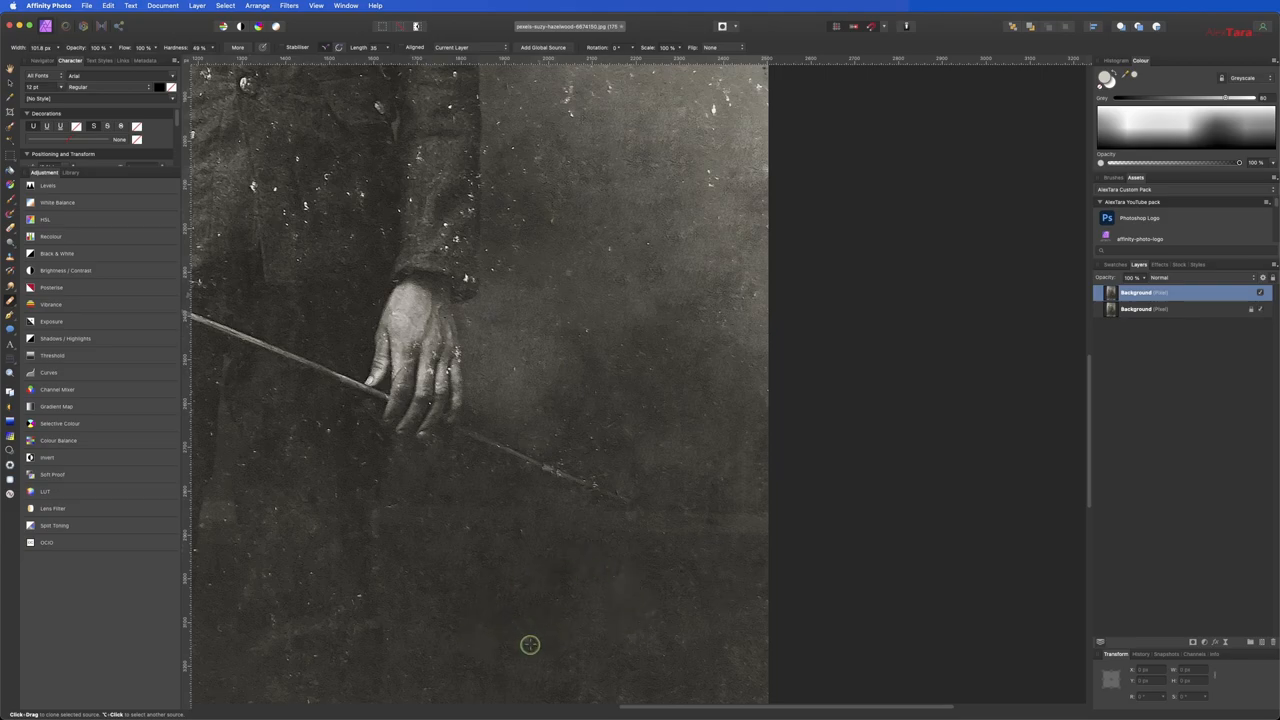
pyautogui.moveTo(553, 638)
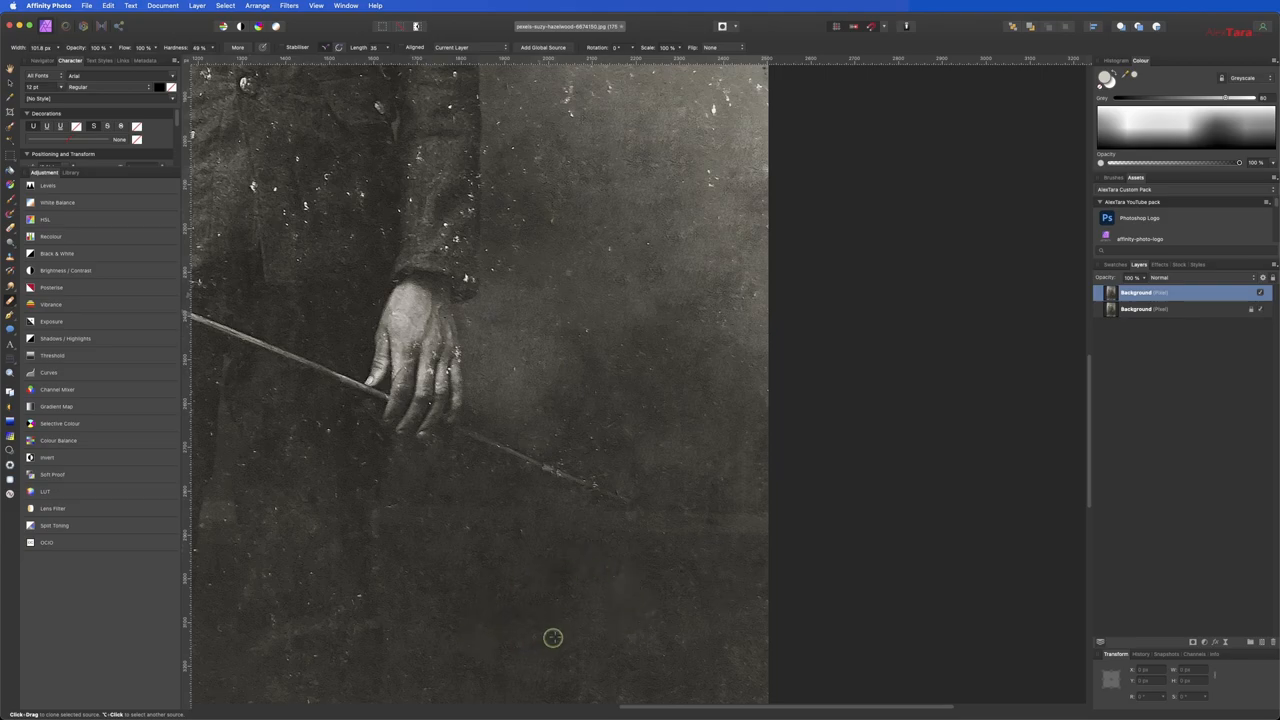
pyautogui.moveTo(600, 384)
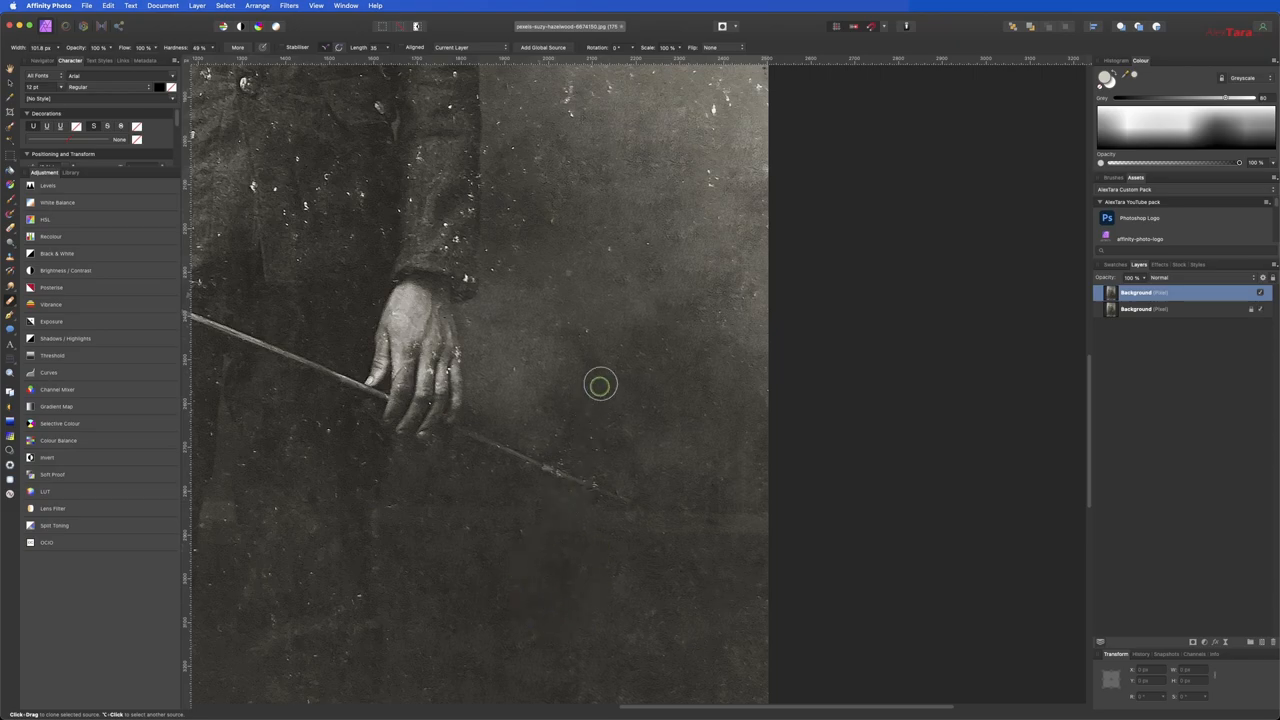
pyautogui.moveTo(655, 344)
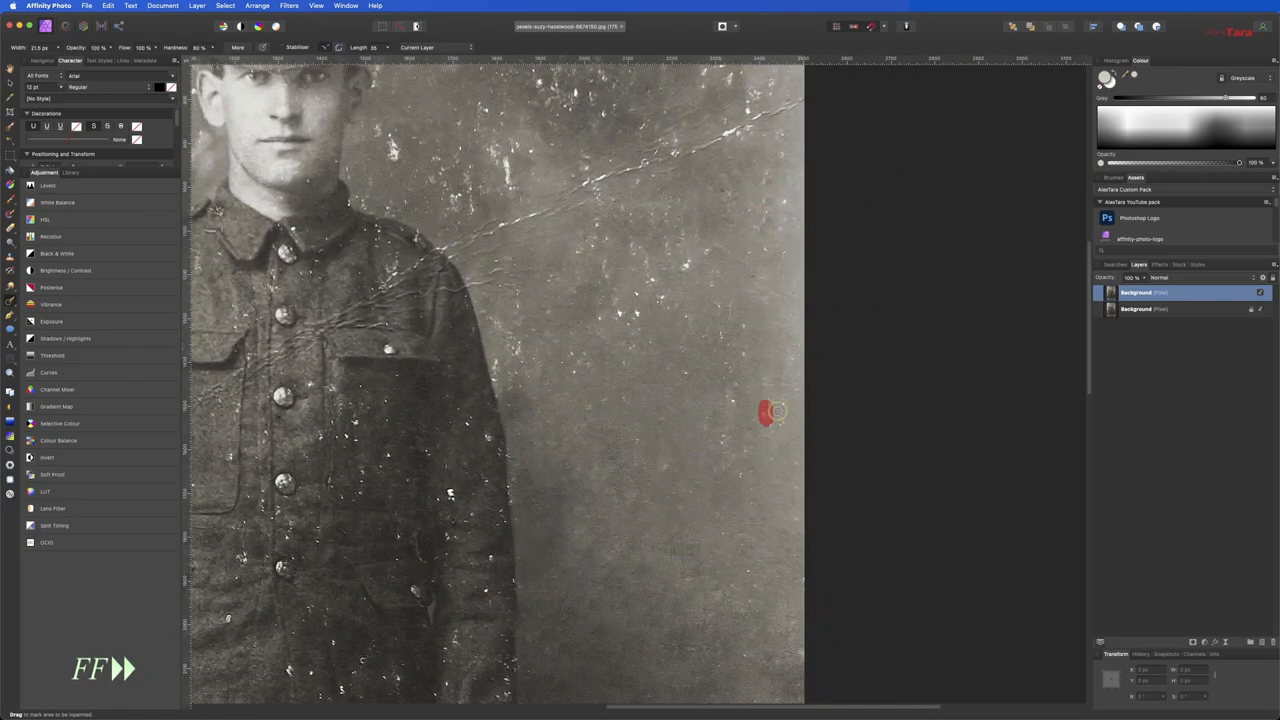
# - Inpaint over the crack running through the background
pyautogui.click(775, 410)
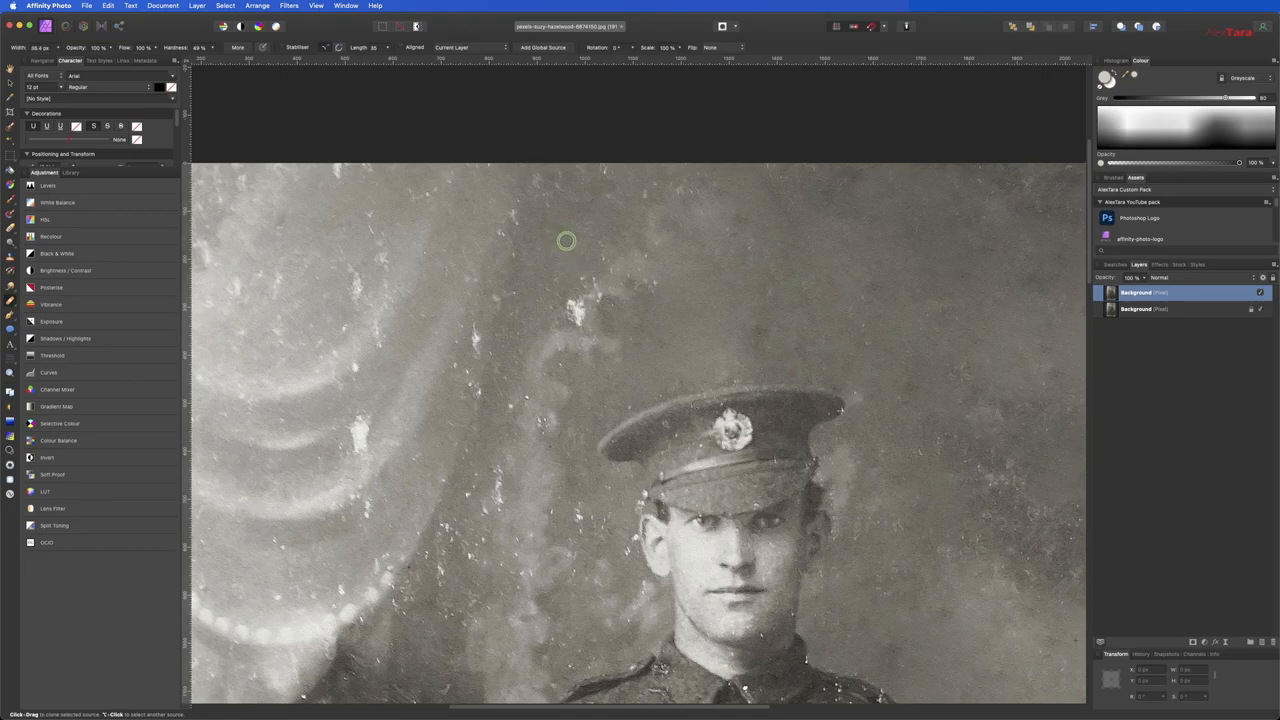
pyautogui.moveTo(580, 224)
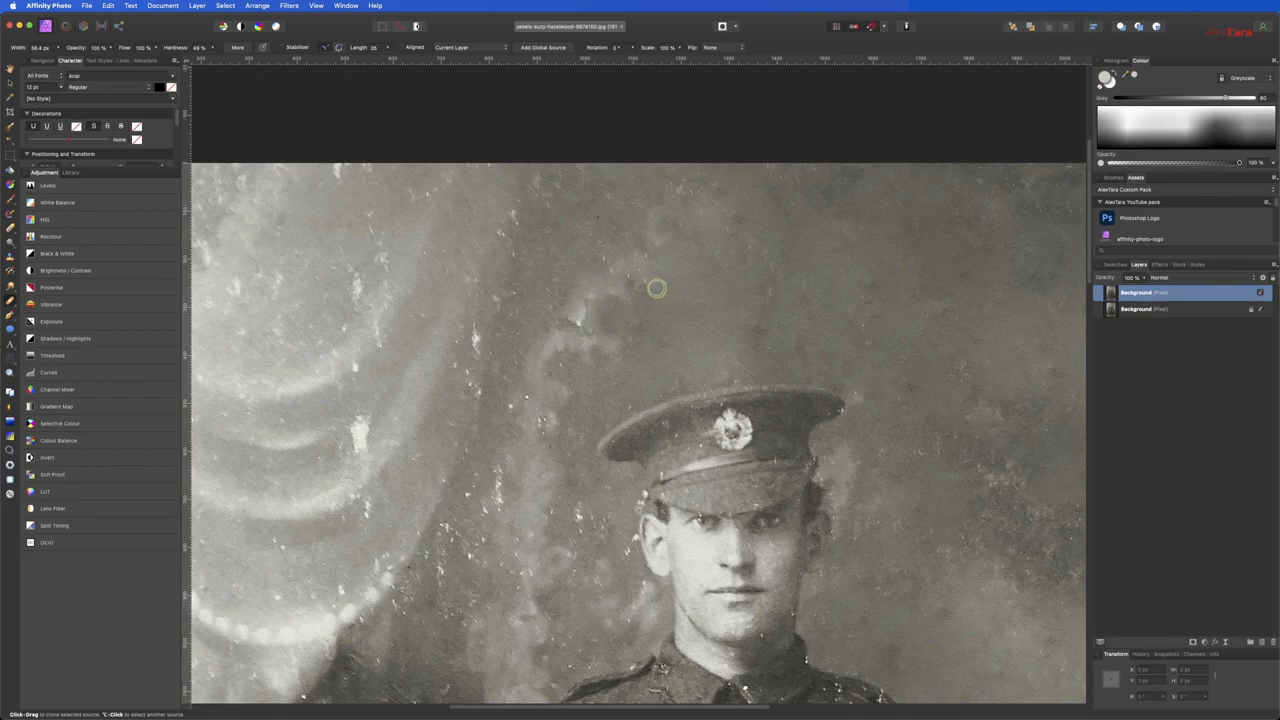
pyautogui.moveTo(599, 257)
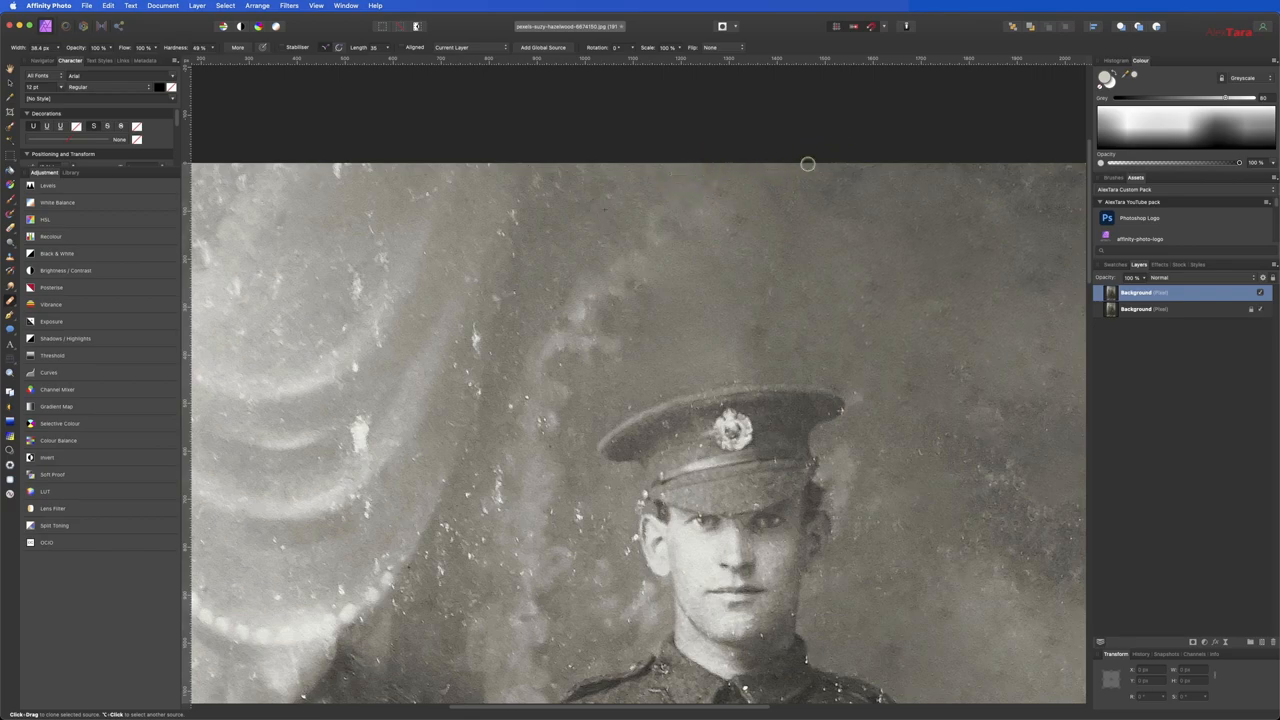
pyautogui.moveTo(482, 331)
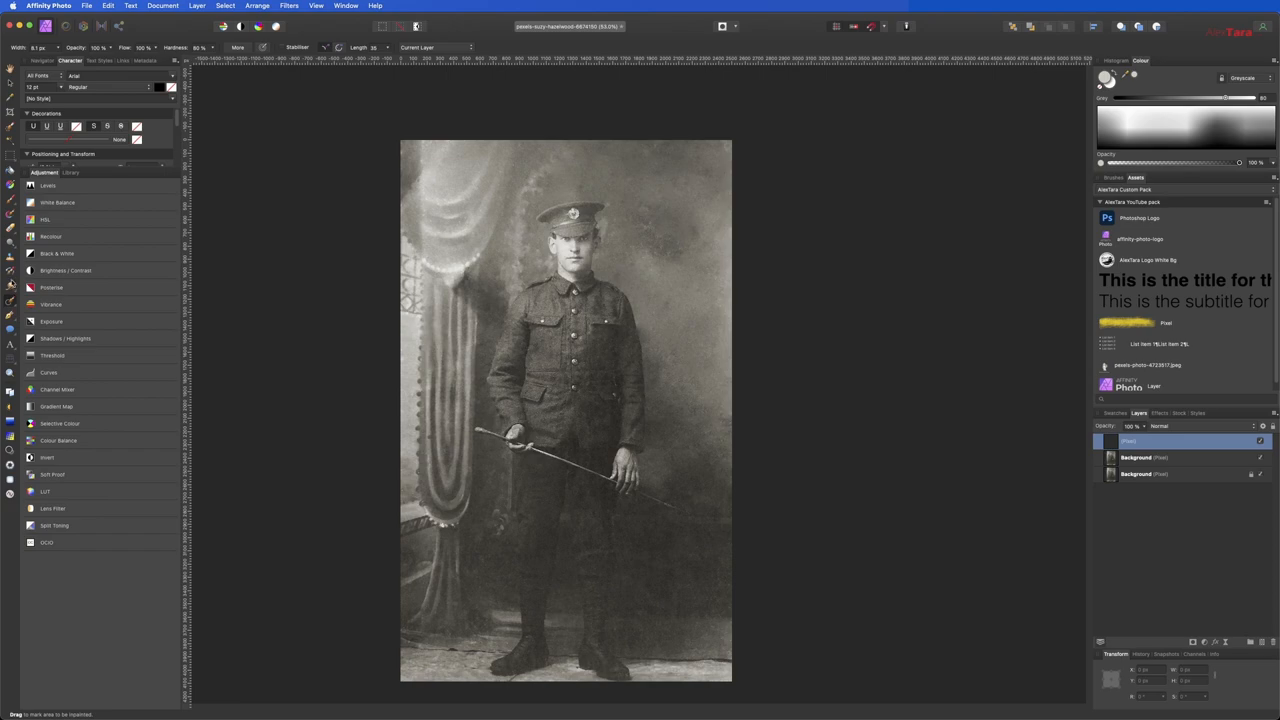
pyautogui.moveTo(8, 300)
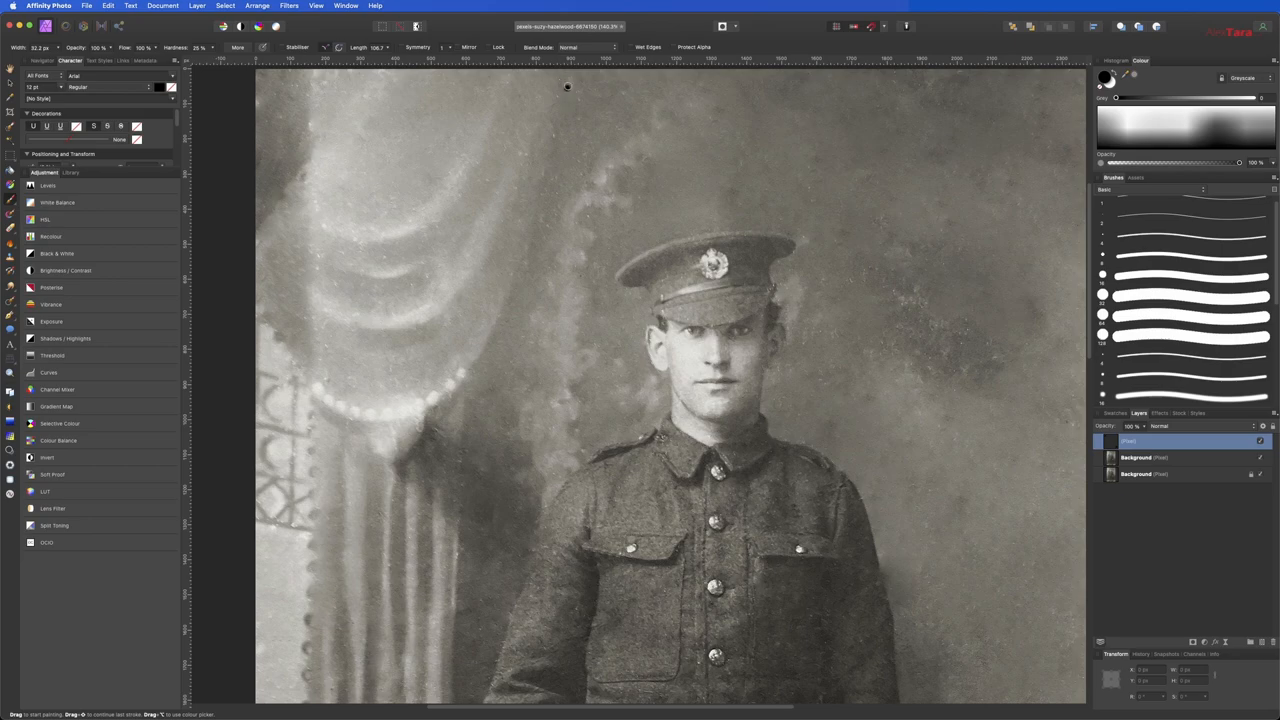
# - Paint a long dark stroke down along the curtain on the new layer
pyautogui.moveTo(560, 80); pyautogui.dragTo(537, 190)
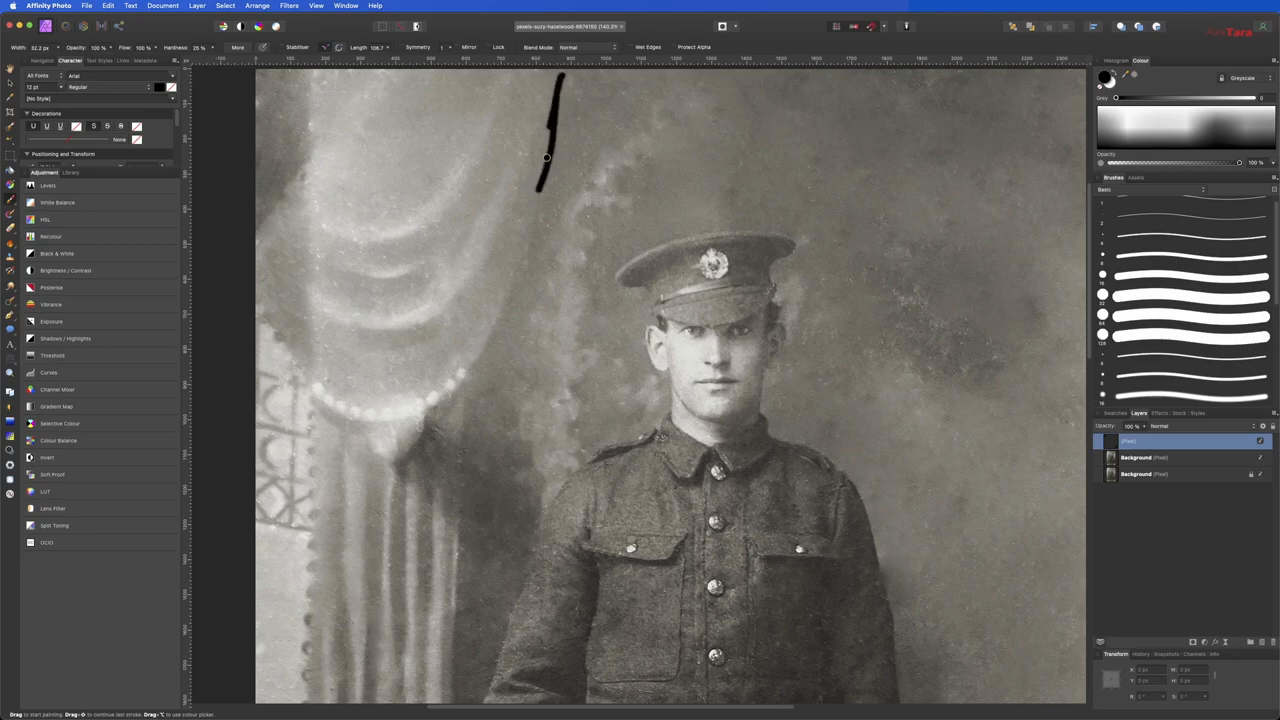
pyautogui.moveTo(547, 157); pyautogui.dragTo(455, 385)
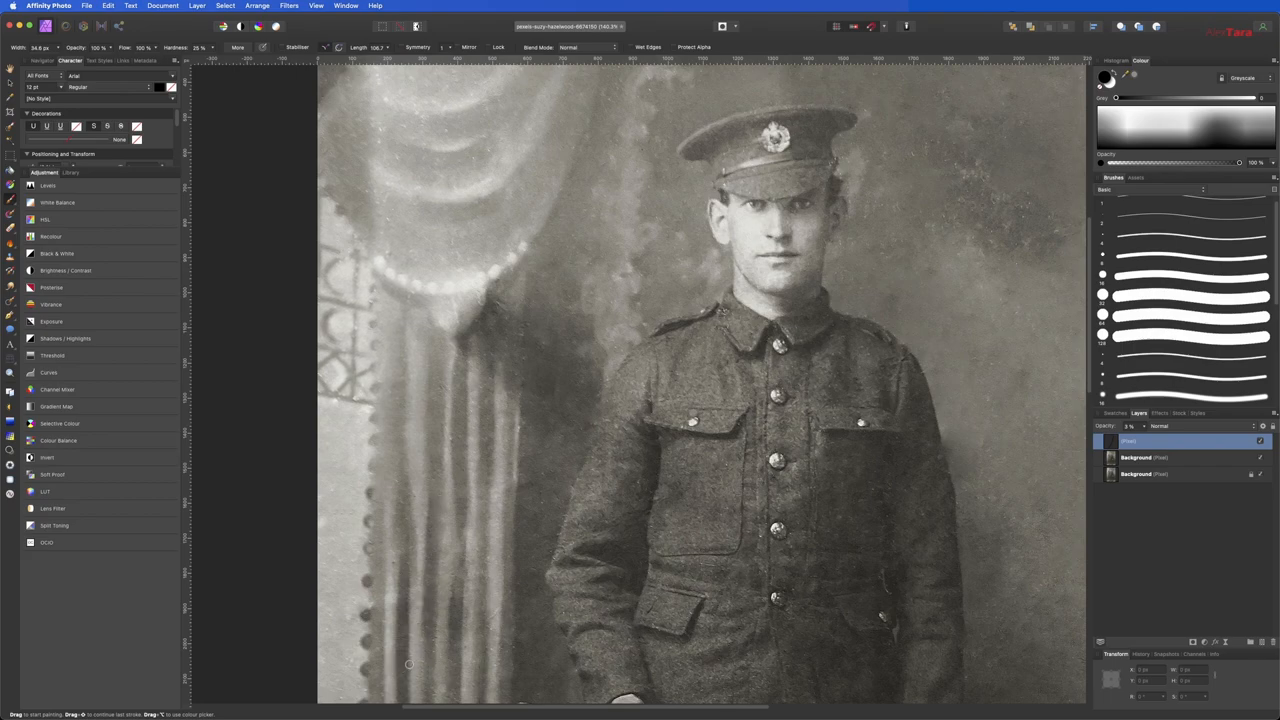
pyautogui.moveTo(403, 369)
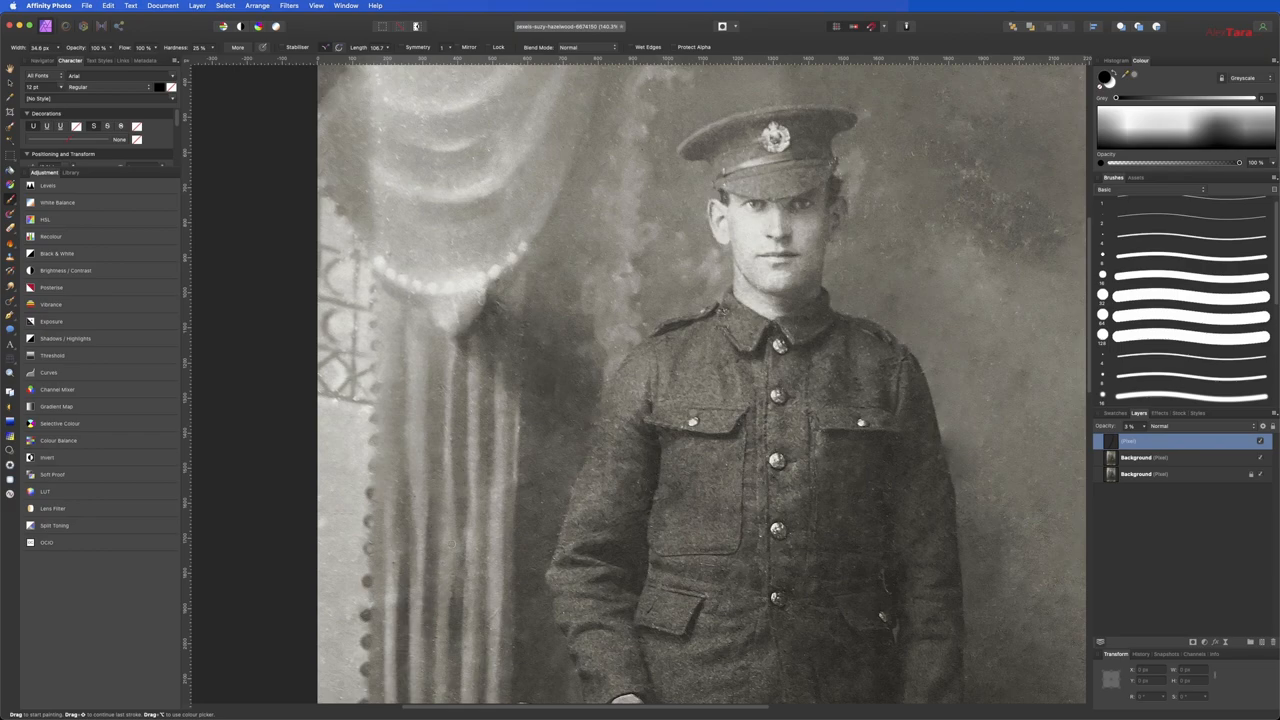
pyautogui.moveTo(435, 339)
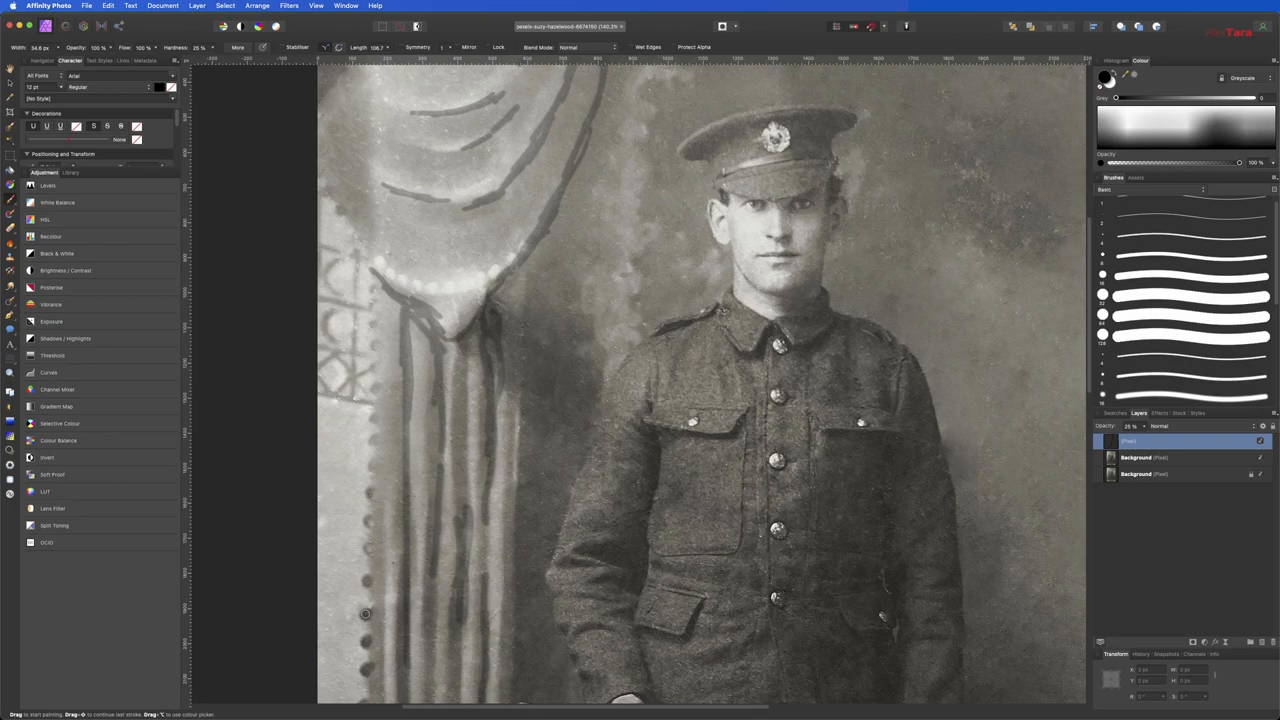
pyautogui.moveTo(372, 548)
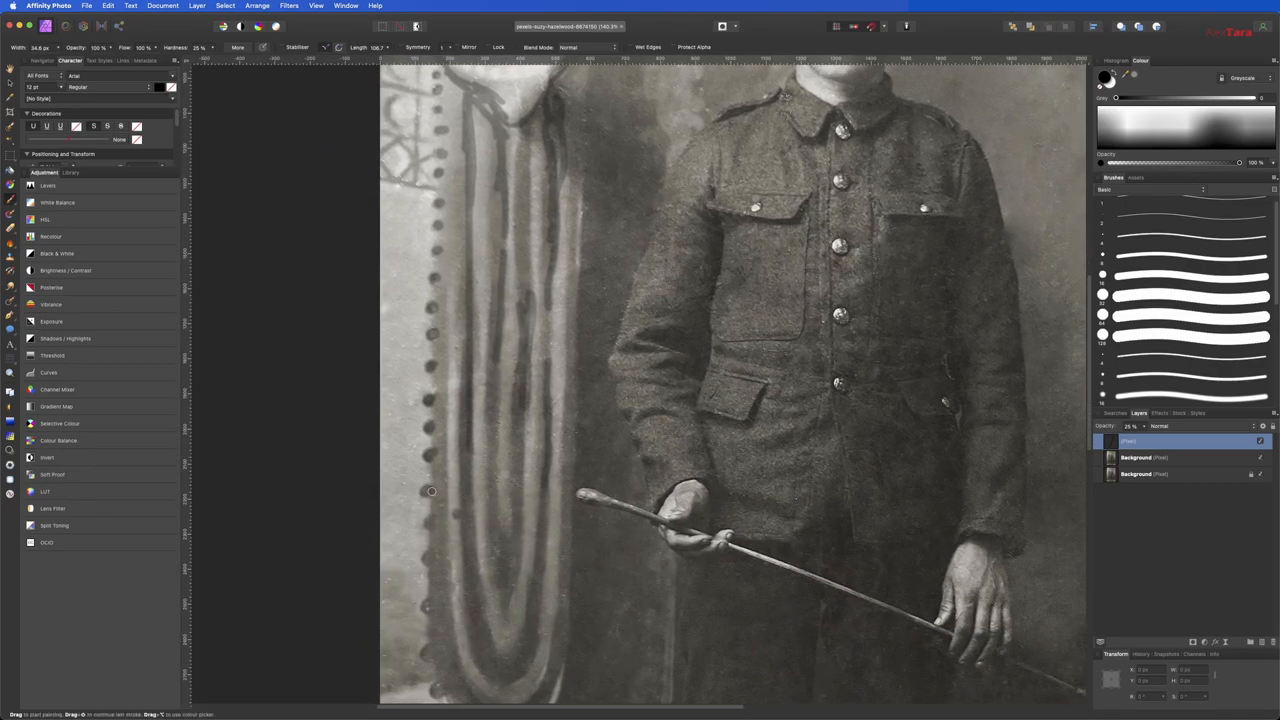
# - Scroll down the portrait along the curtain folds toward the floor
pyautogui.scroll(-3)
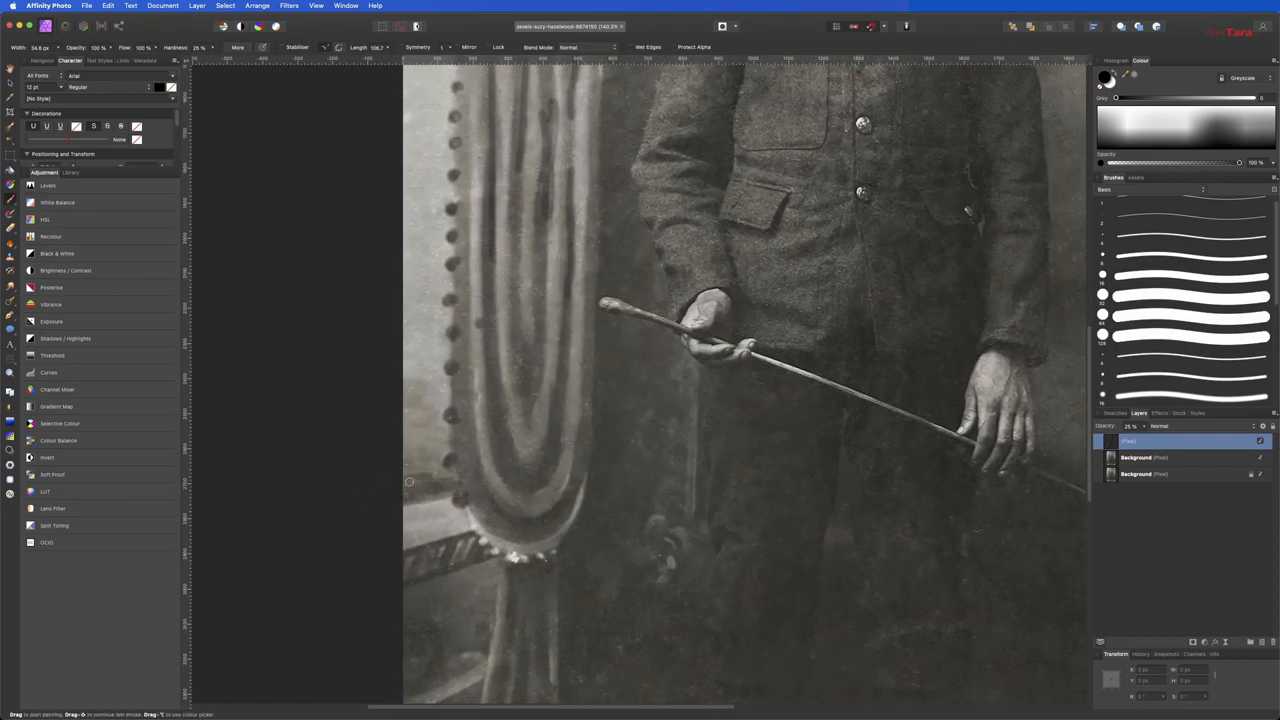
pyautogui.scroll(-3)
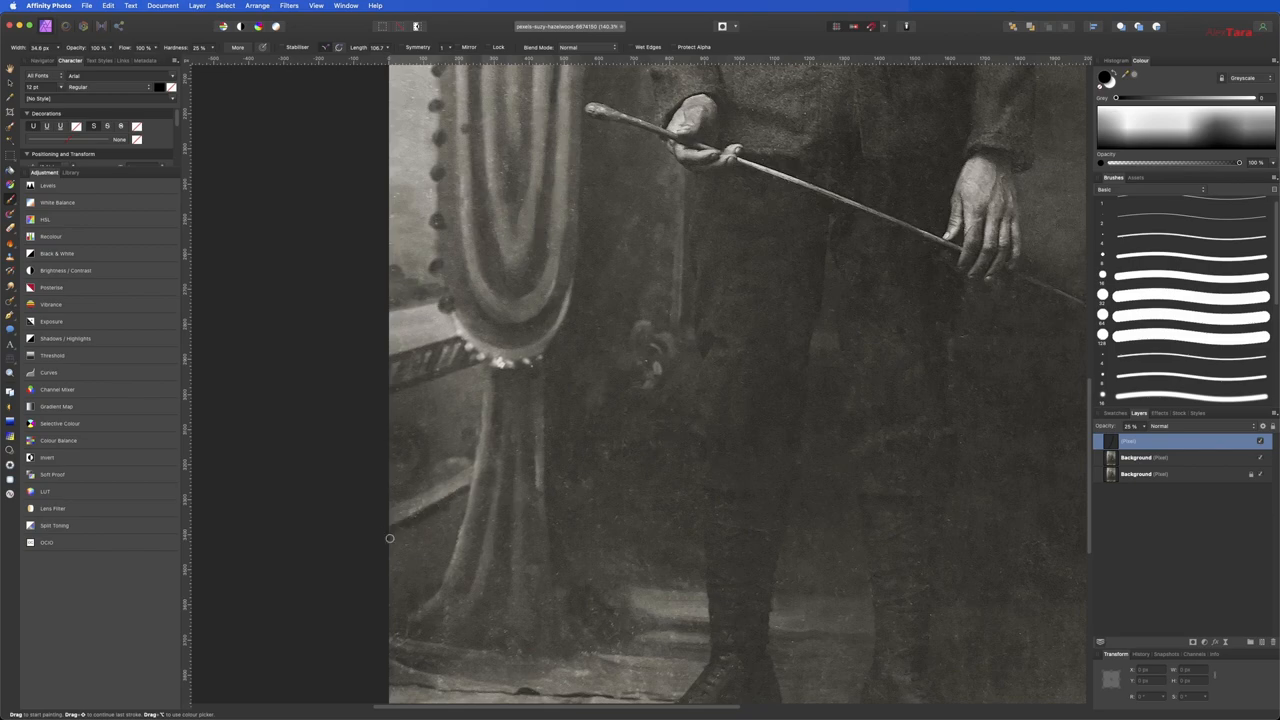
pyautogui.moveTo(393, 535)
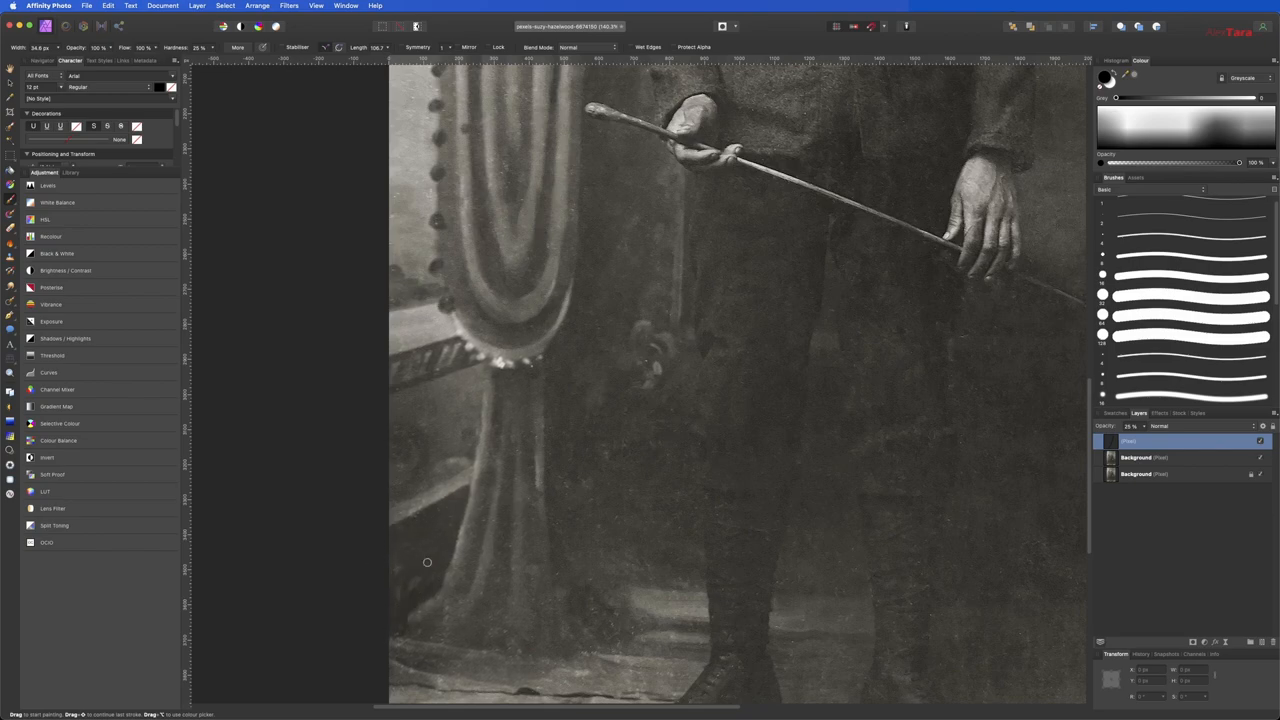
pyautogui.scroll(-3)
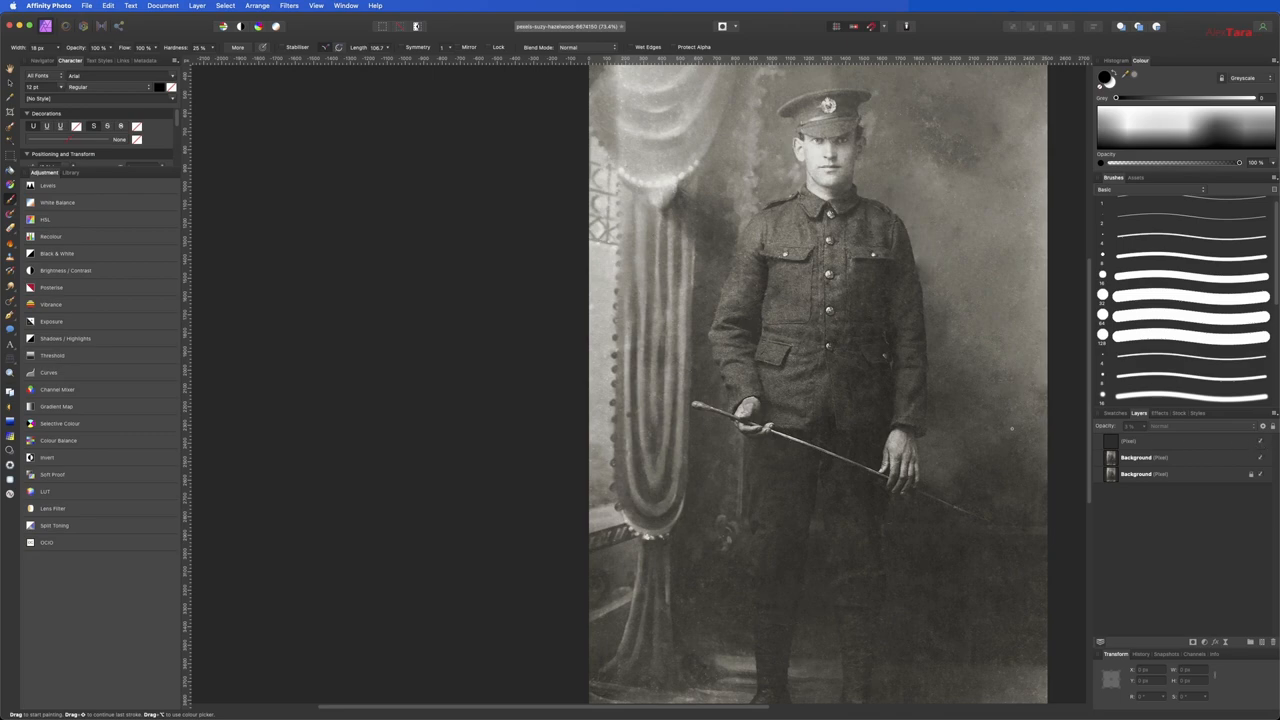
# - Select the empty pixel layer in the Layers panel for painting
pyautogui.click(1150, 443)
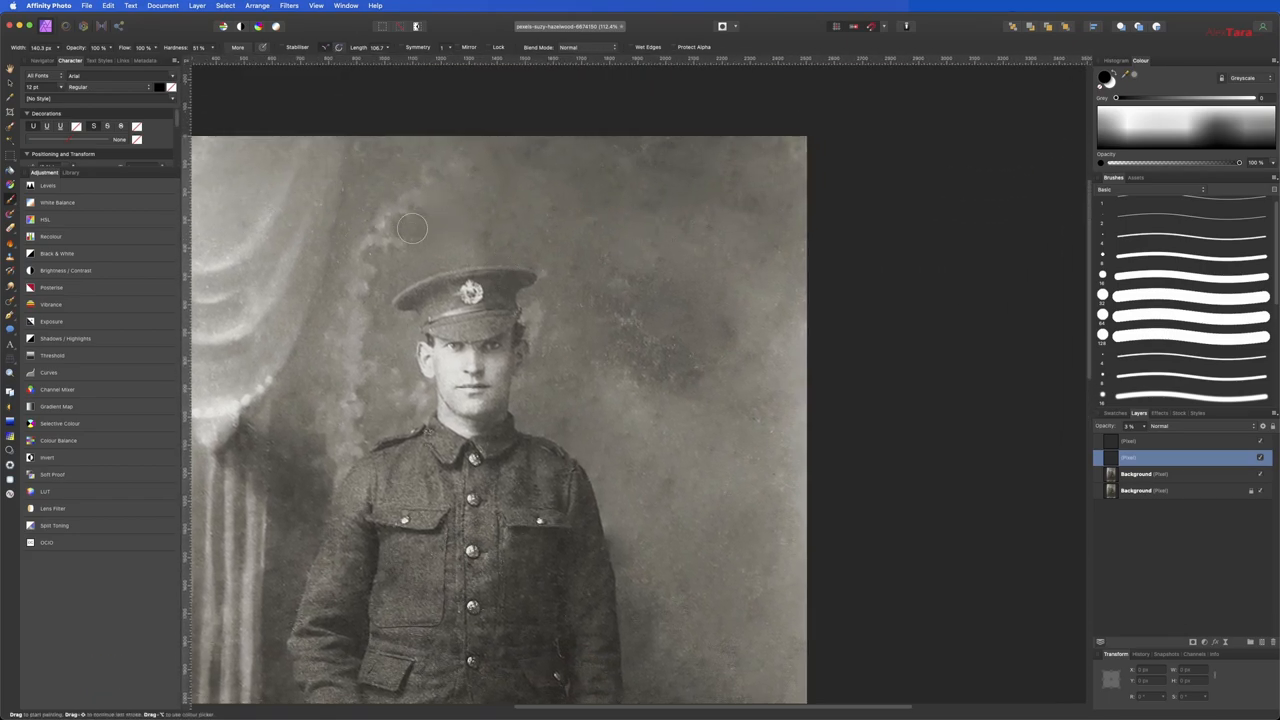
pyautogui.moveTo(383, 267)
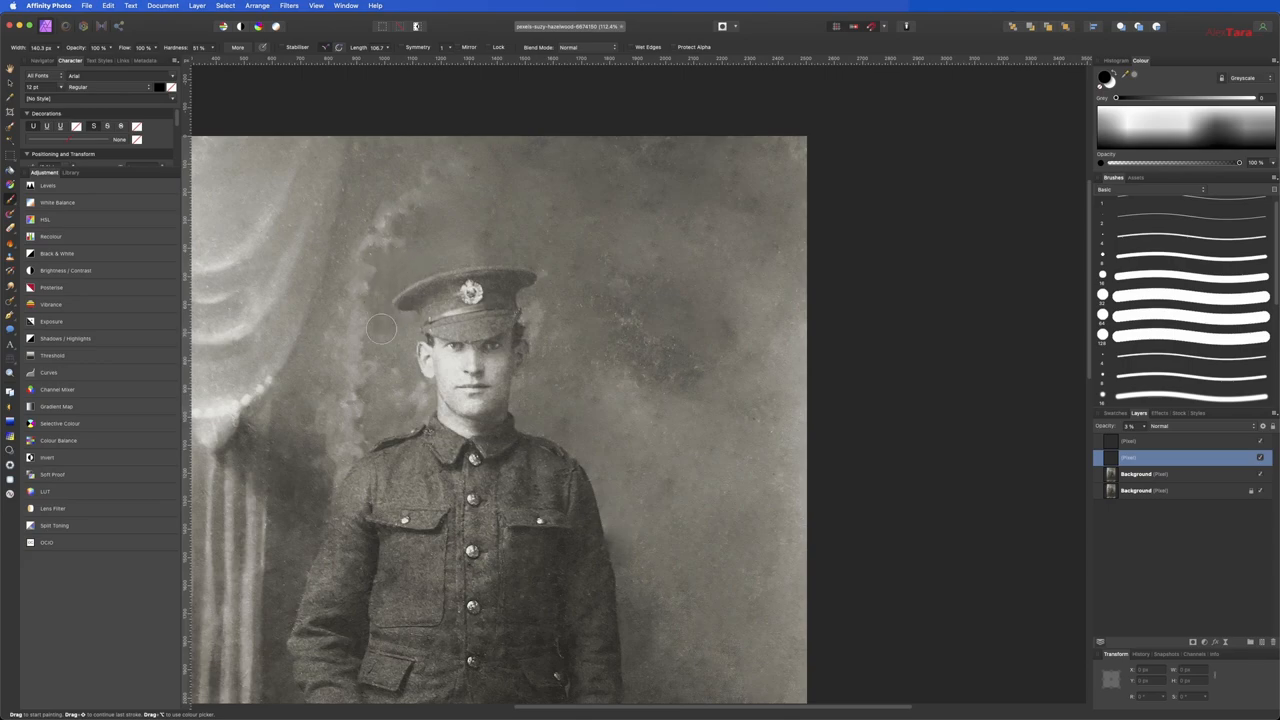
pyautogui.moveTo(398, 399)
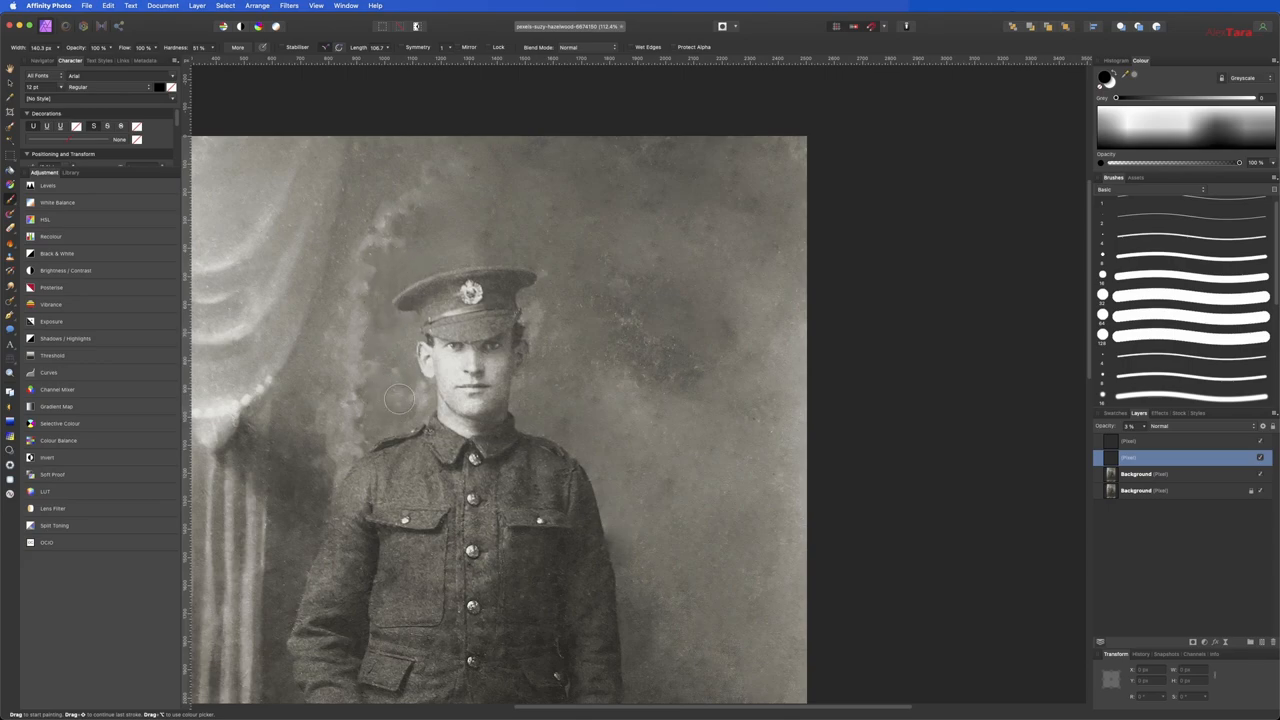
pyautogui.moveTo(484, 211)
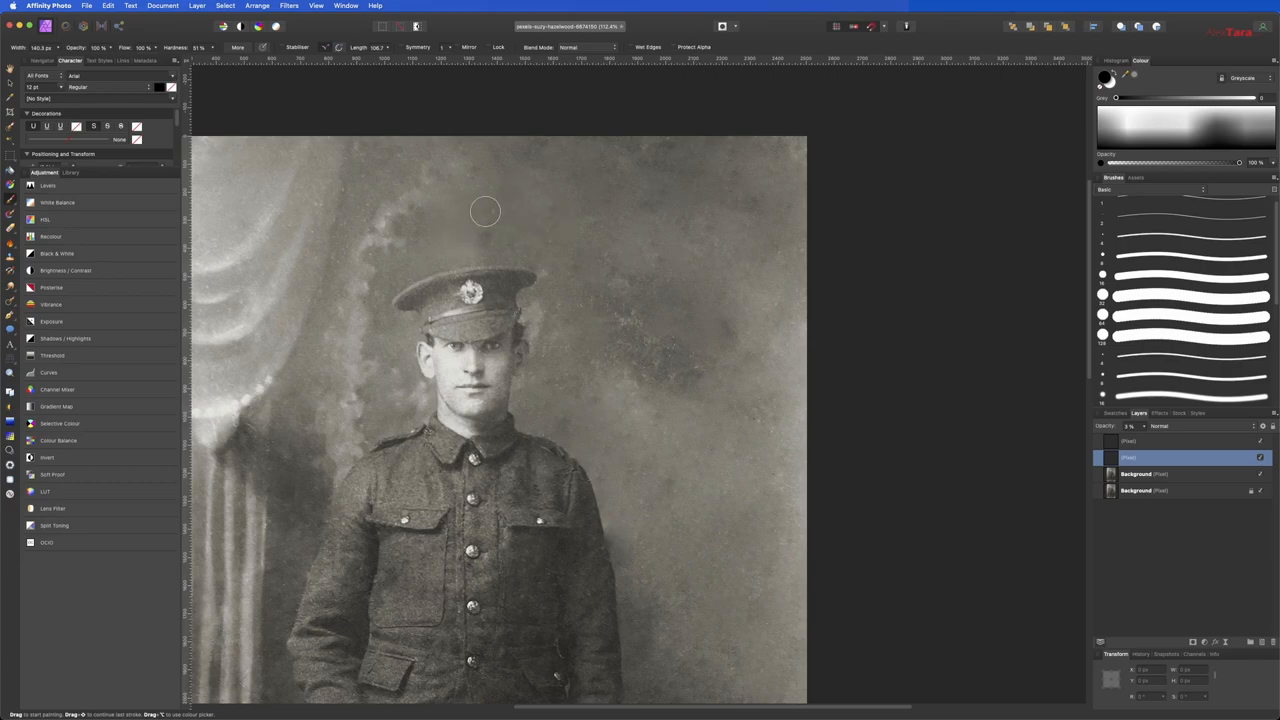
pyautogui.moveTo(482, 252)
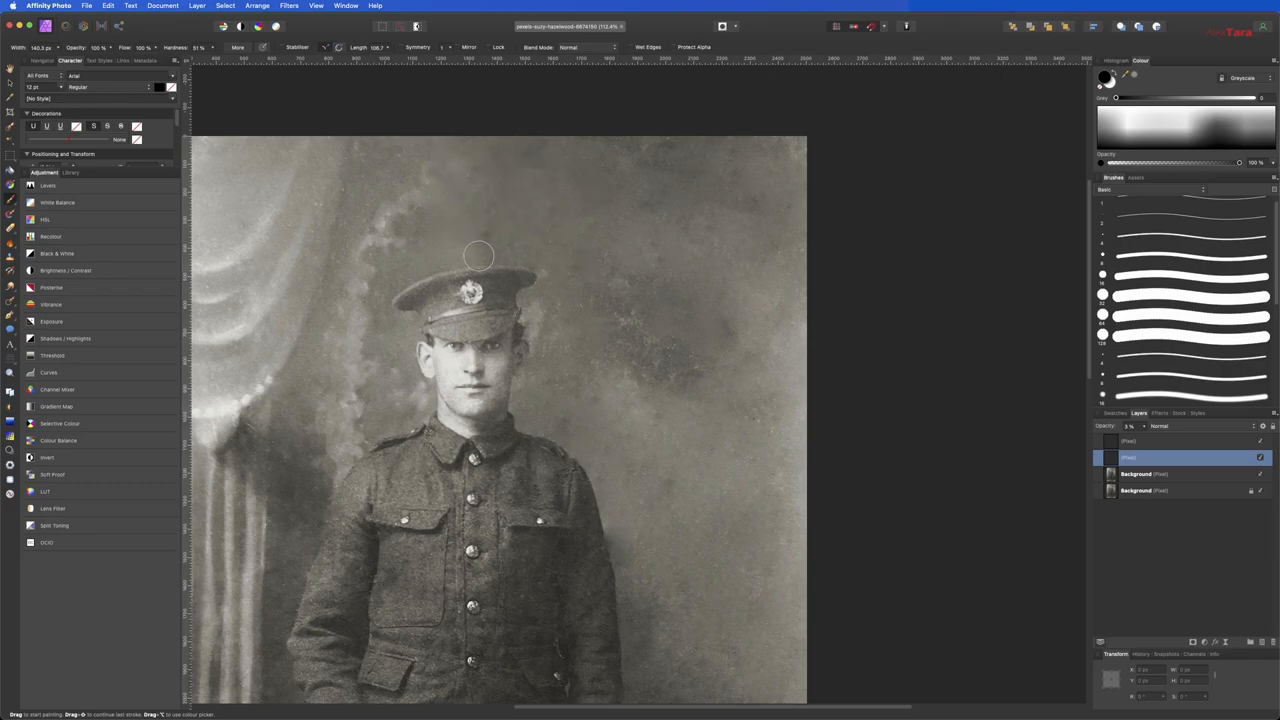
pyautogui.moveTo(547, 310)
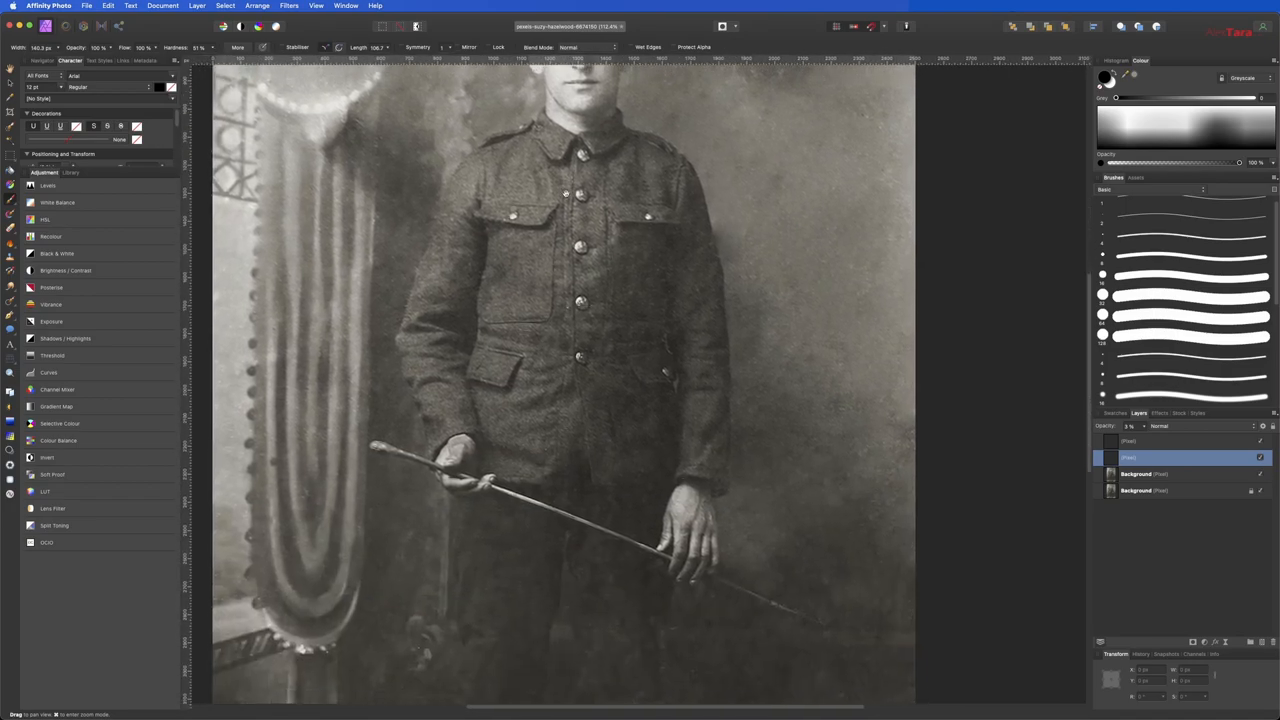
# - Outline the boot's back edge, heel, toe and sole with black strokes
pyautogui.scroll(-3)
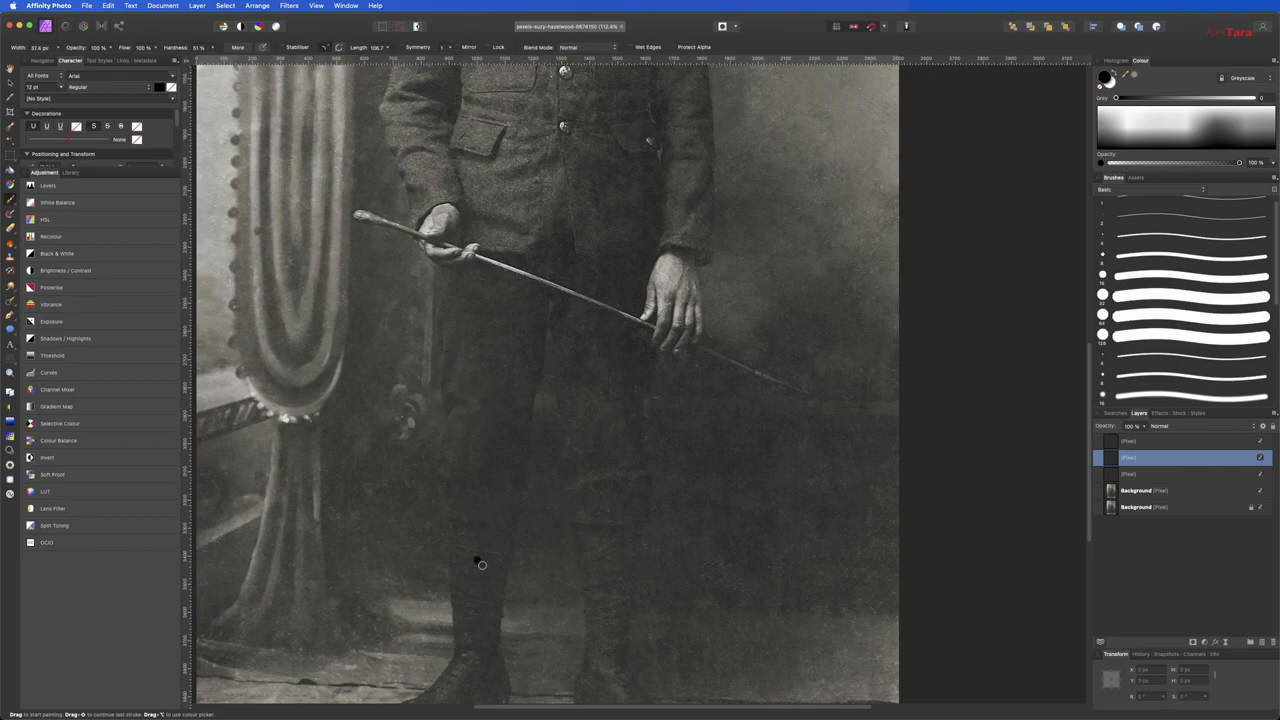
pyautogui.scroll(-3)
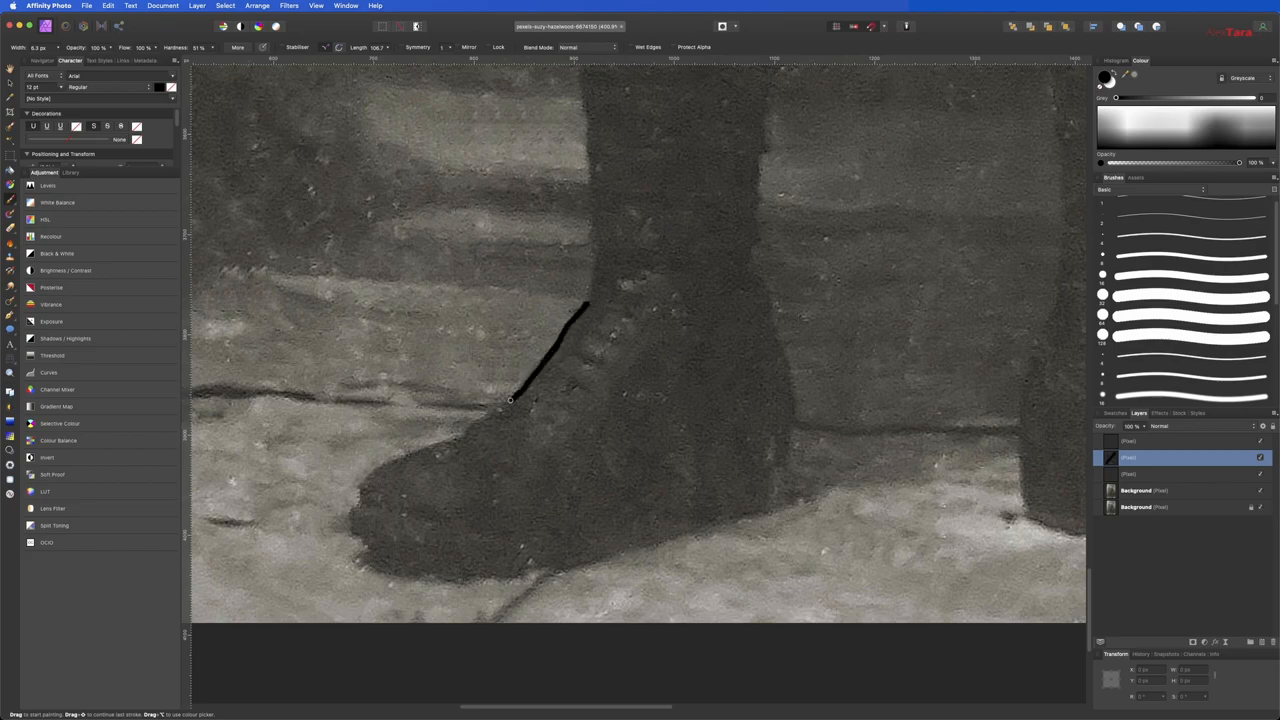
pyautogui.moveTo(510, 400); pyautogui.dragTo(410, 452)
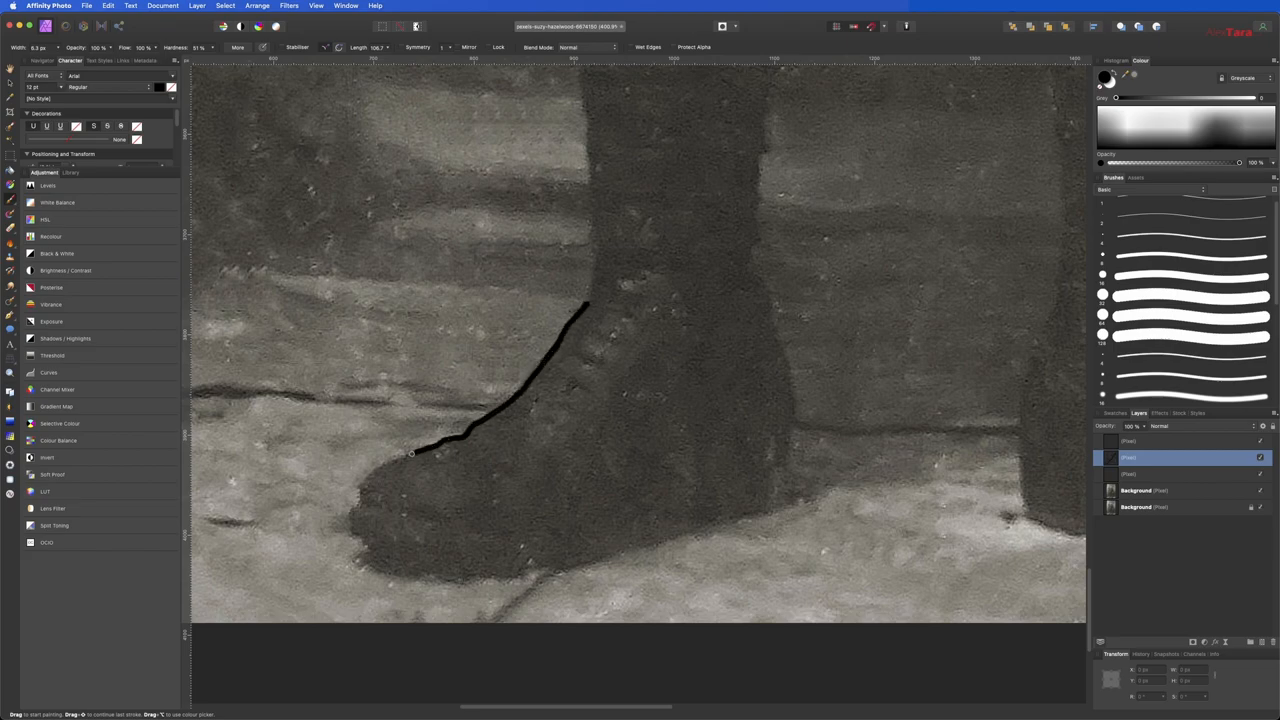
pyautogui.moveTo(420, 450); pyautogui.dragTo(355, 515)
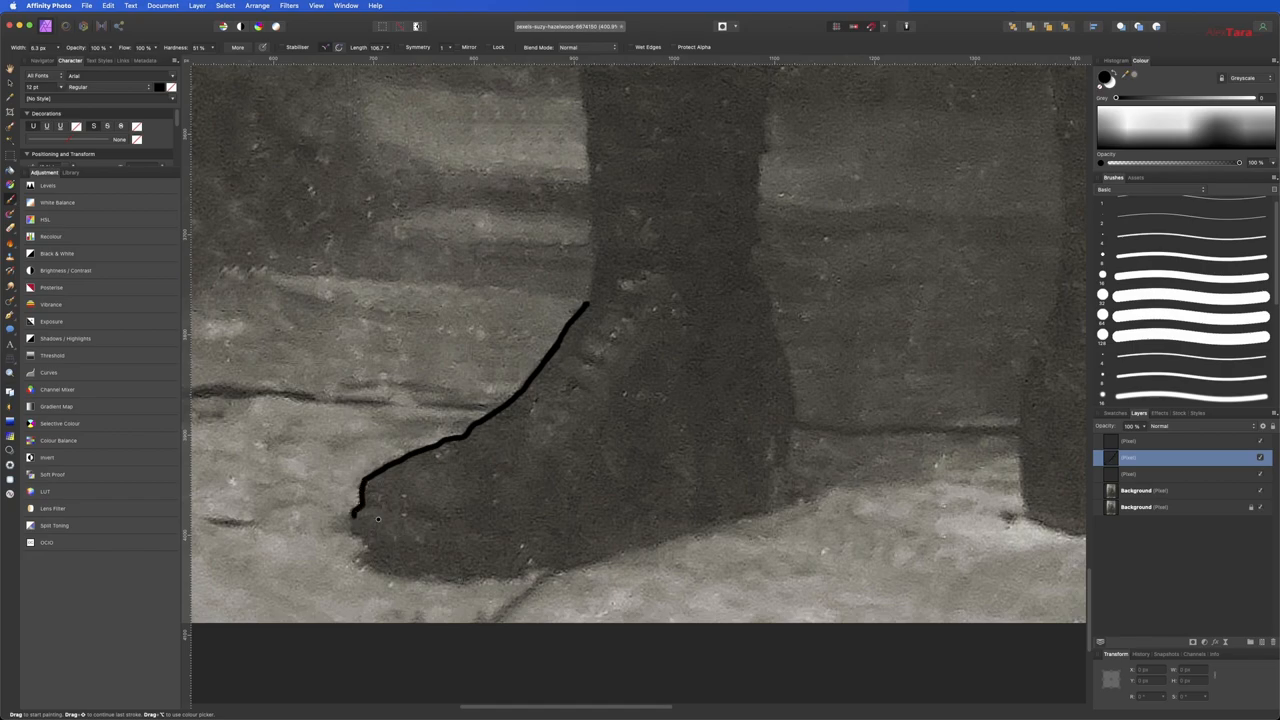
pyautogui.moveTo(353, 518); pyautogui.dragTo(415, 545)
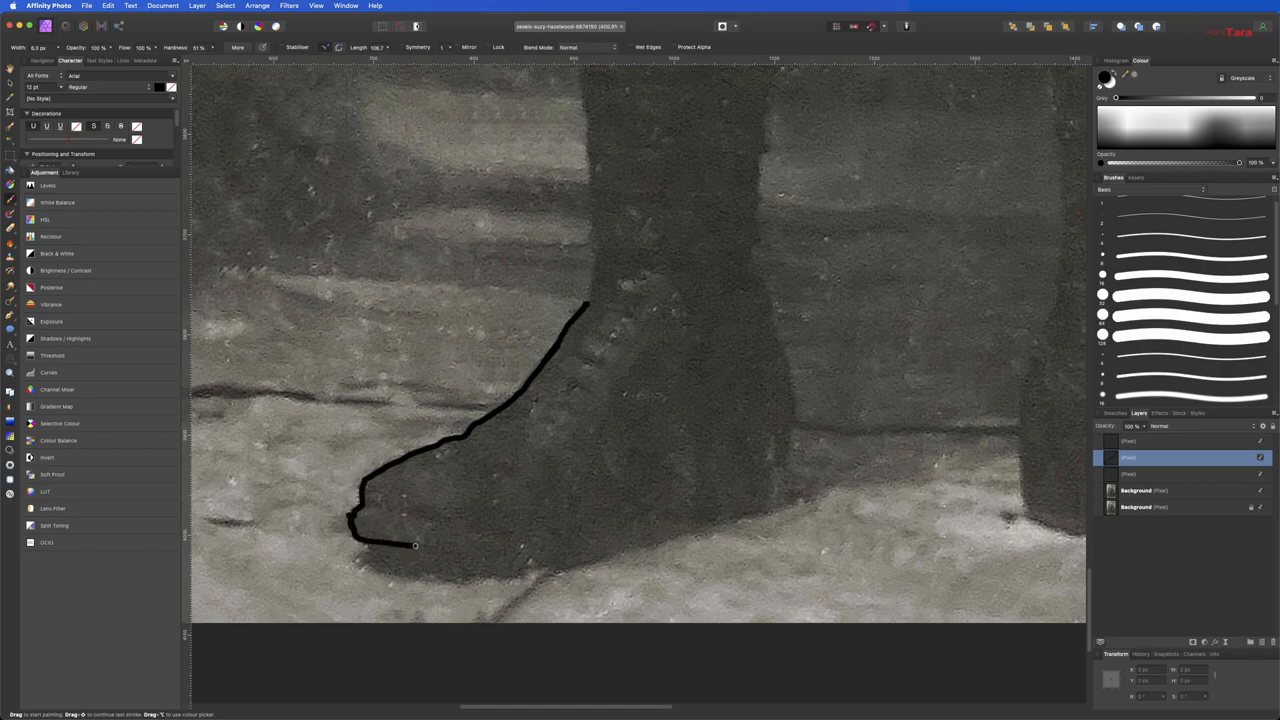
pyautogui.moveTo(415, 545); pyautogui.dragTo(480, 571)
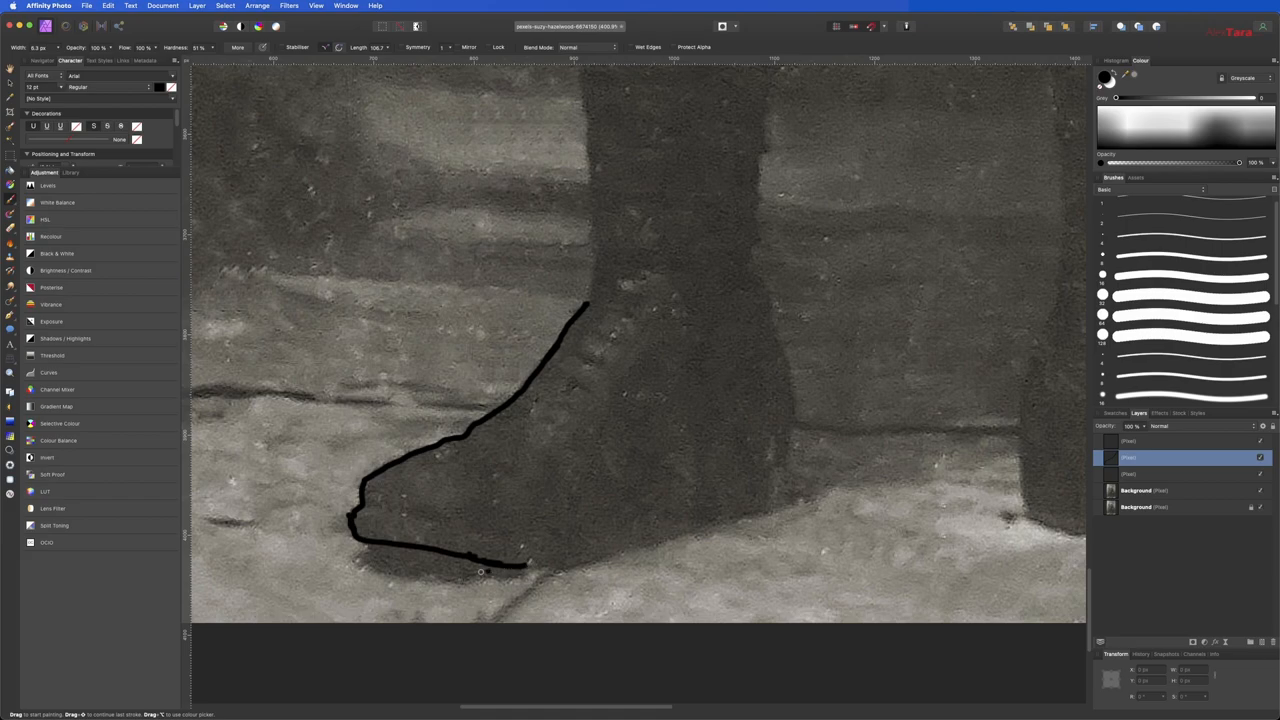
pyautogui.moveTo(480, 572); pyautogui.dragTo(782, 443)
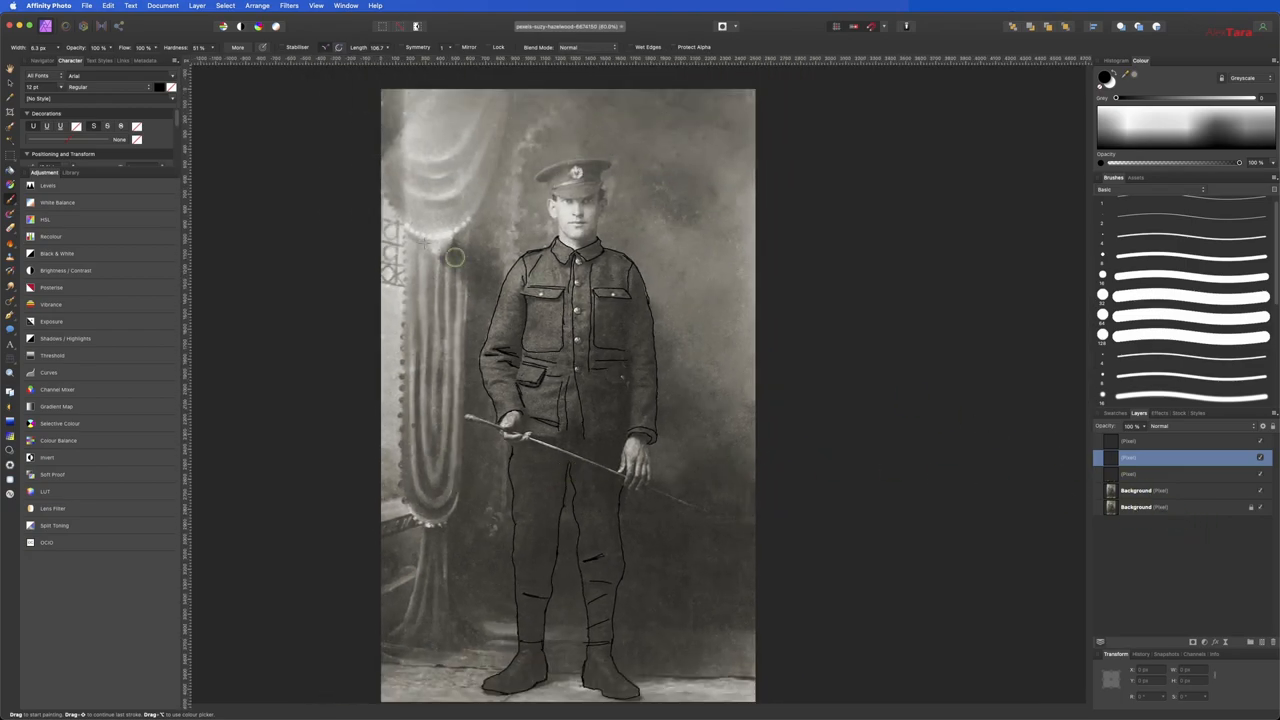
# - Apply a Gaussian Blur to the outlines, settling on a small radius around 5 px
pyautogui.click(293, 8)
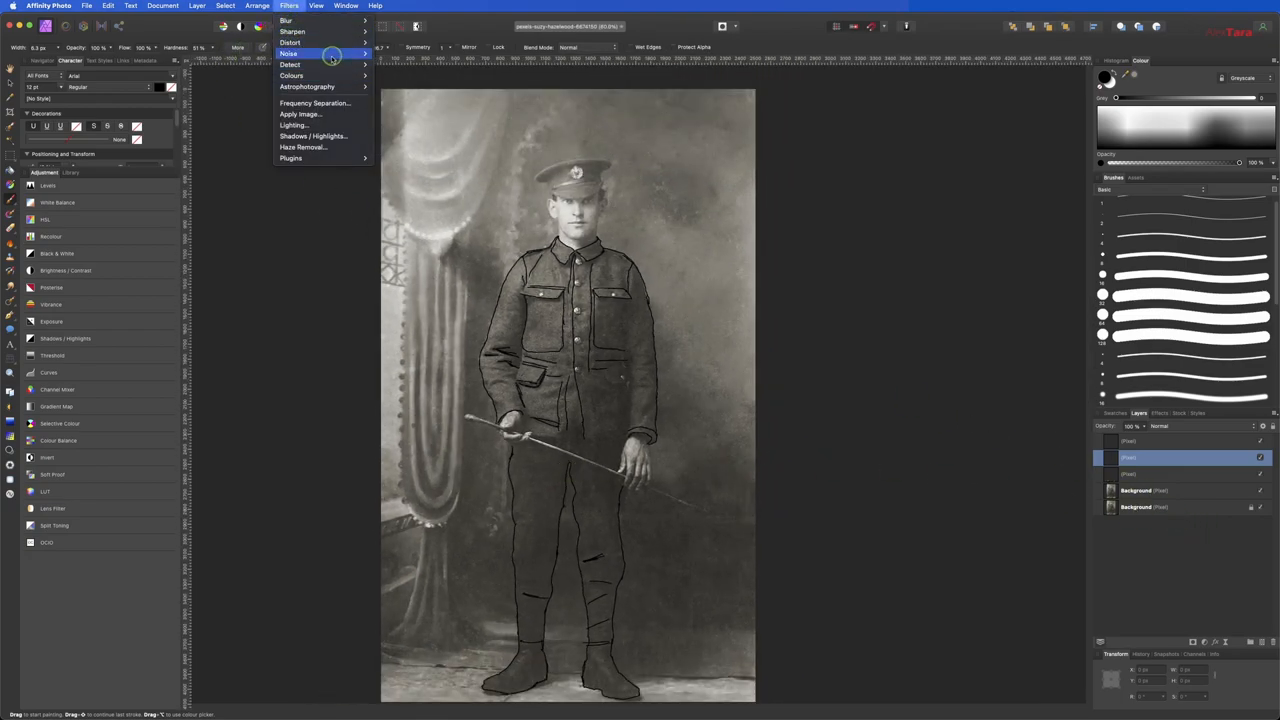
pyautogui.moveTo(300, 36)
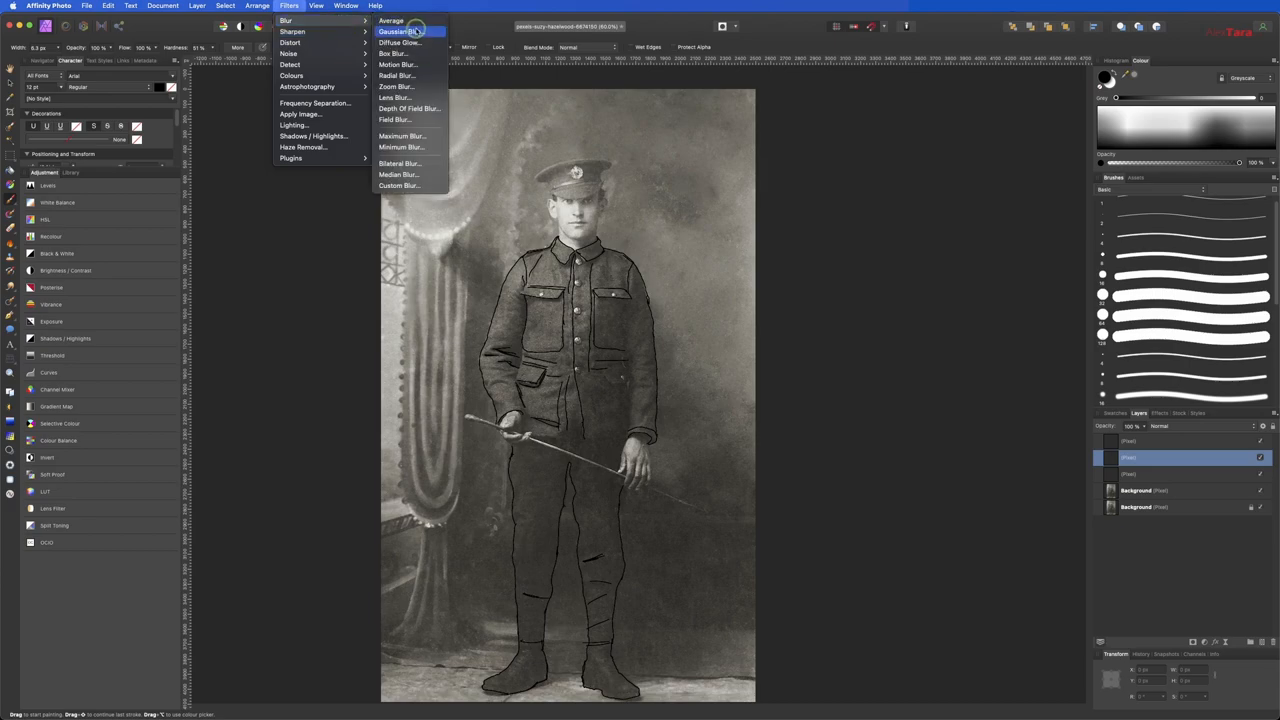
pyautogui.click(400, 22)
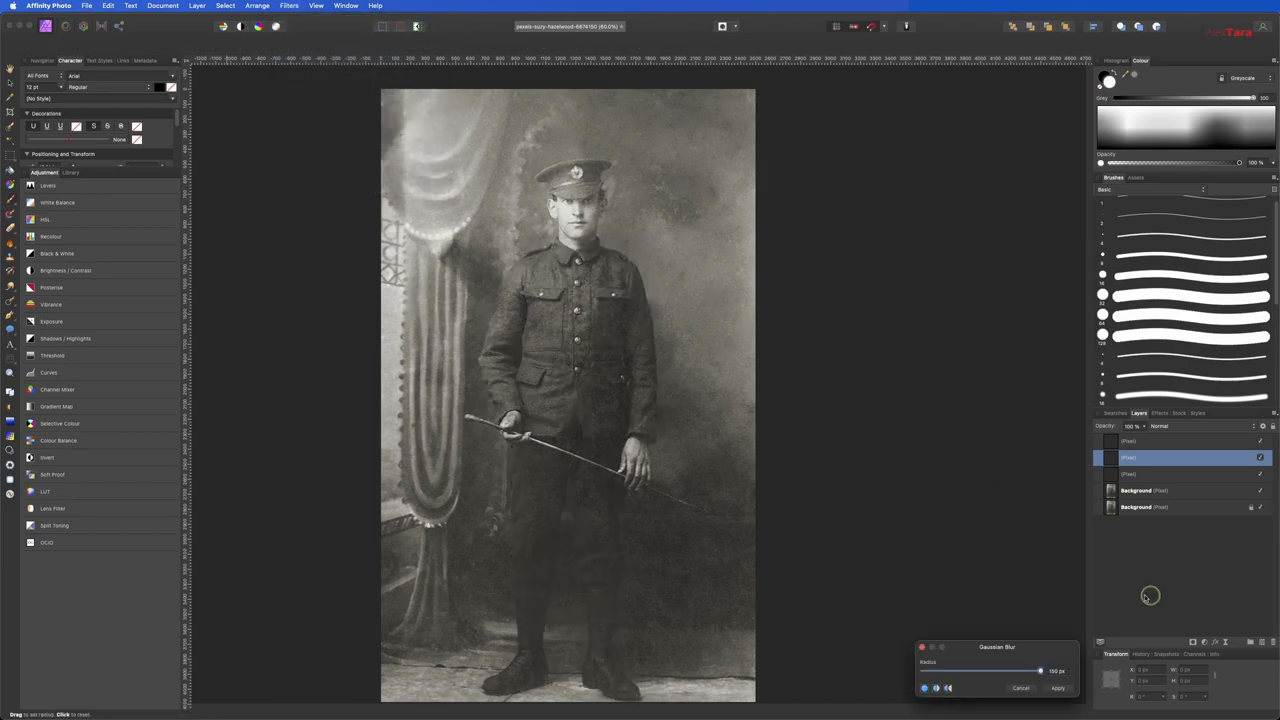
pyautogui.moveTo(1040, 670); pyautogui.dragTo(968, 672)
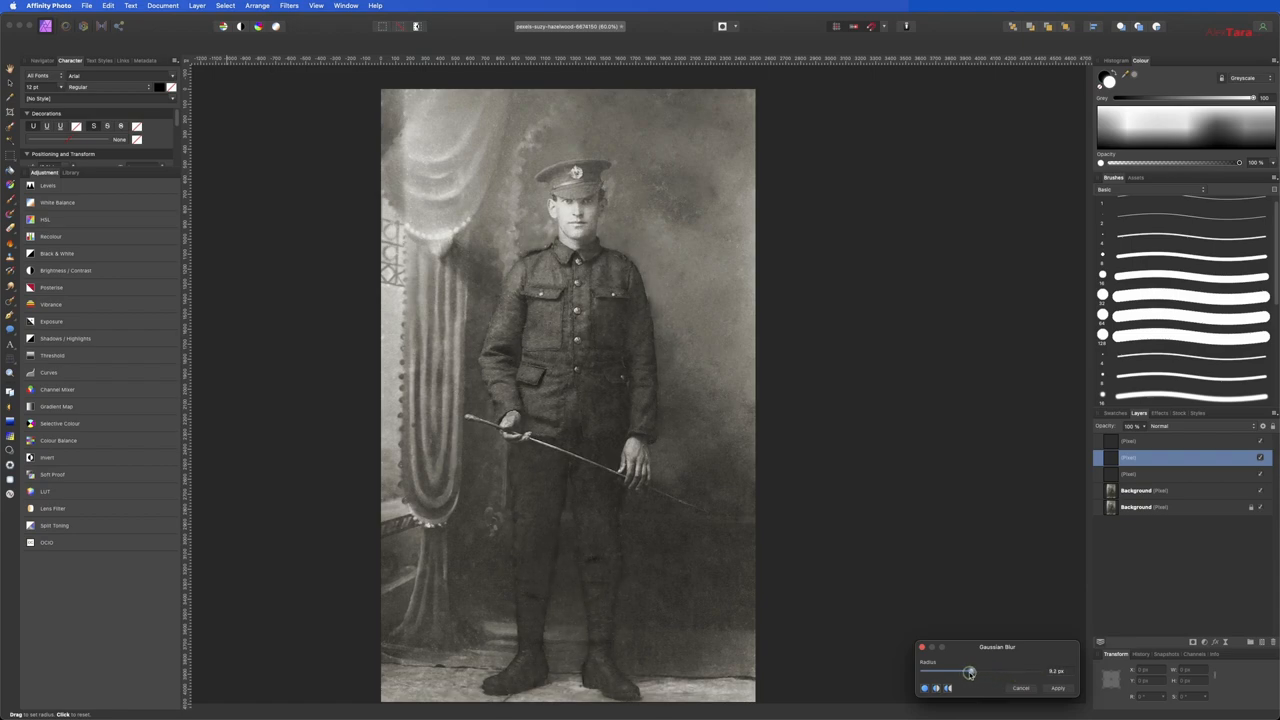
pyautogui.moveTo(969, 672); pyautogui.dragTo(984, 672)
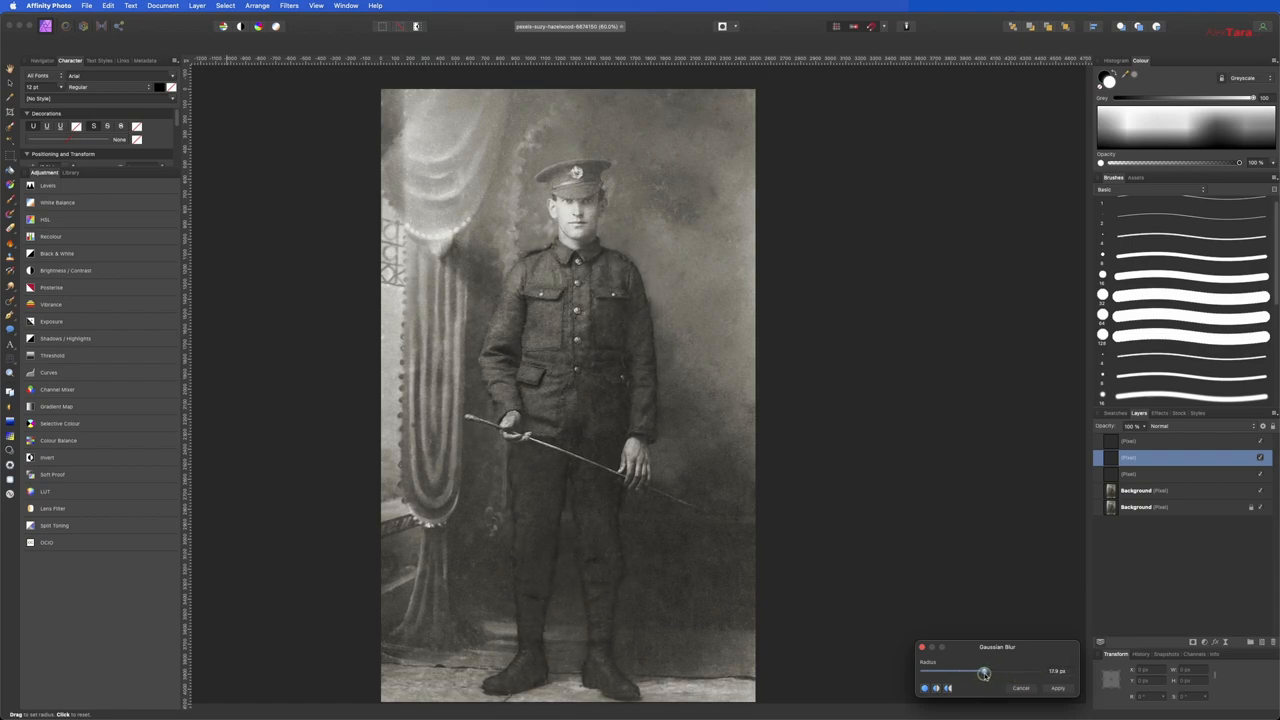
pyautogui.moveTo(983, 671); pyautogui.dragTo(996, 671)
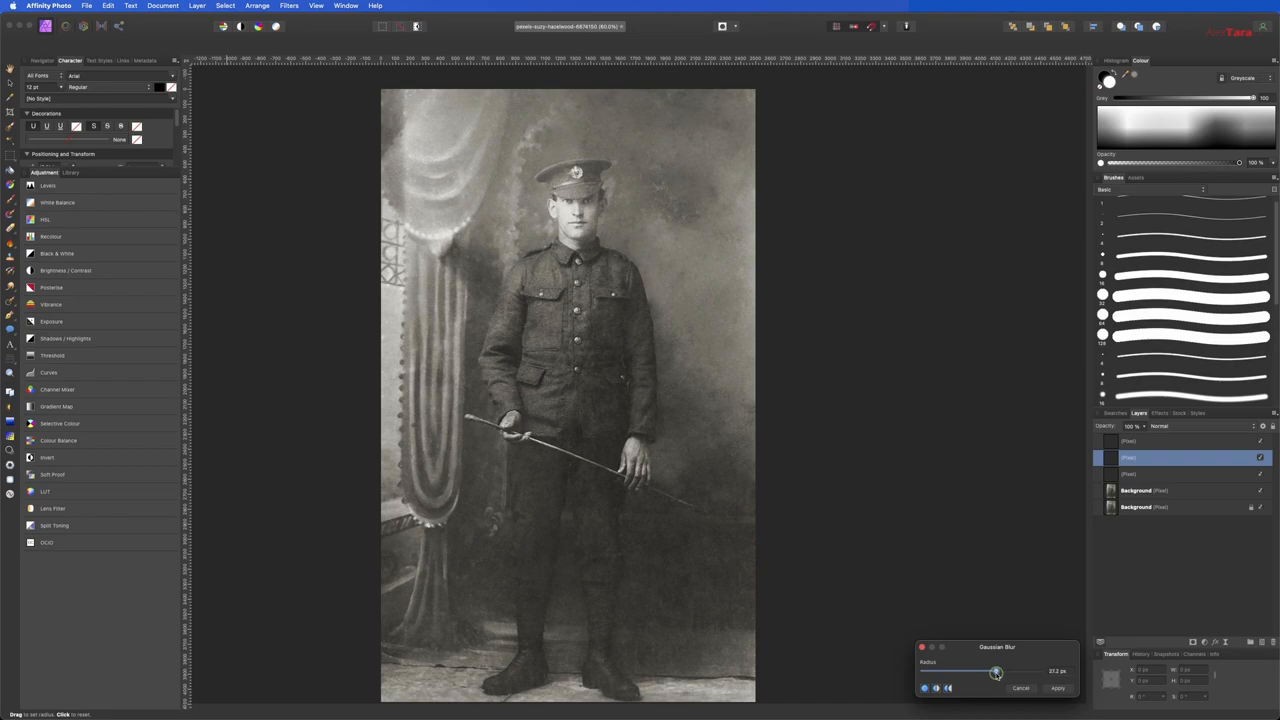
pyautogui.moveTo(995, 671); pyautogui.dragTo(948, 671)
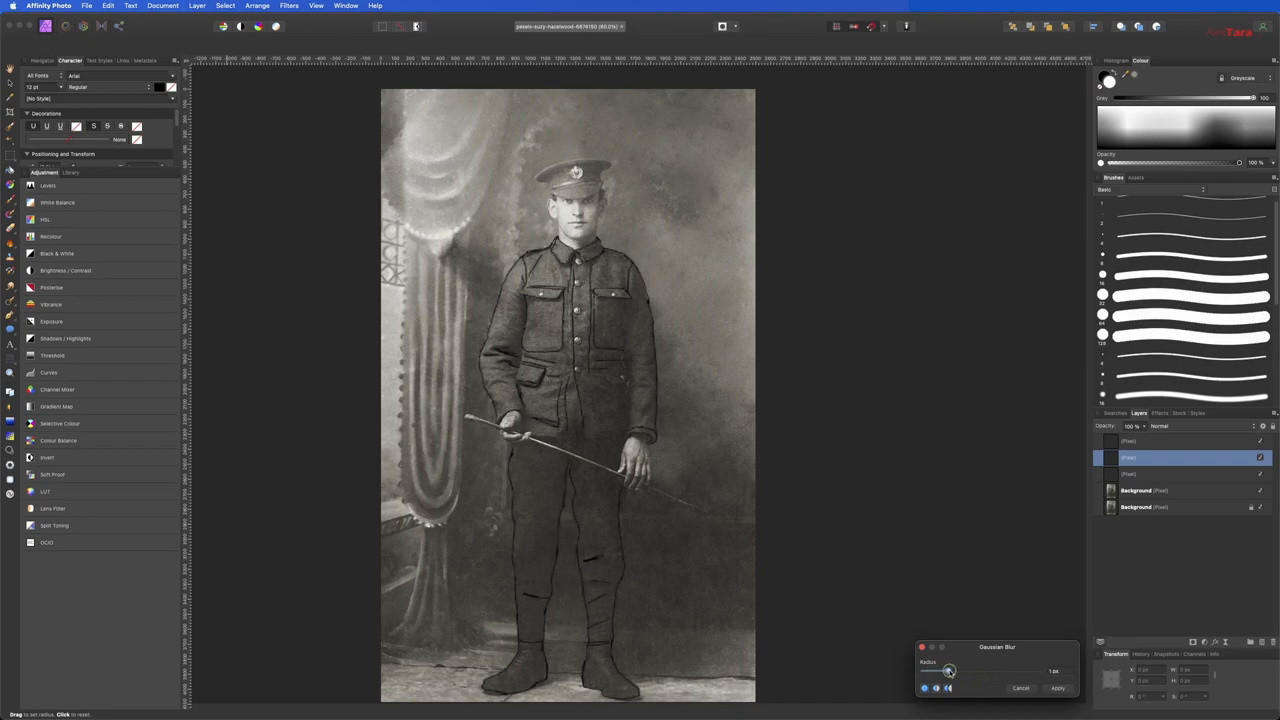
pyautogui.moveTo(948, 671); pyautogui.dragTo(967, 671)
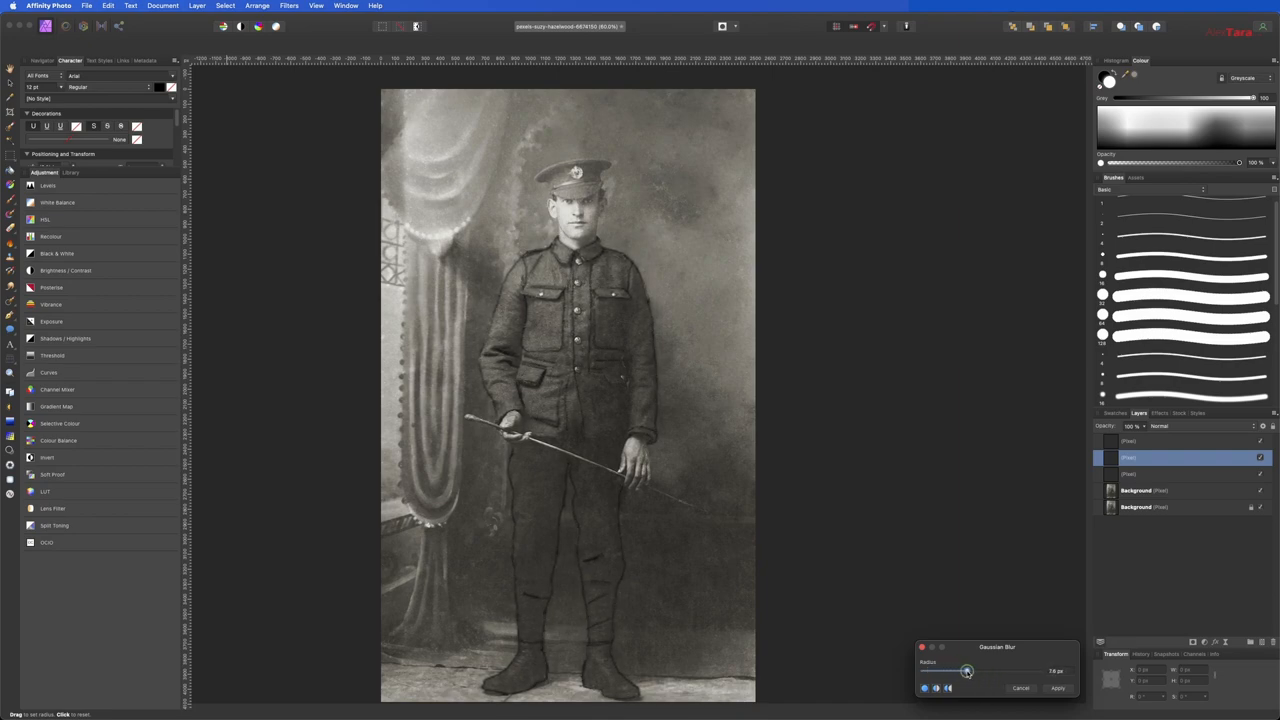
pyautogui.moveTo(966, 671); pyautogui.dragTo(959, 671)
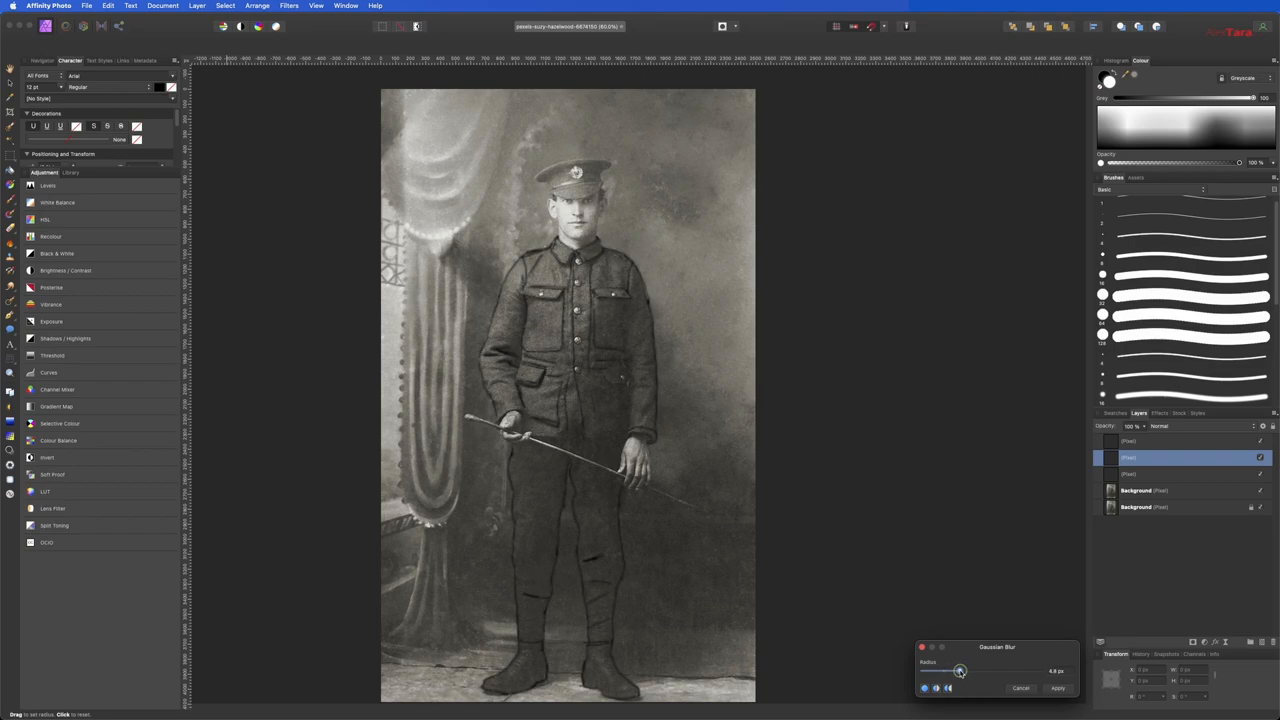
pyautogui.moveTo(960, 670); pyautogui.dragTo(975, 670)
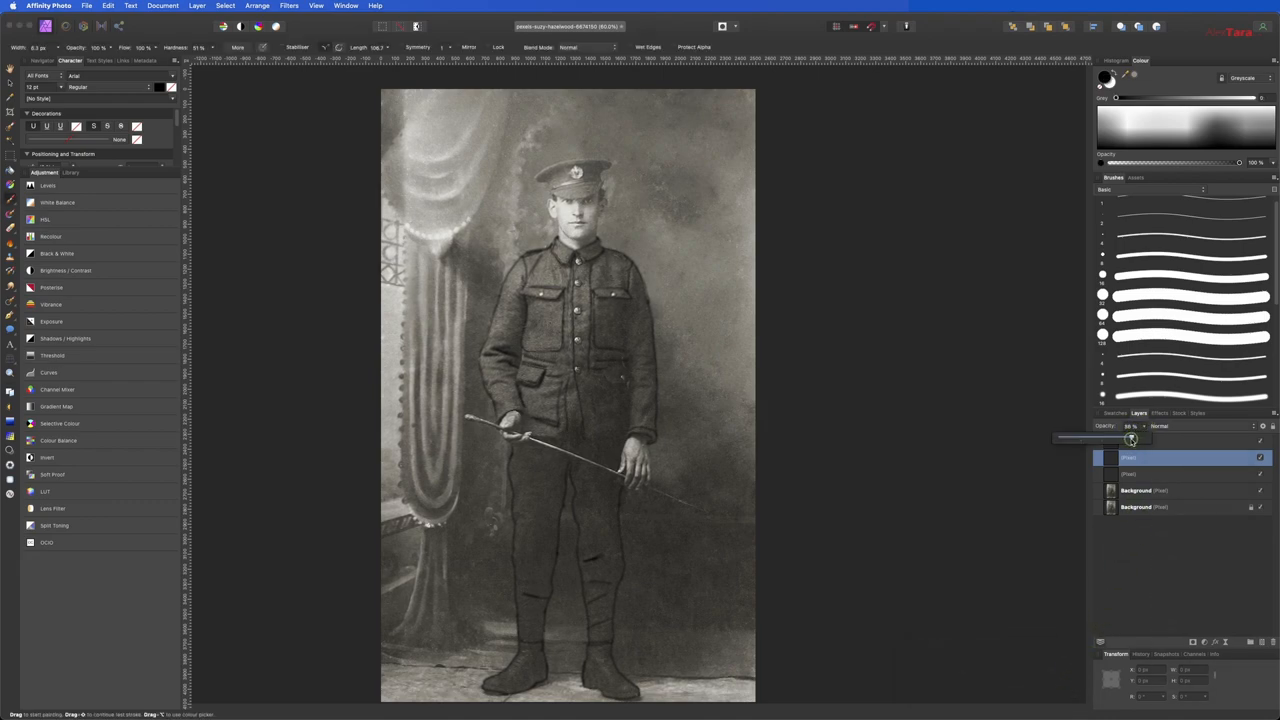
# - Lower the outline layer's opacity to about 31%
pyautogui.moveTo(1131, 440); pyautogui.dragTo(1086, 442)
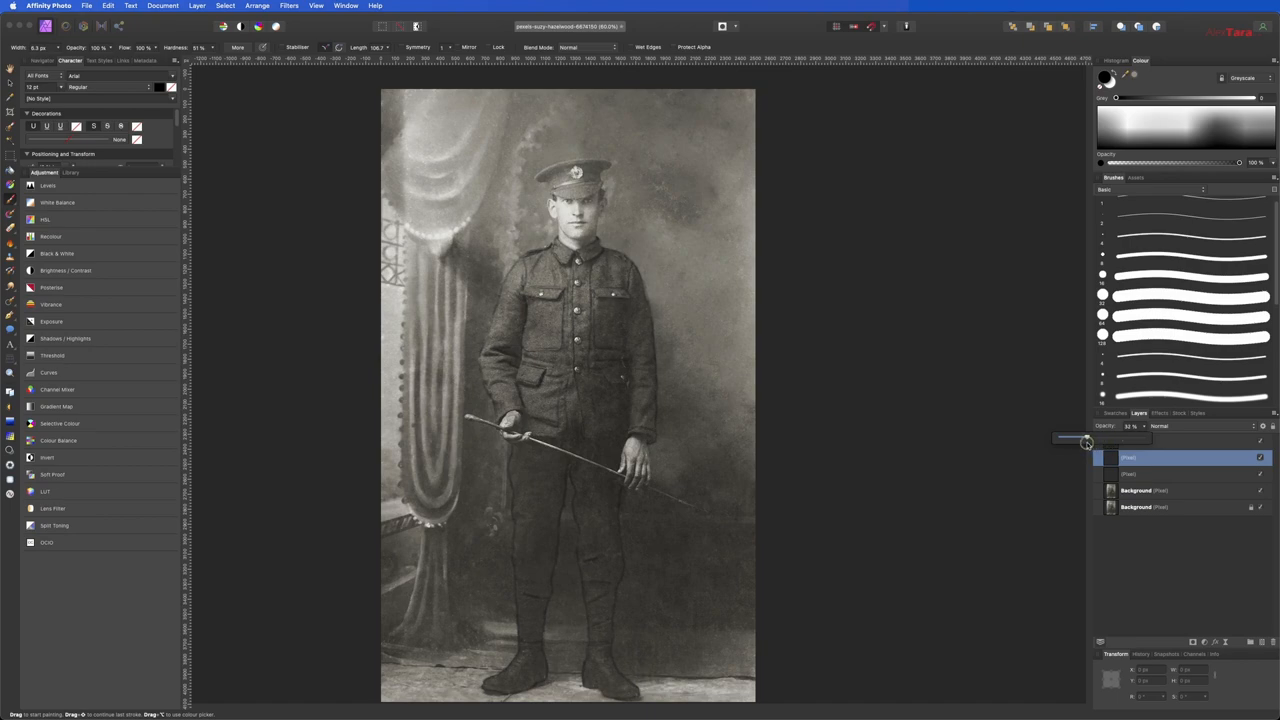
pyautogui.moveTo(1085, 441); pyautogui.dragTo(1098, 441)
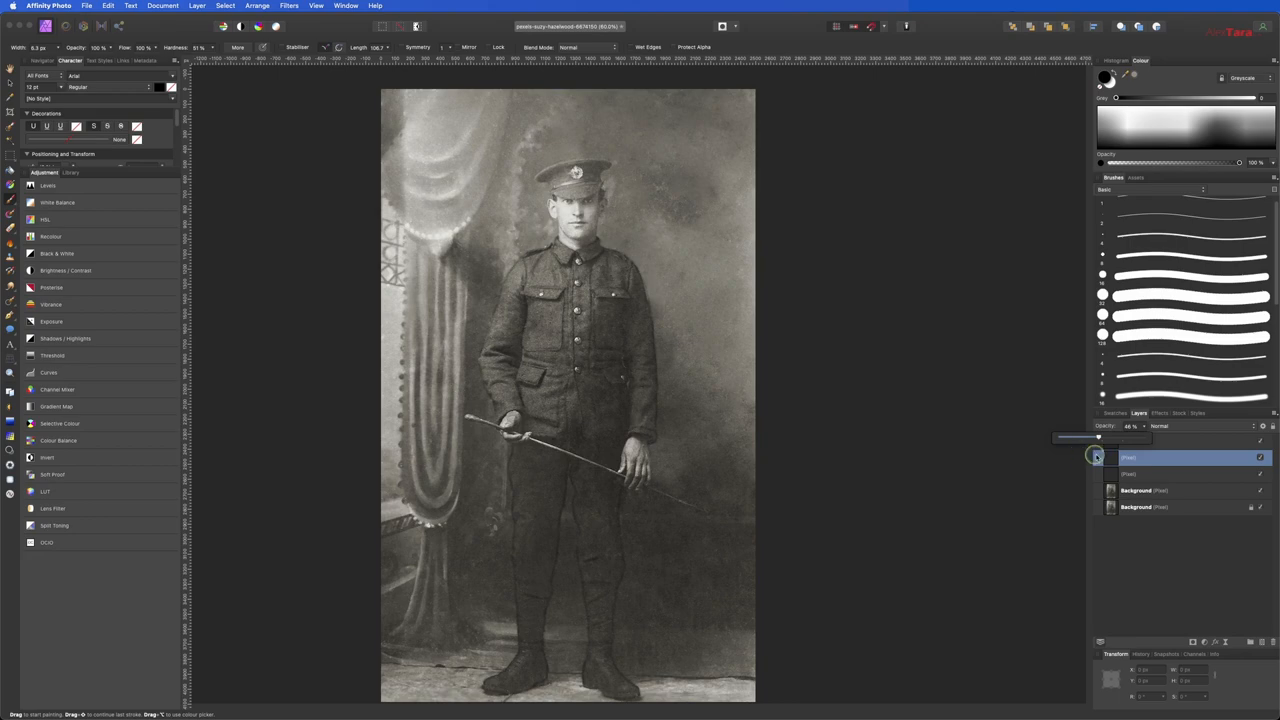
pyautogui.moveTo(1098, 438); pyautogui.dragTo(1090, 438)
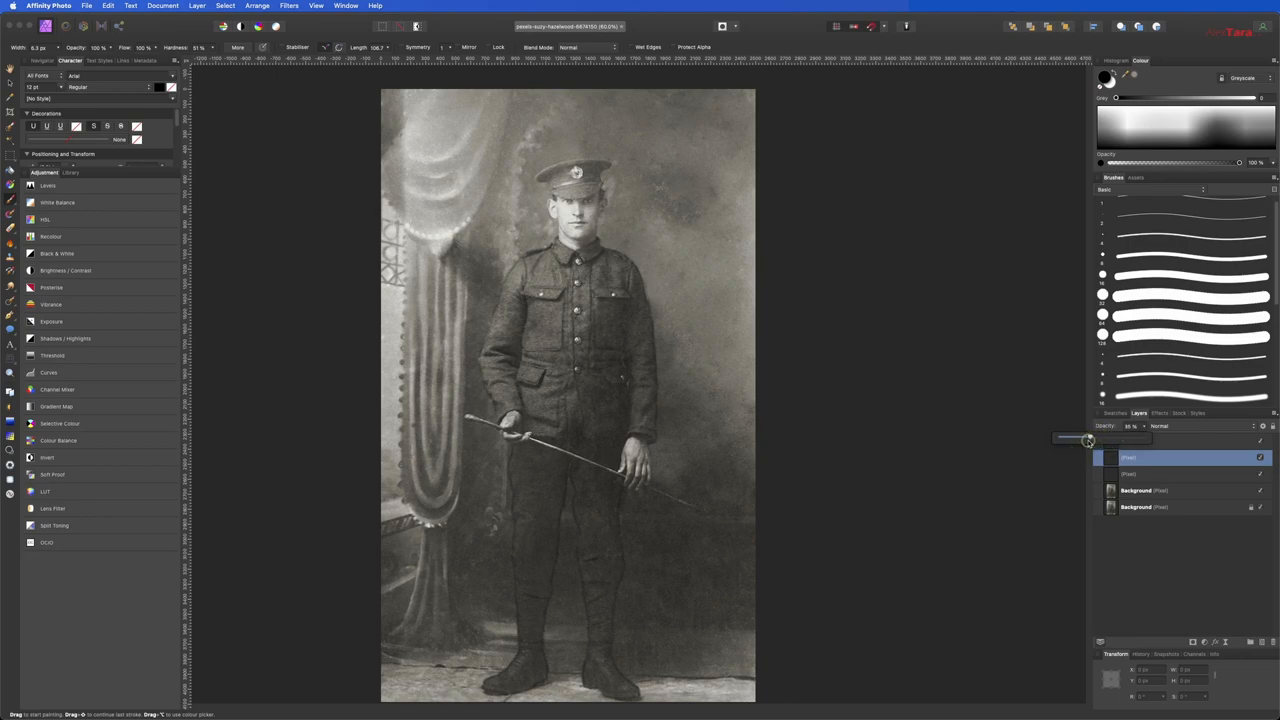
pyautogui.moveTo(1089, 440); pyautogui.dragTo(1085, 441)
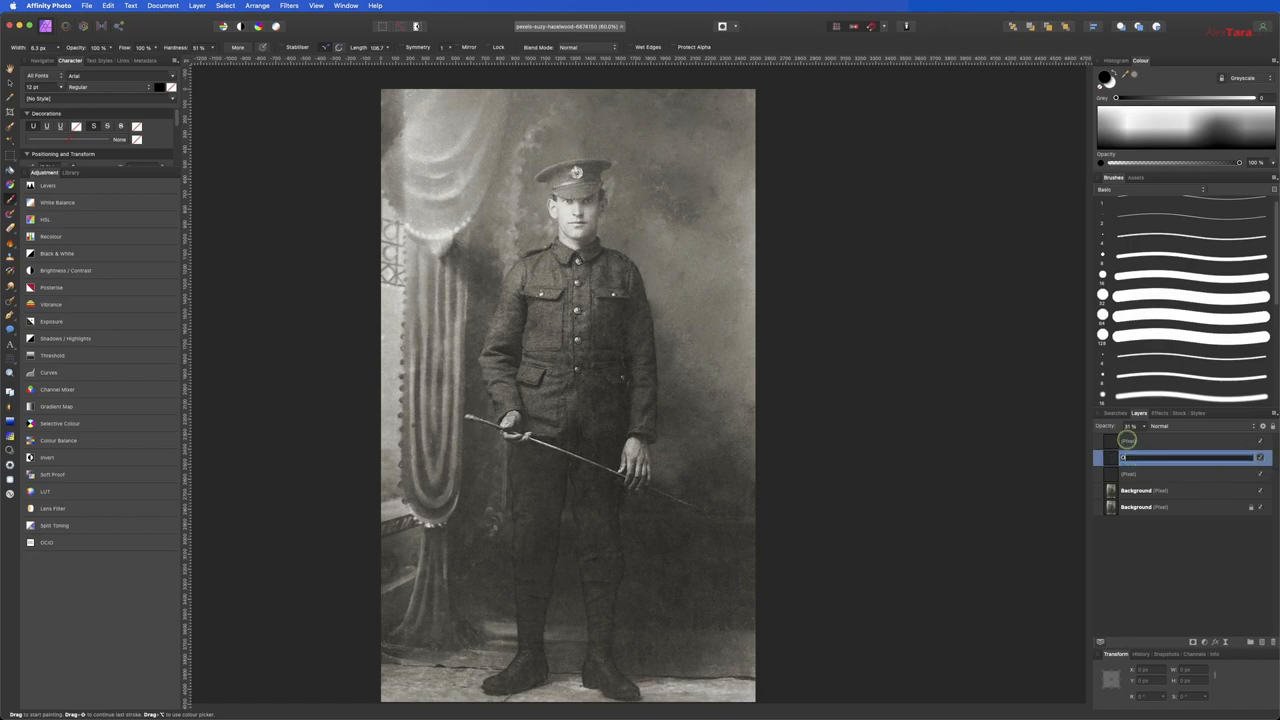
# - Enter 'Outline' as the name of the uniform outline layer
pyautogui.write('Outline uniform')
pyautogui.write('Face_outline')
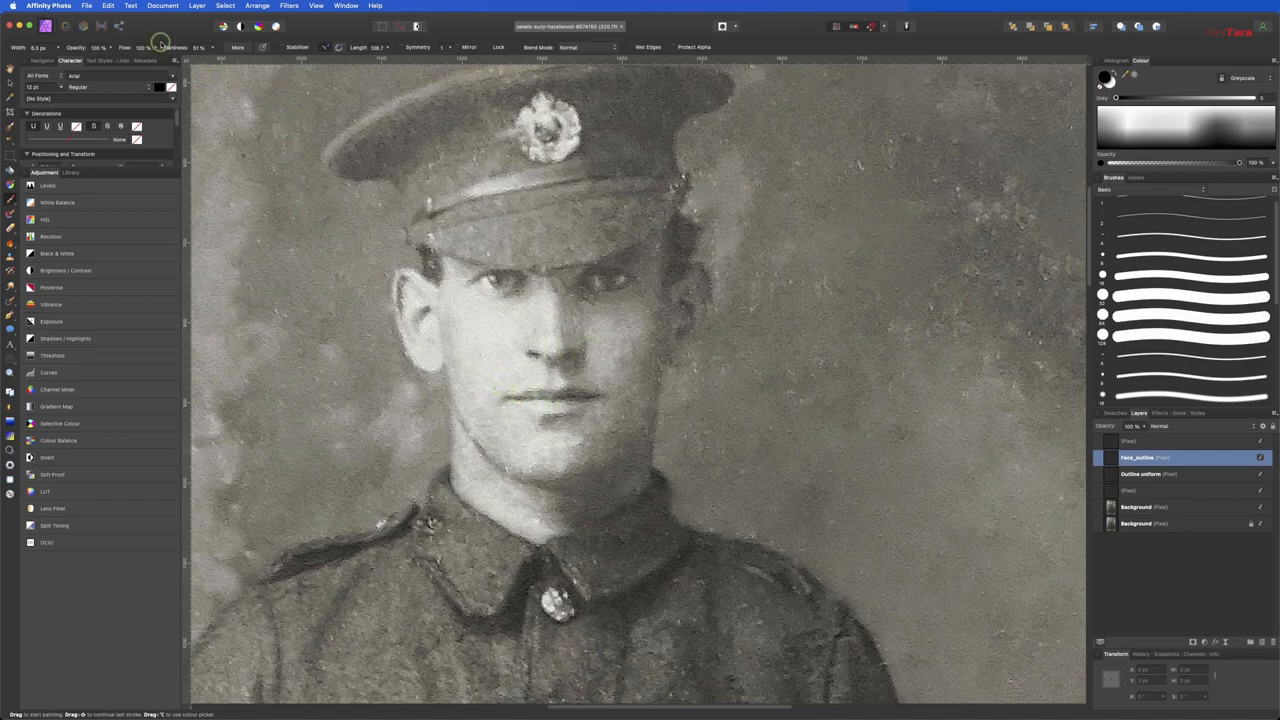
# - Lower brush hardness to about 23% and outline the jaw, ears, chin and neck
pyautogui.moveTo(213, 58); pyautogui.dragTo(188, 58)
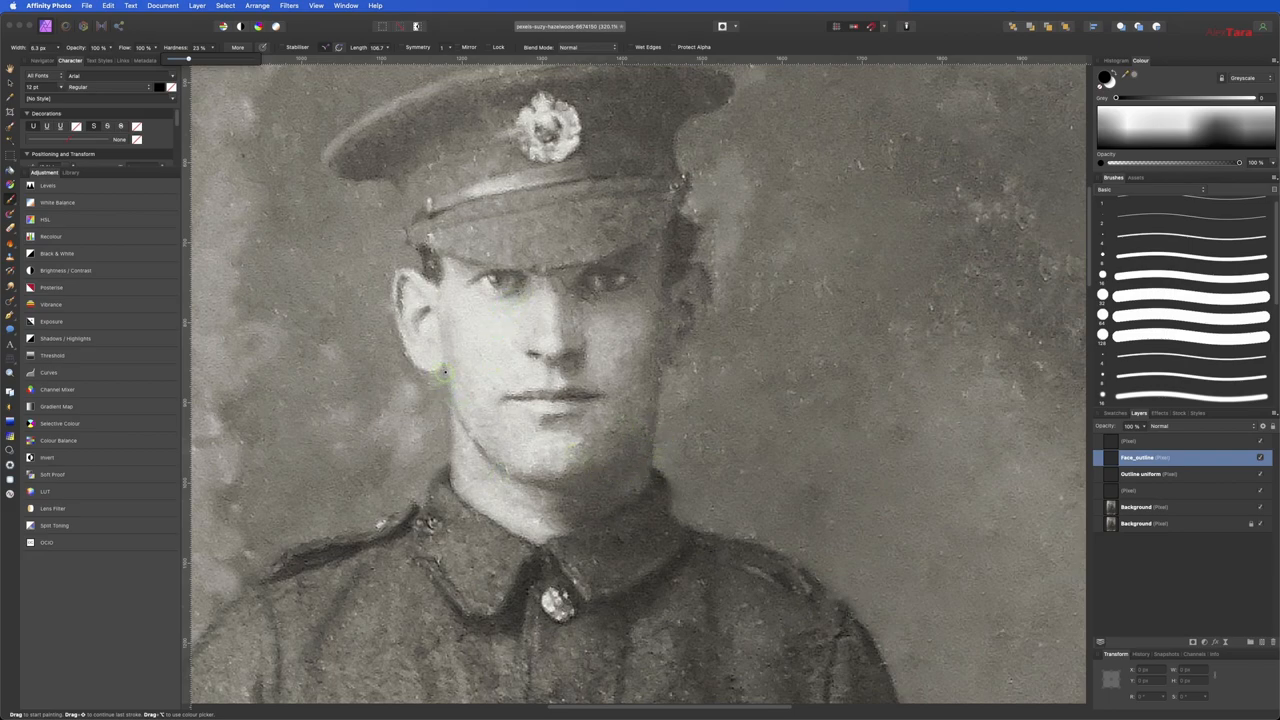
pyautogui.moveTo(445, 365); pyautogui.dragTo(452, 455)
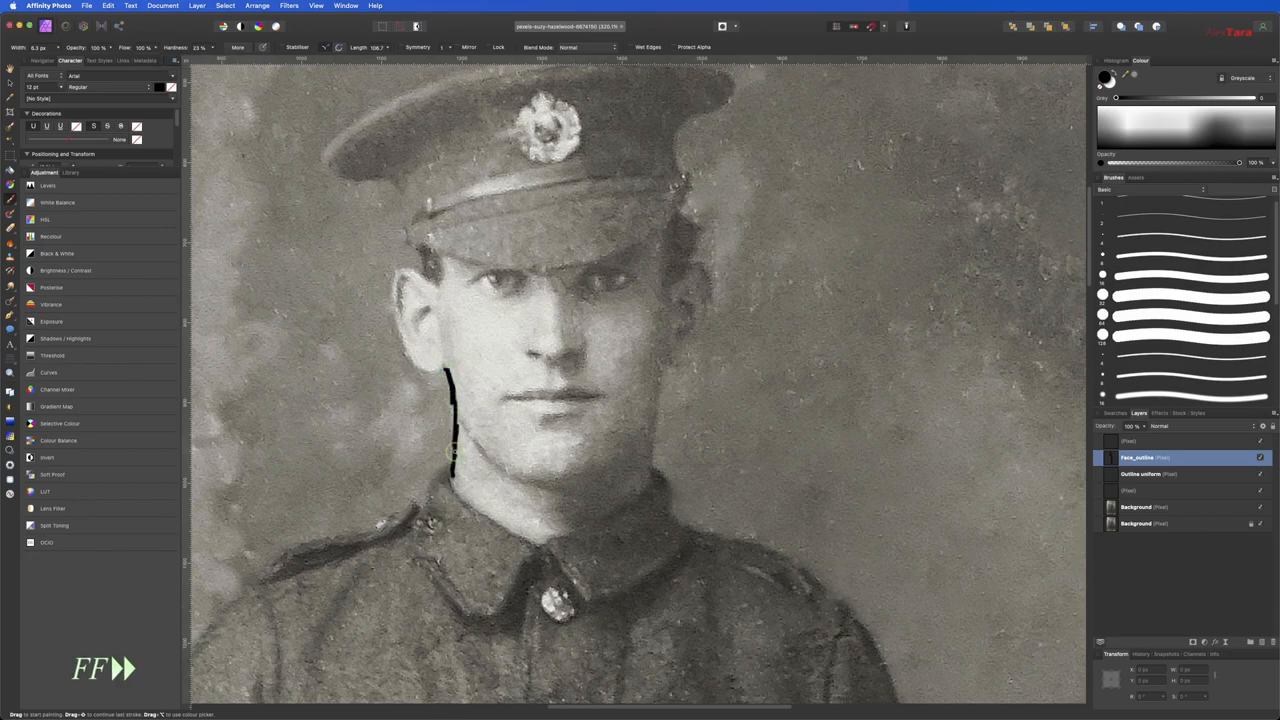
pyautogui.moveTo(450, 450); pyautogui.dragTo(425, 270)
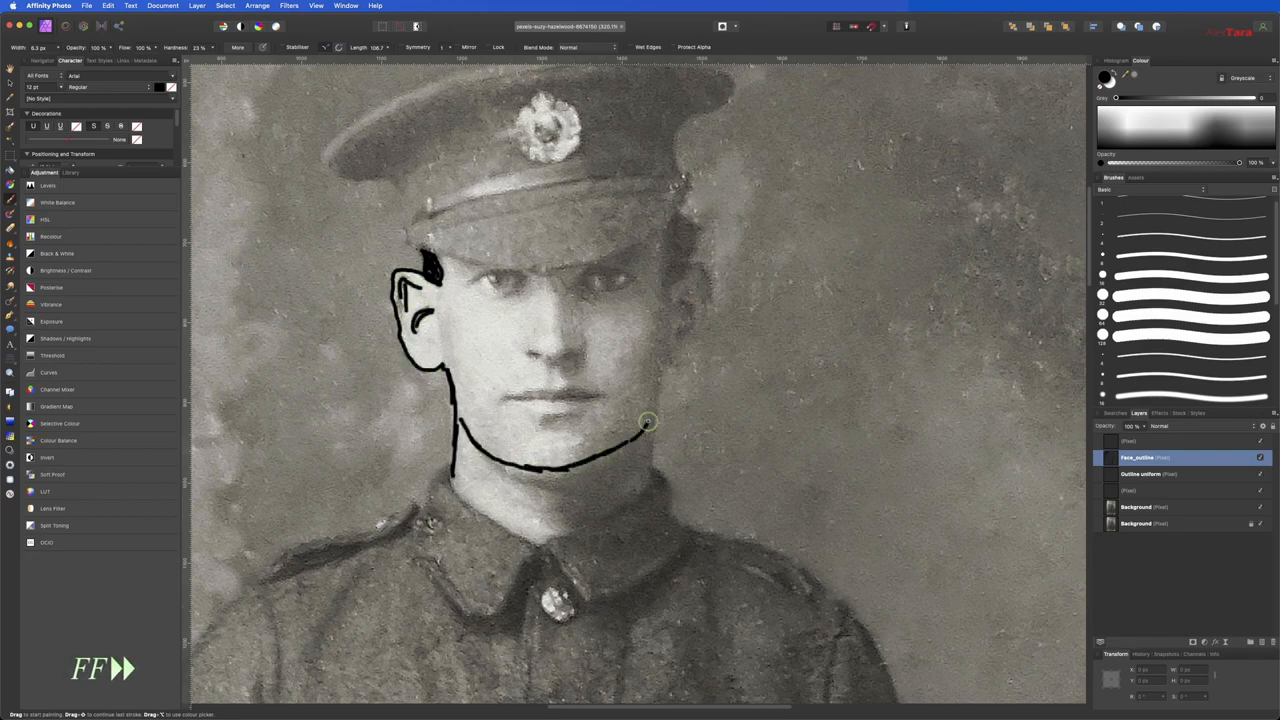
pyautogui.moveTo(648, 422); pyautogui.dragTo(615, 510)
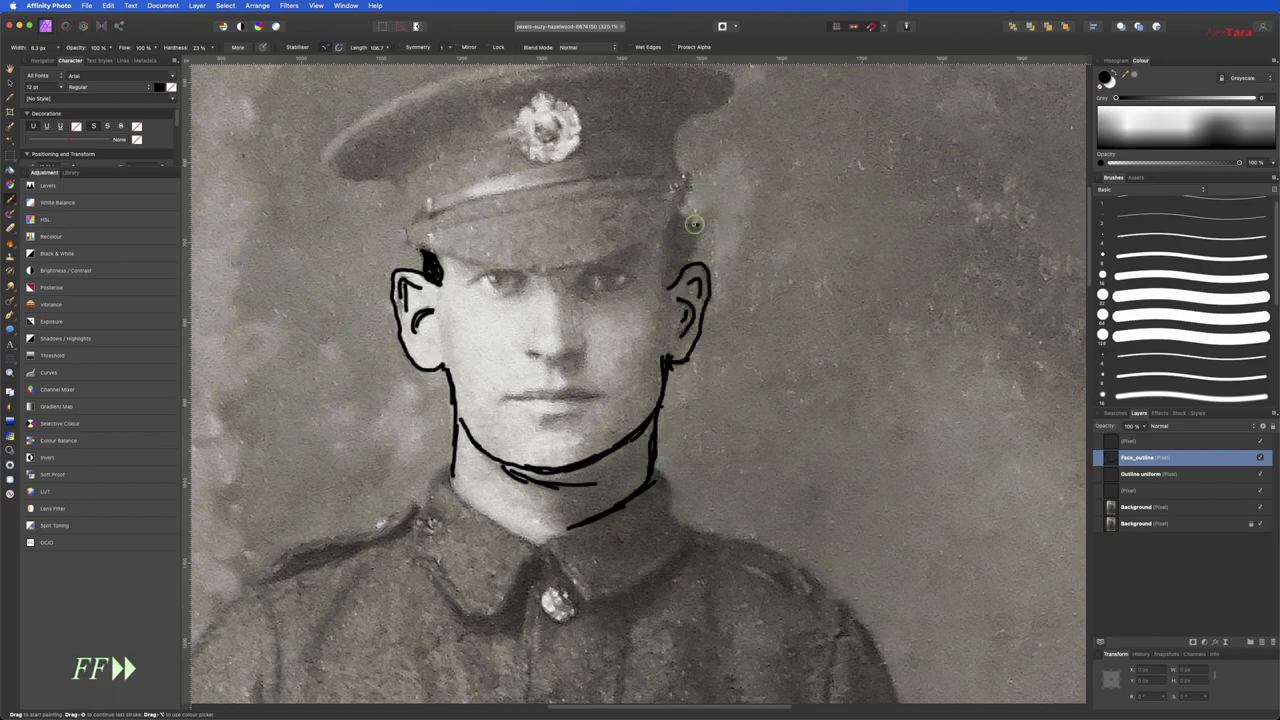
# - Outline the cap's lower edge, badge and facial features, refining the details
pyautogui.moveTo(410, 245); pyautogui.dragTo(680, 210)
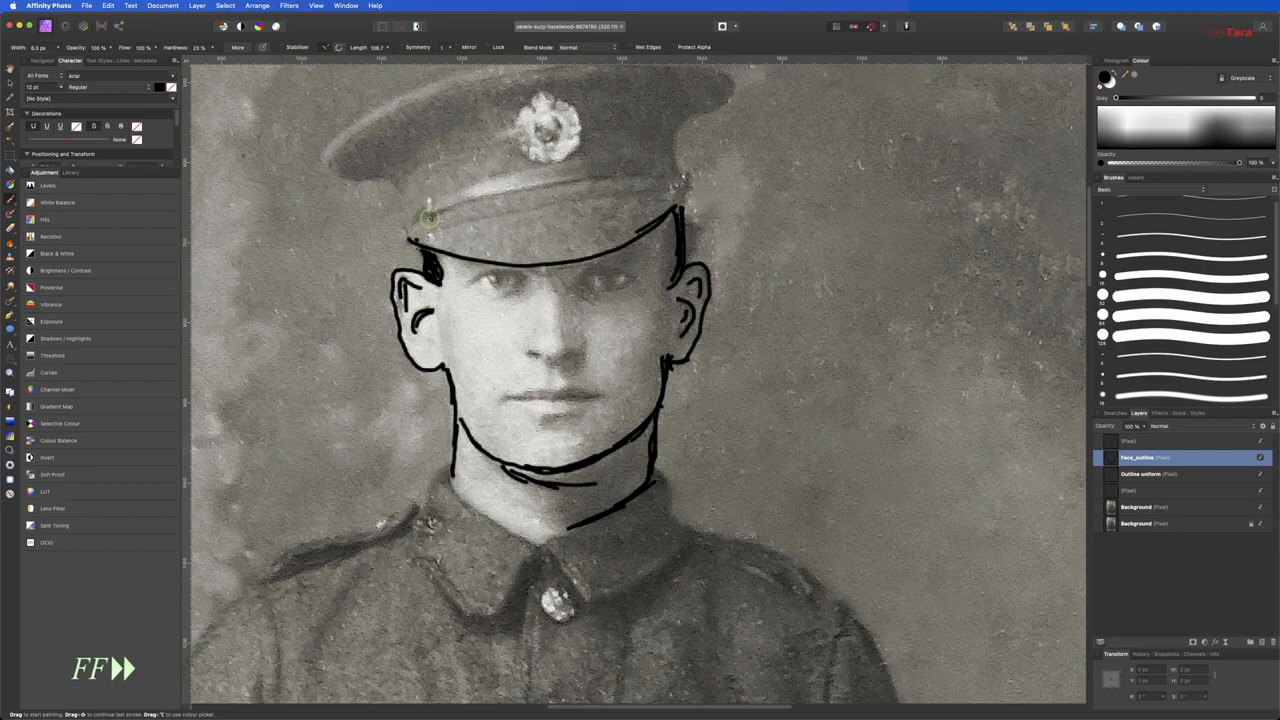
pyautogui.moveTo(430, 215); pyautogui.dragTo(680, 185)
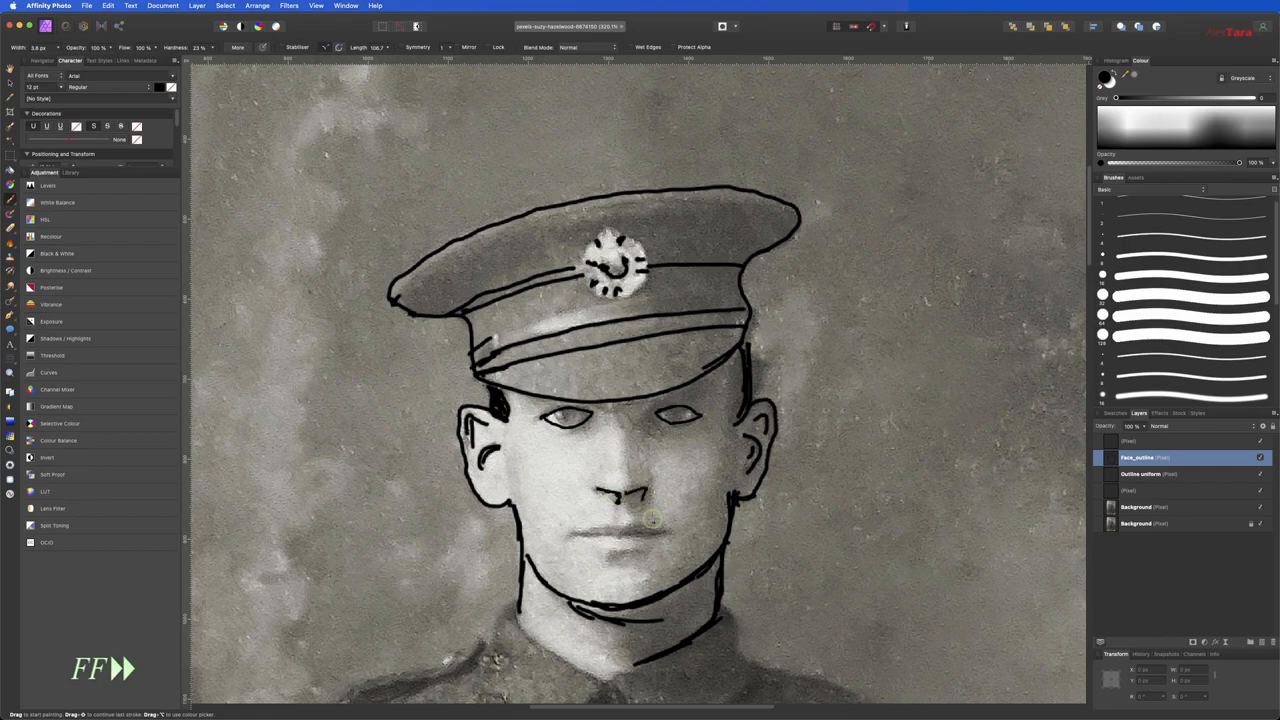
pyautogui.moveTo(585, 525); pyautogui.dragTo(660, 522)
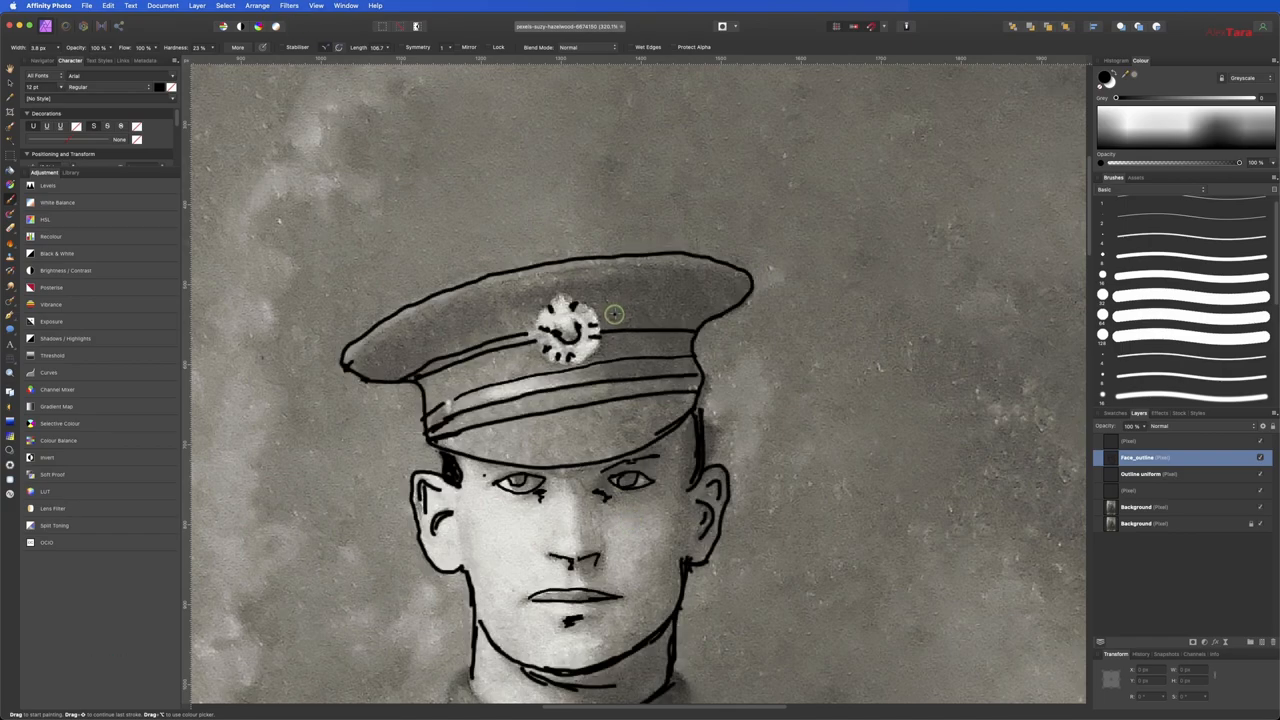
# - Apply Filters > Blur > Gaussian Blur with a radius of about 10.6 px
pyautogui.click(293, 8)
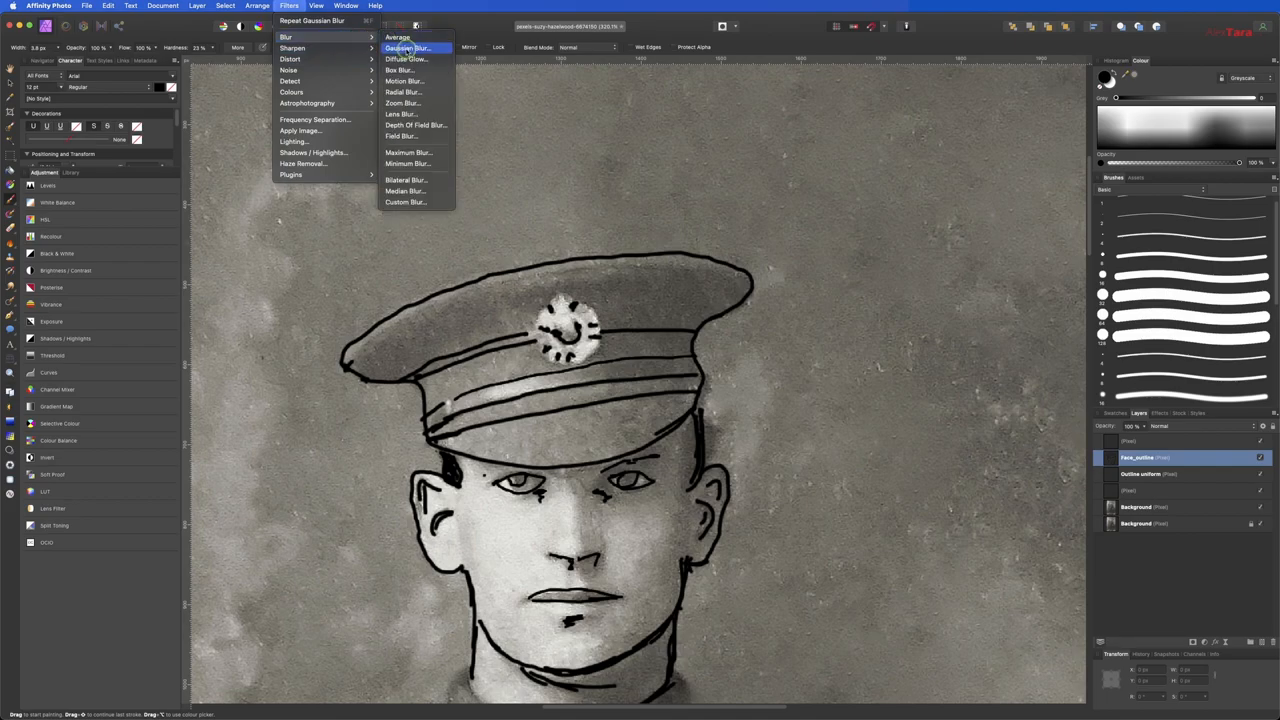
pyautogui.click(412, 47)
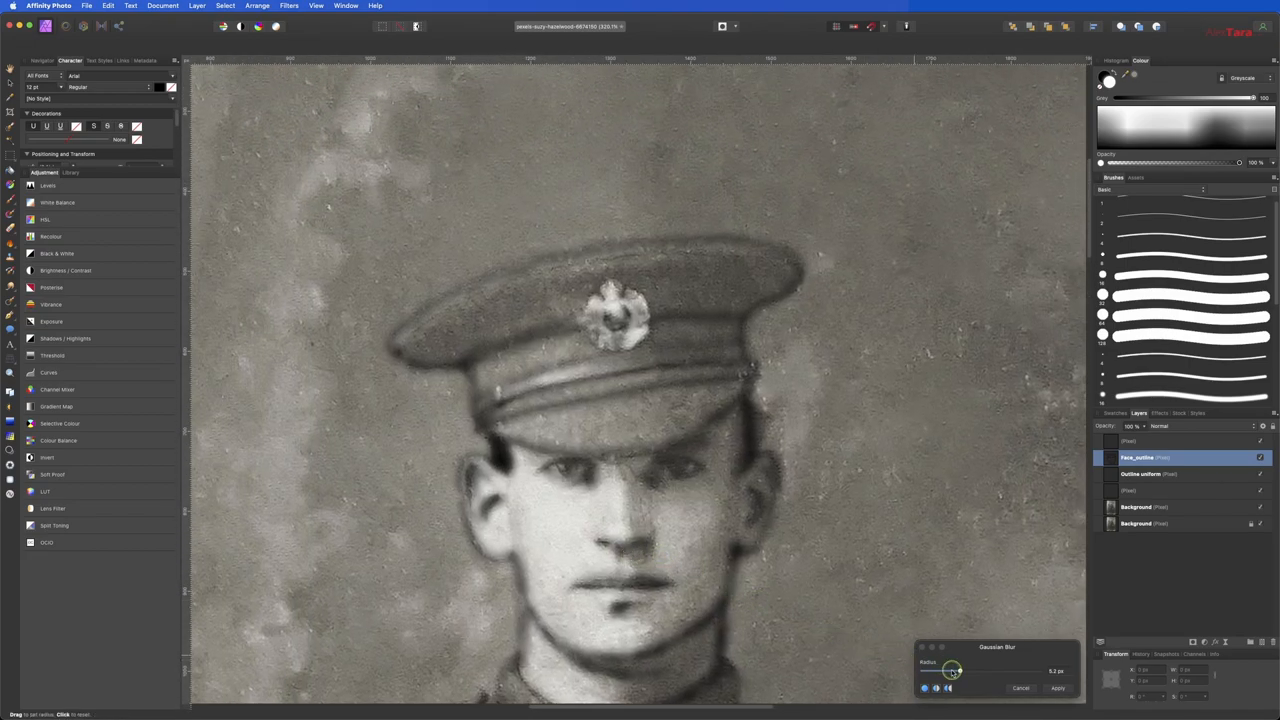
pyautogui.moveTo(952, 671); pyautogui.dragTo(957, 671)
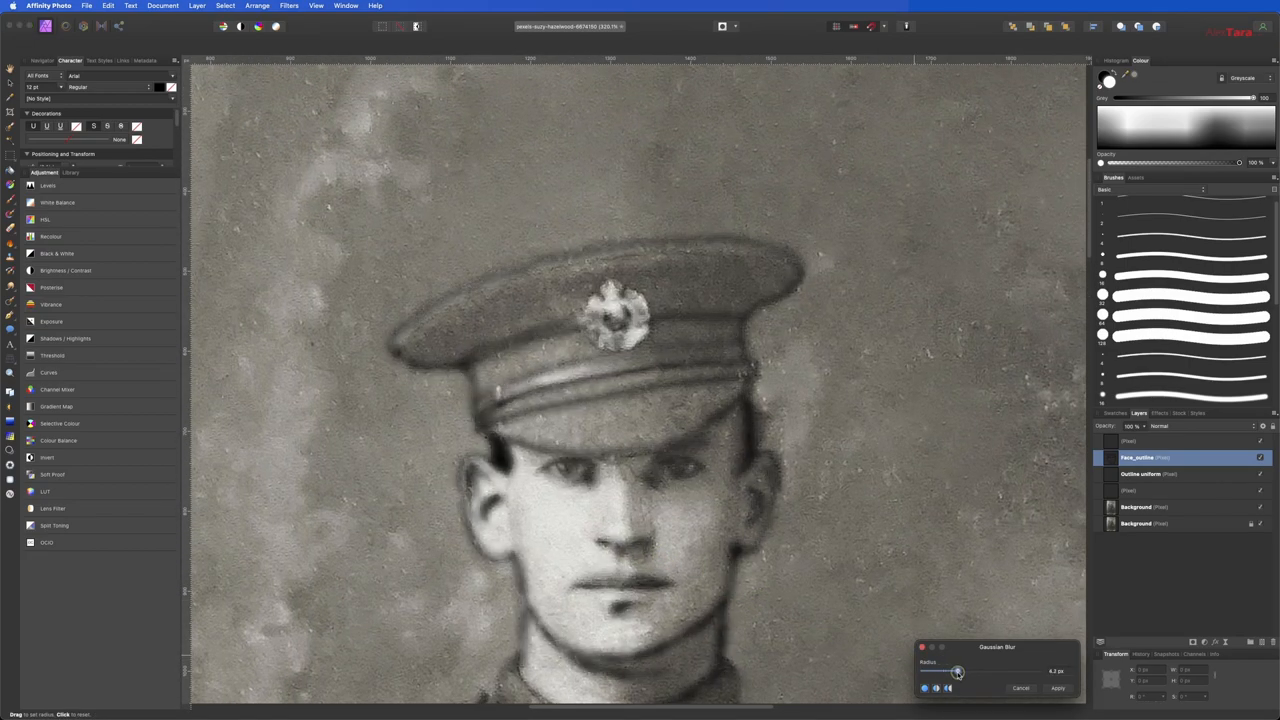
pyautogui.moveTo(955, 671); pyautogui.dragTo(963, 671)
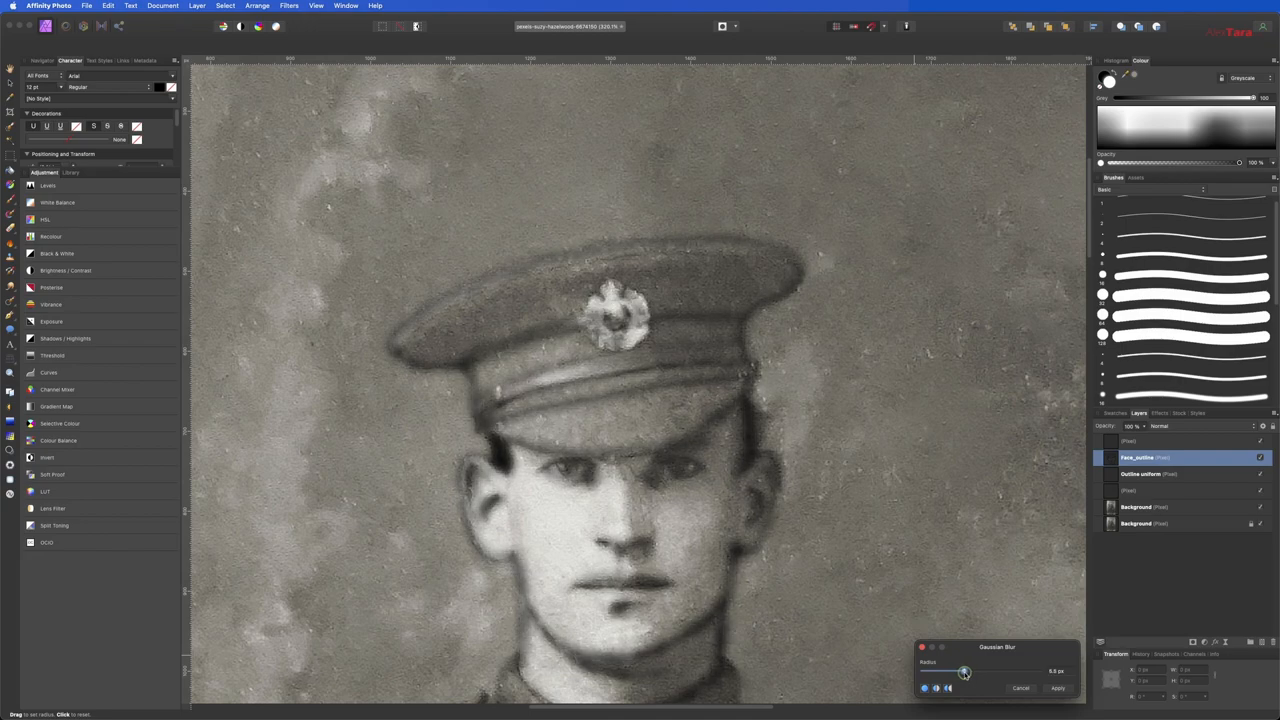
pyautogui.moveTo(963, 672); pyautogui.dragTo(976, 672)
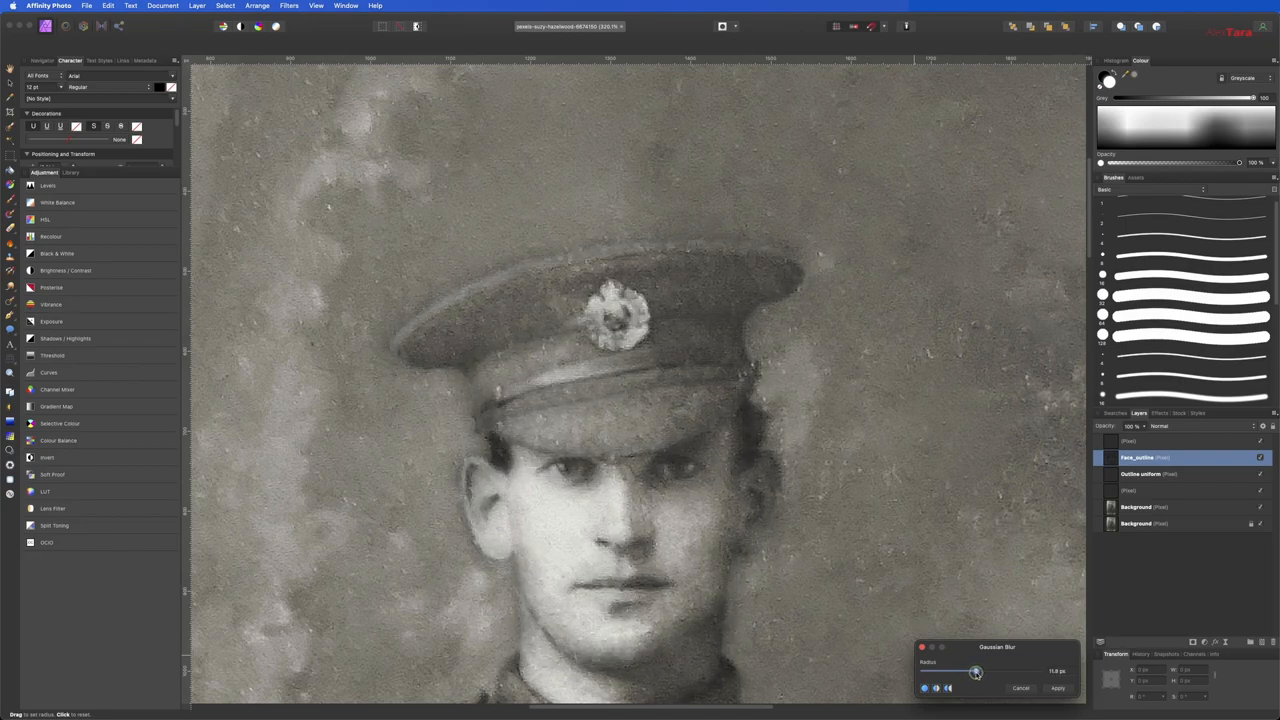
pyautogui.moveTo(975, 671); pyautogui.dragTo(977, 671)
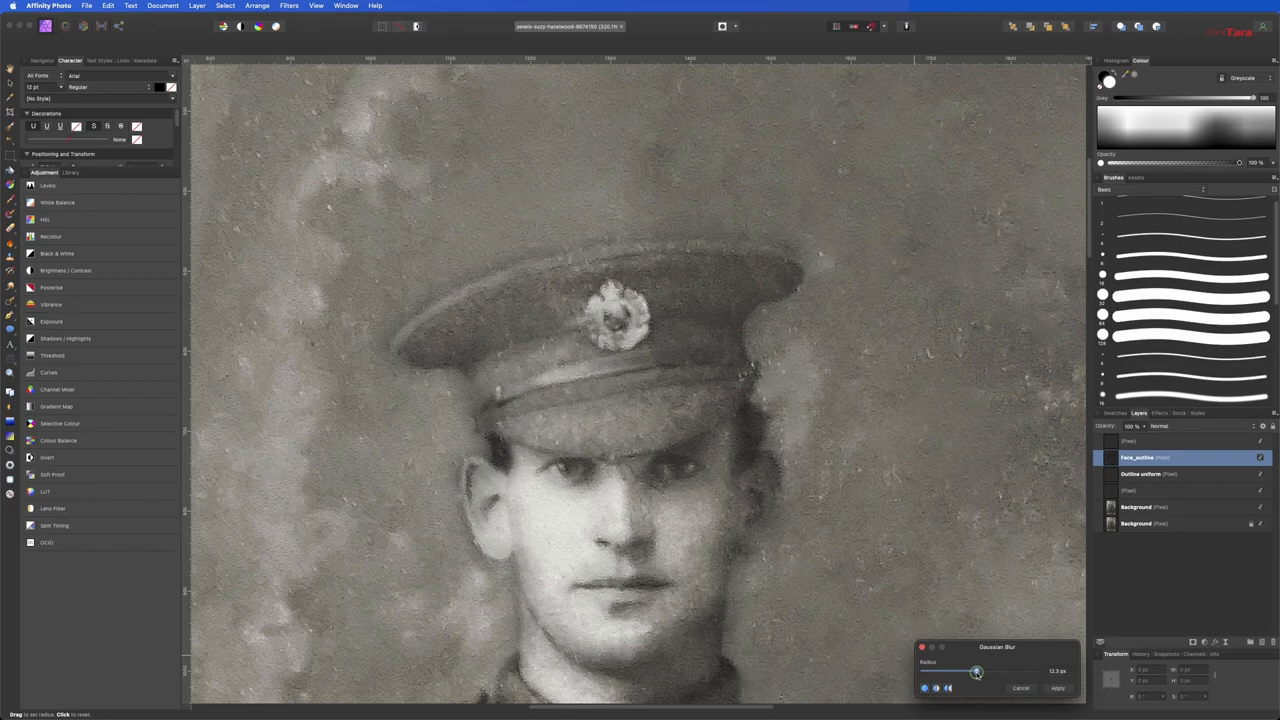
pyautogui.moveTo(977, 671); pyautogui.dragTo(991, 671)
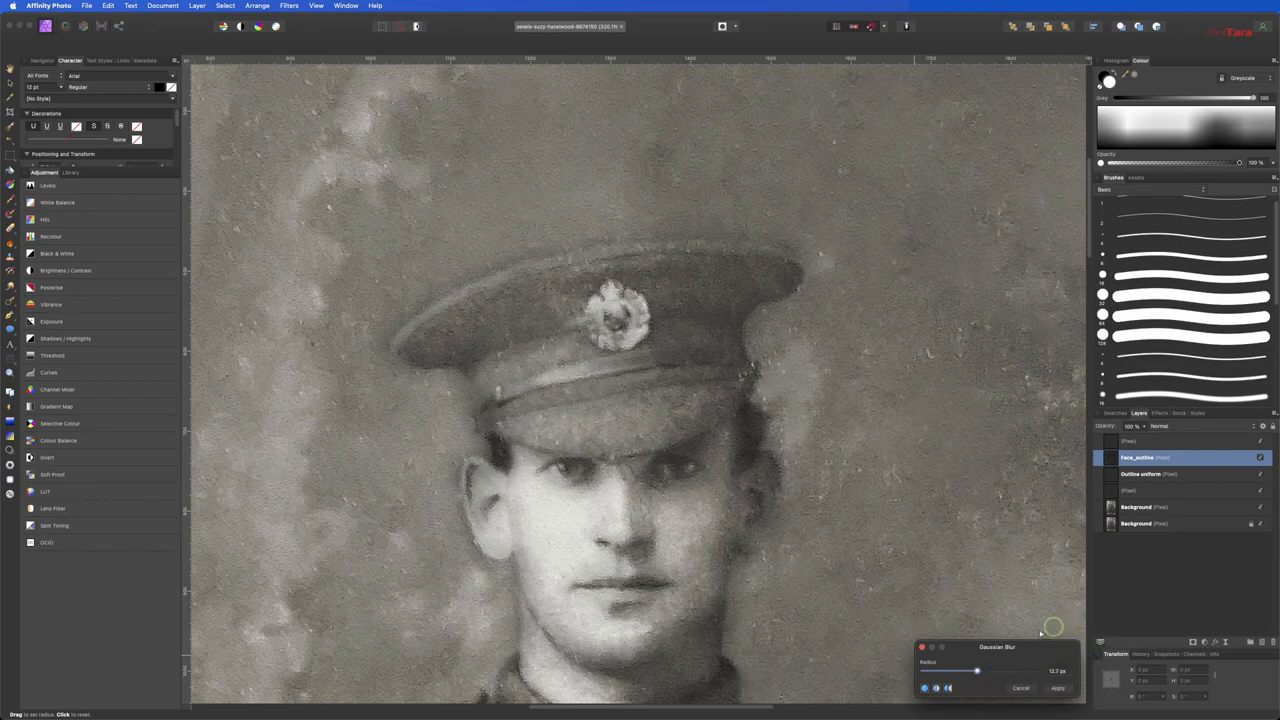
pyautogui.moveTo(977, 671); pyautogui.dragTo(973, 671)
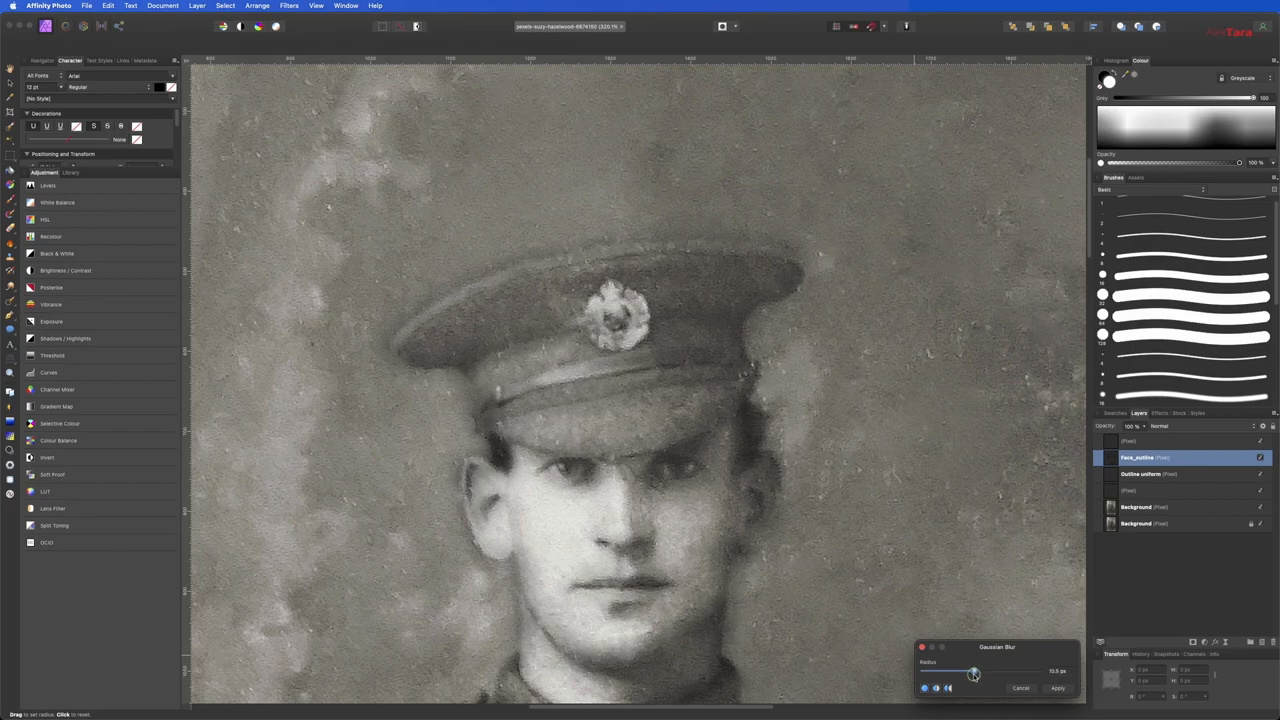
pyautogui.moveTo(973, 672); pyautogui.dragTo(968, 676)
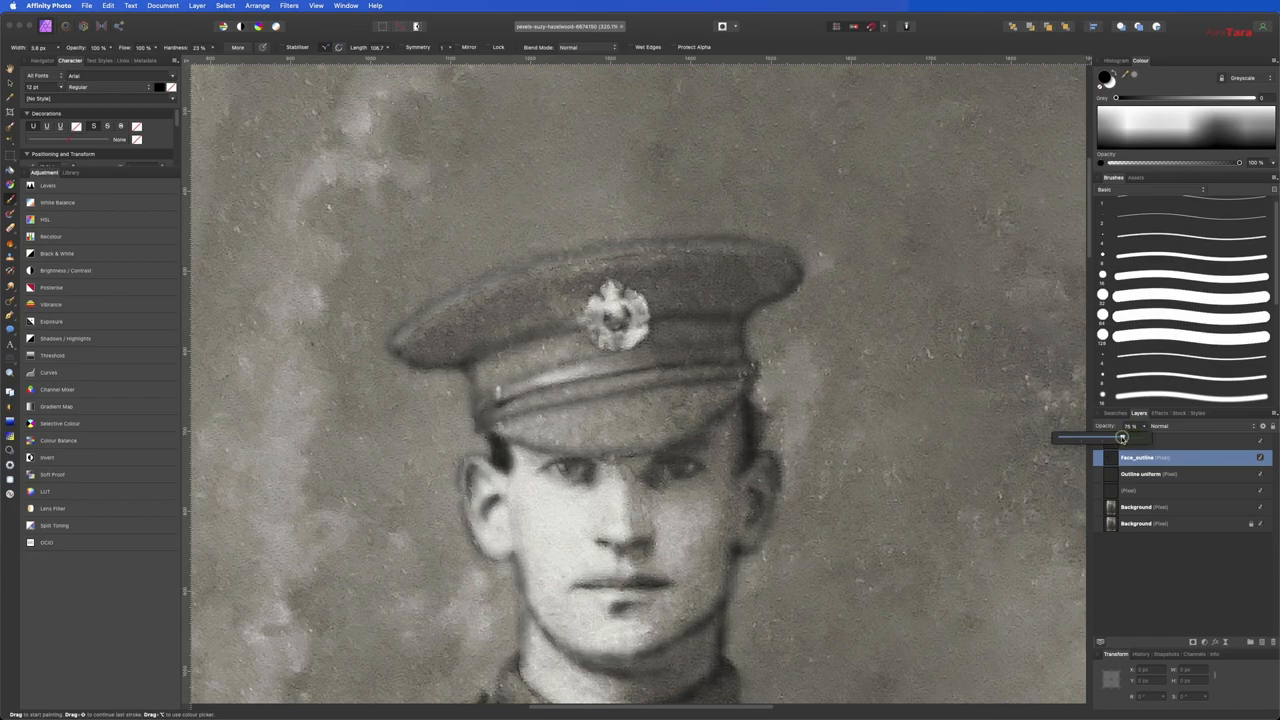
# - Lower the current outline layer's opacity to about 50%
pyautogui.moveTo(1122, 439); pyautogui.dragTo(1104, 439)
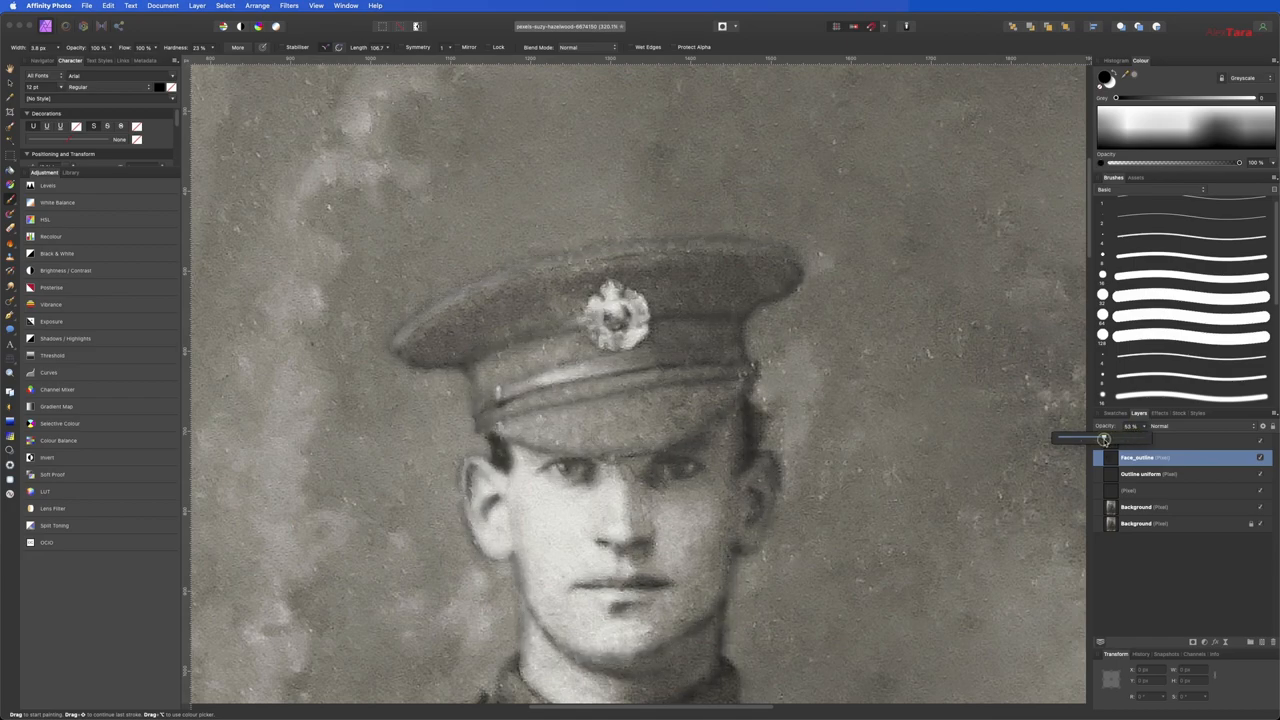
pyautogui.moveTo(1105, 438); pyautogui.dragTo(1112, 438)
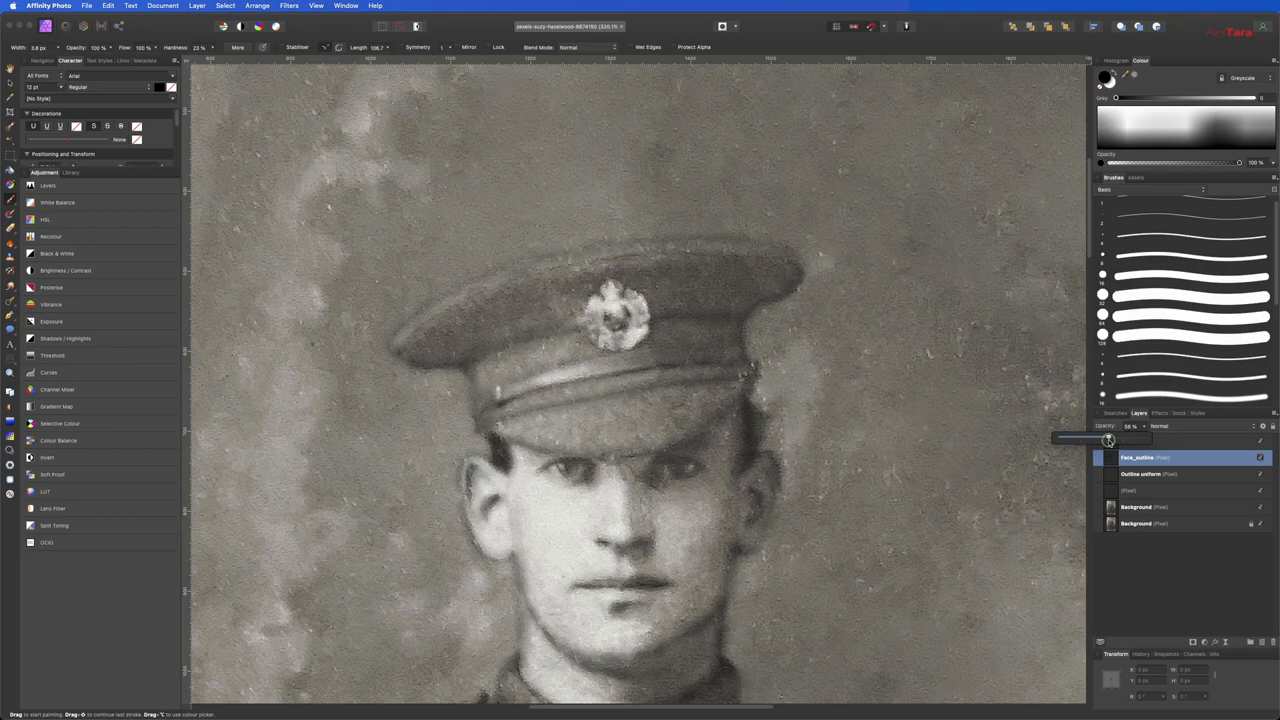
pyautogui.moveTo(1108, 440); pyautogui.dragTo(1100, 440)
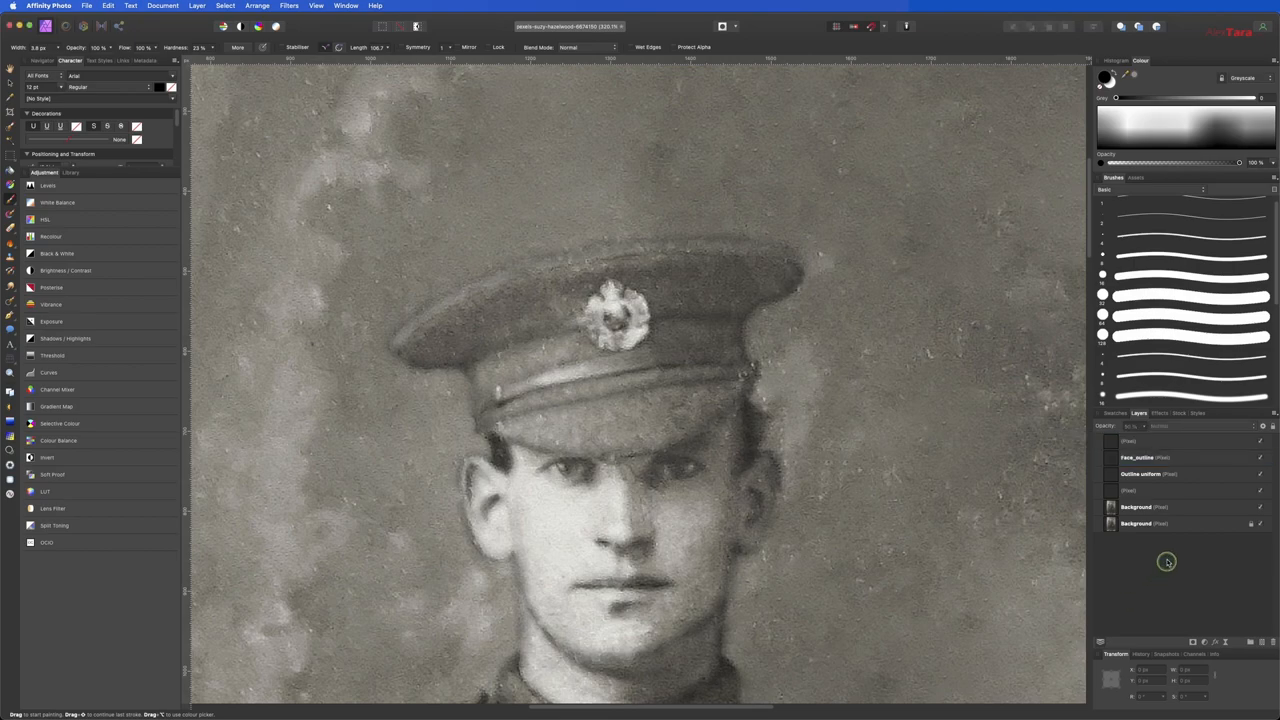
pyautogui.moveTo(812, 482)
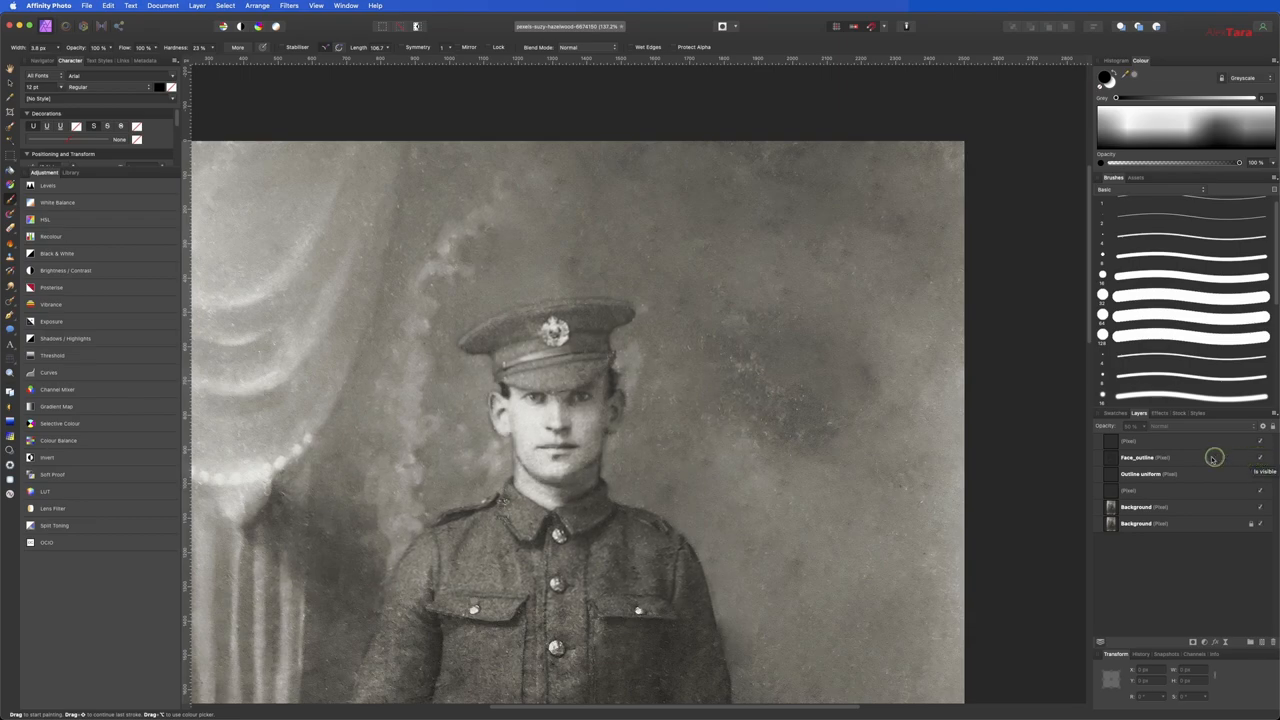
# - Set the Face_outline layer's opacity to about 62%
pyautogui.click(1180, 457)
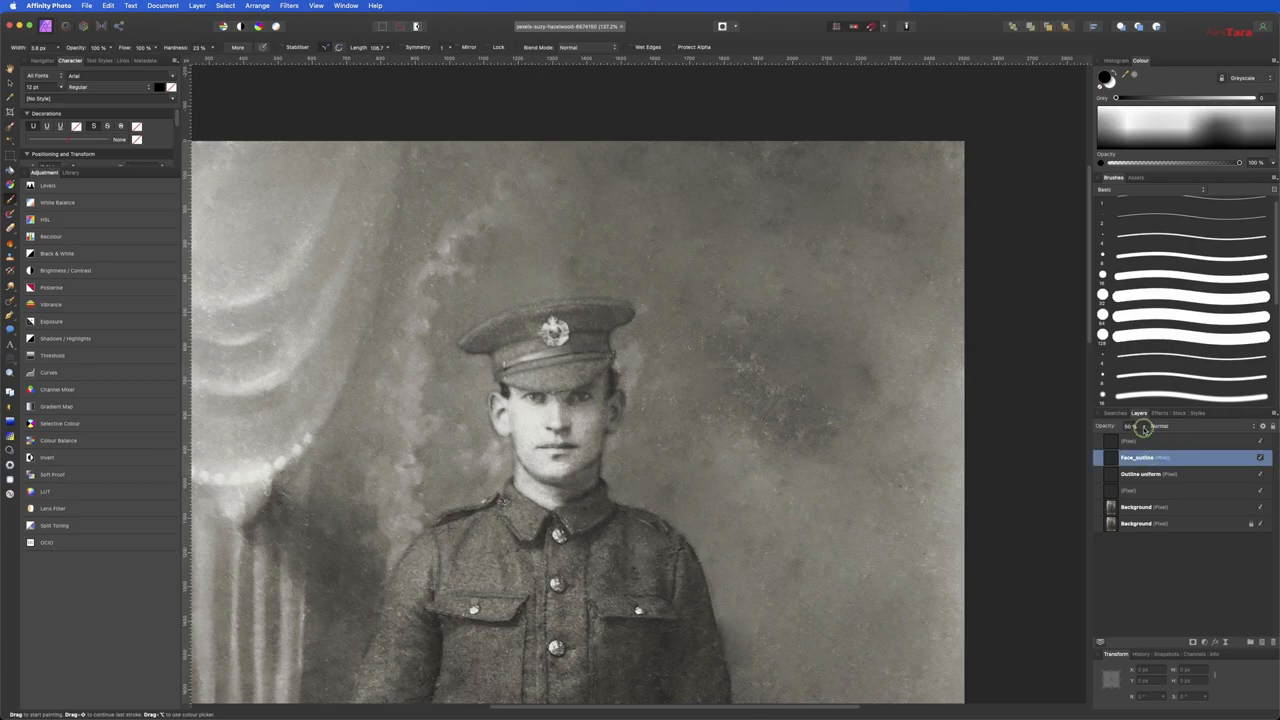
pyautogui.moveTo(1143, 425); pyautogui.dragTo(1130, 438)
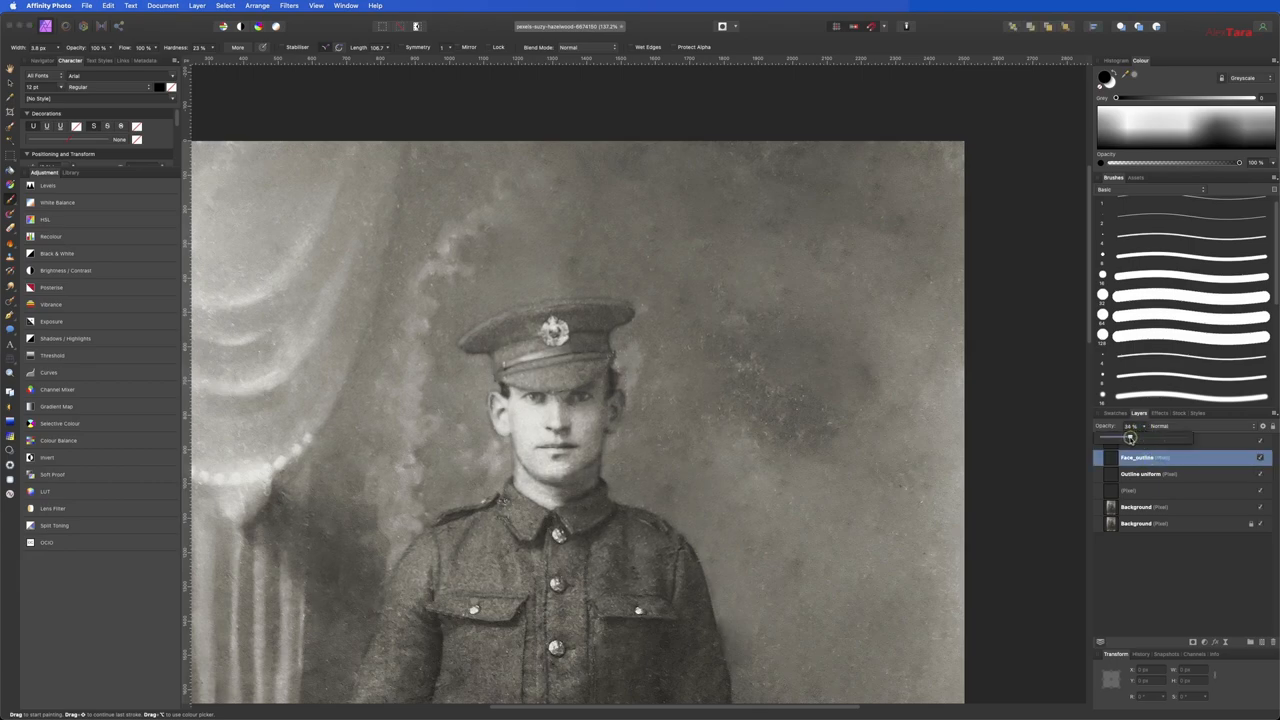
pyautogui.moveTo(1128, 438); pyautogui.dragTo(1135, 438)
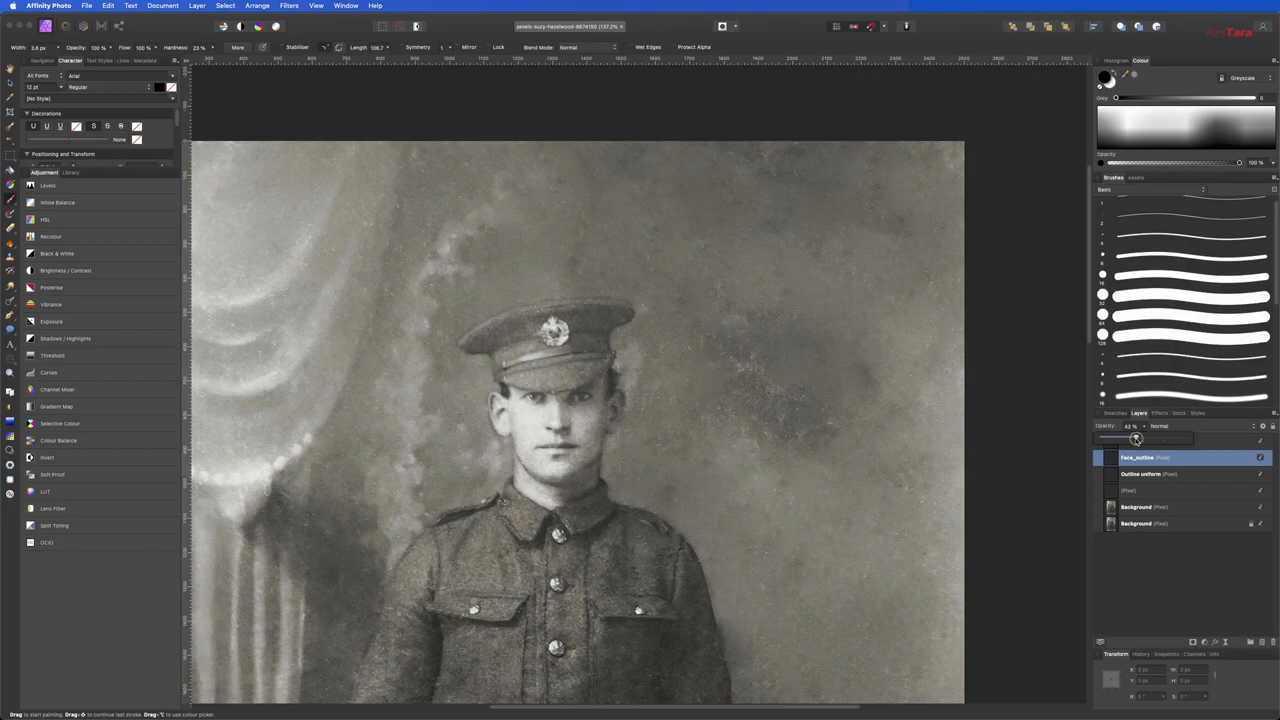
pyautogui.moveTo(1135, 440); pyautogui.dragTo(1127, 440)
pyautogui.write('Curtain')
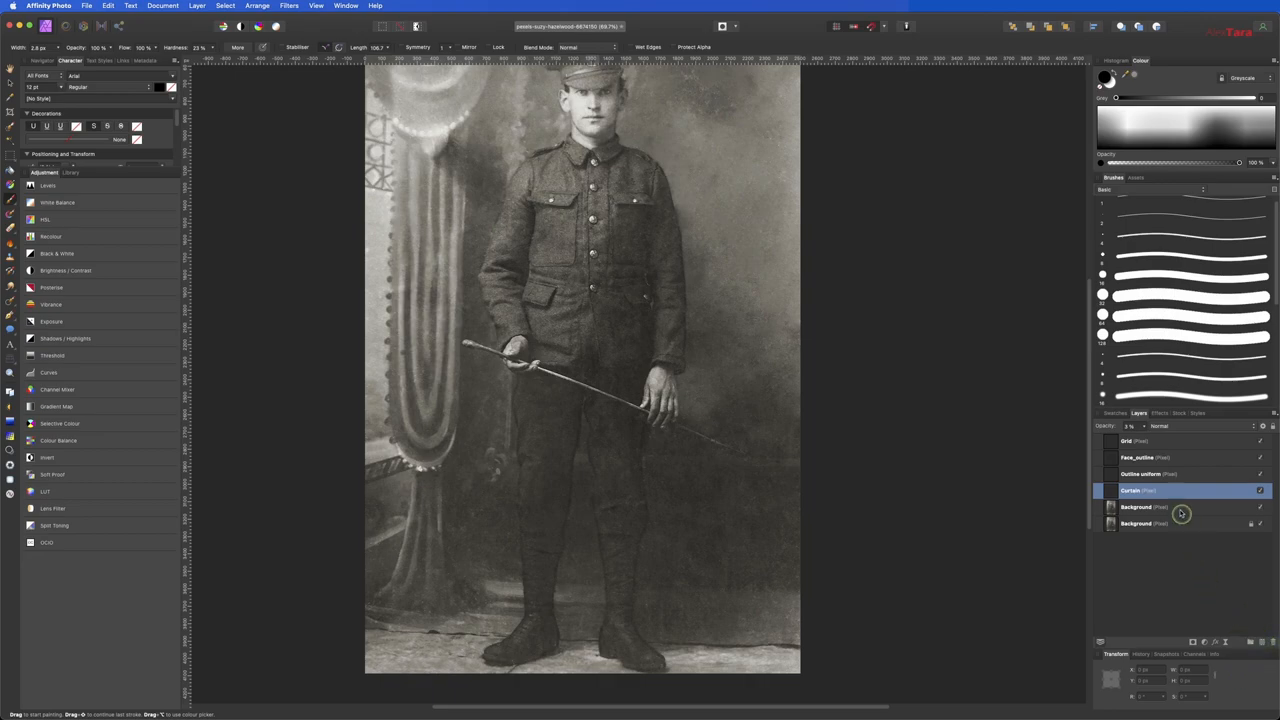
# - Select Curtain through the upper Background layer, group them, and expand the group
pyautogui.click(1140, 442)
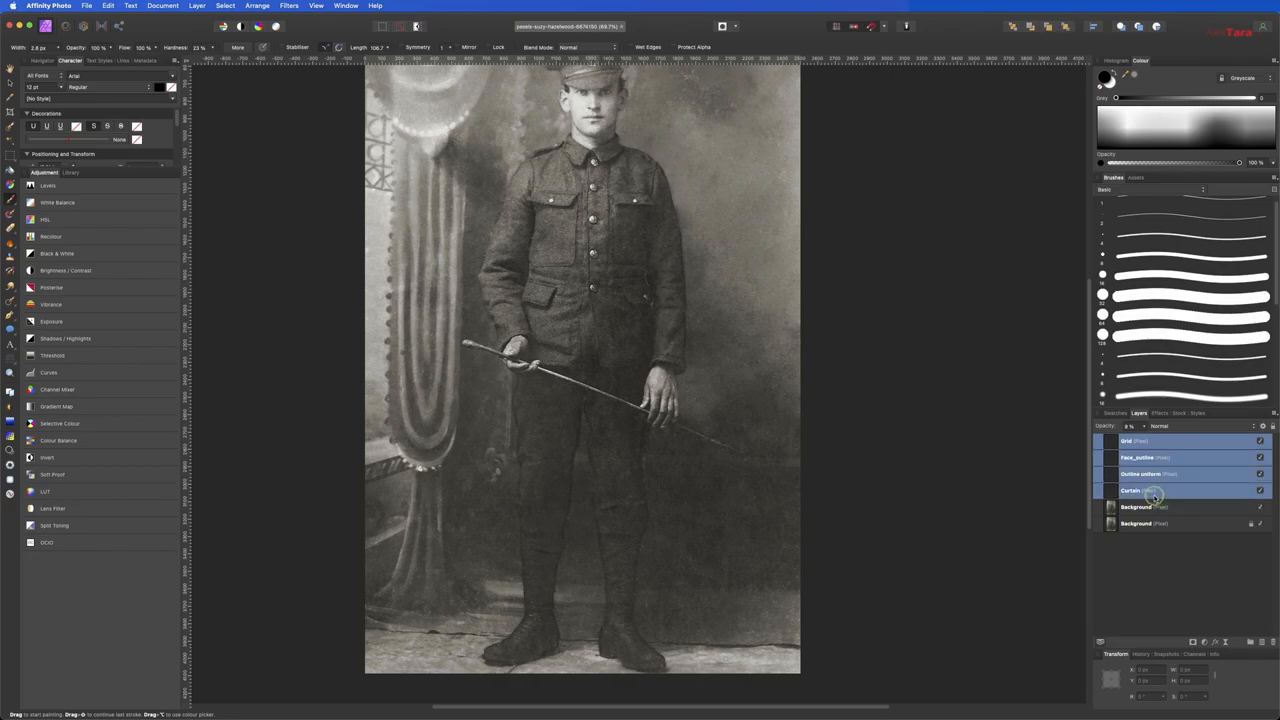
pyautogui.click(1137, 507)
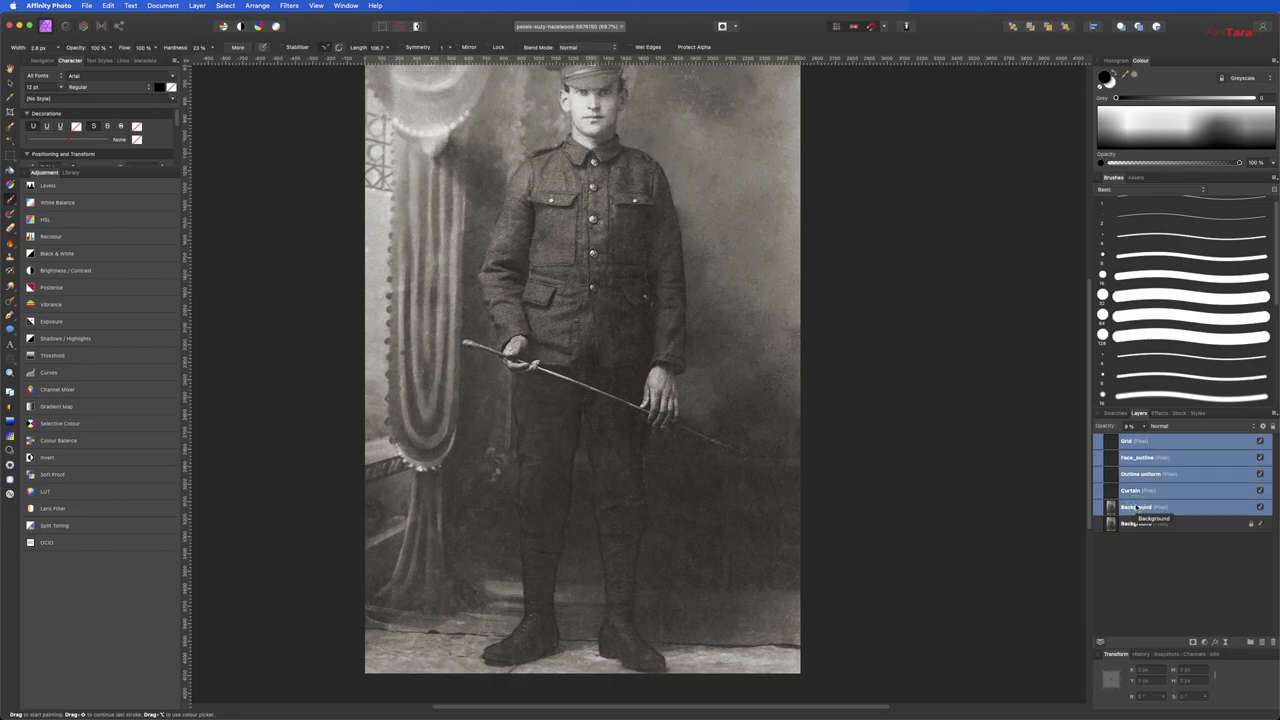
pyautogui.rightClick(1142, 506)
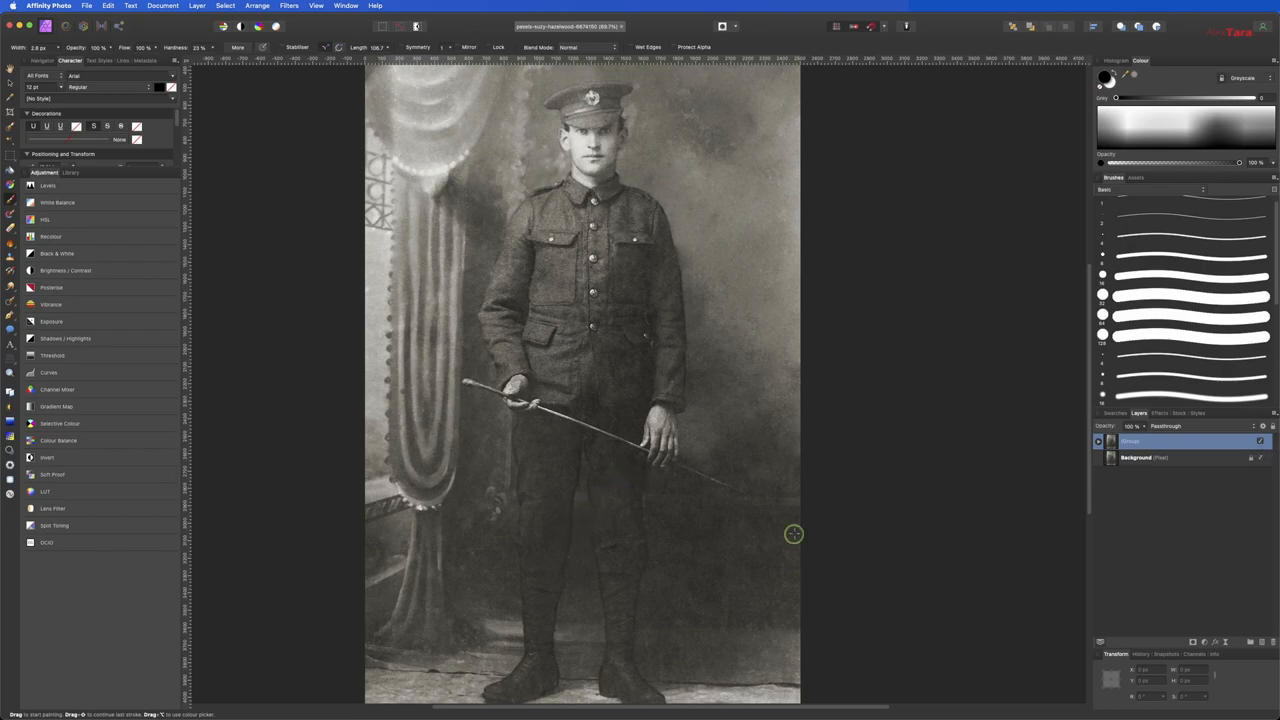
pyautogui.click(1098, 440)
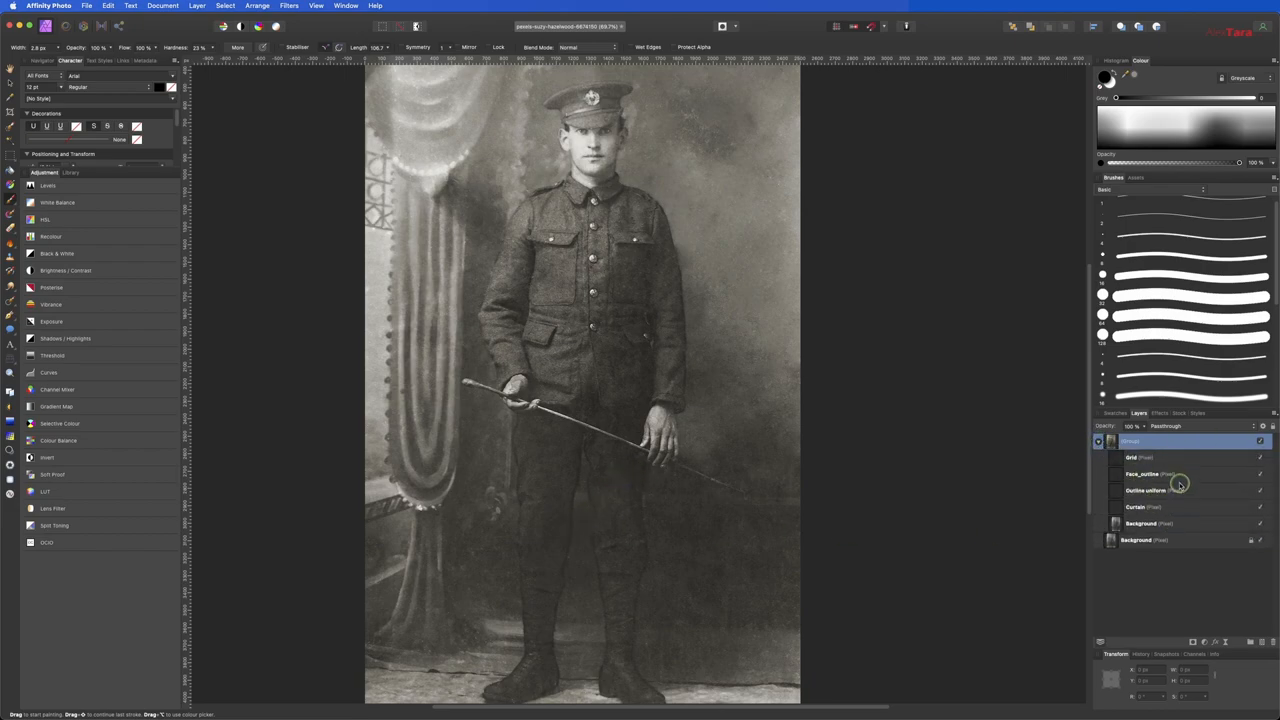
pyautogui.click(1141, 493)
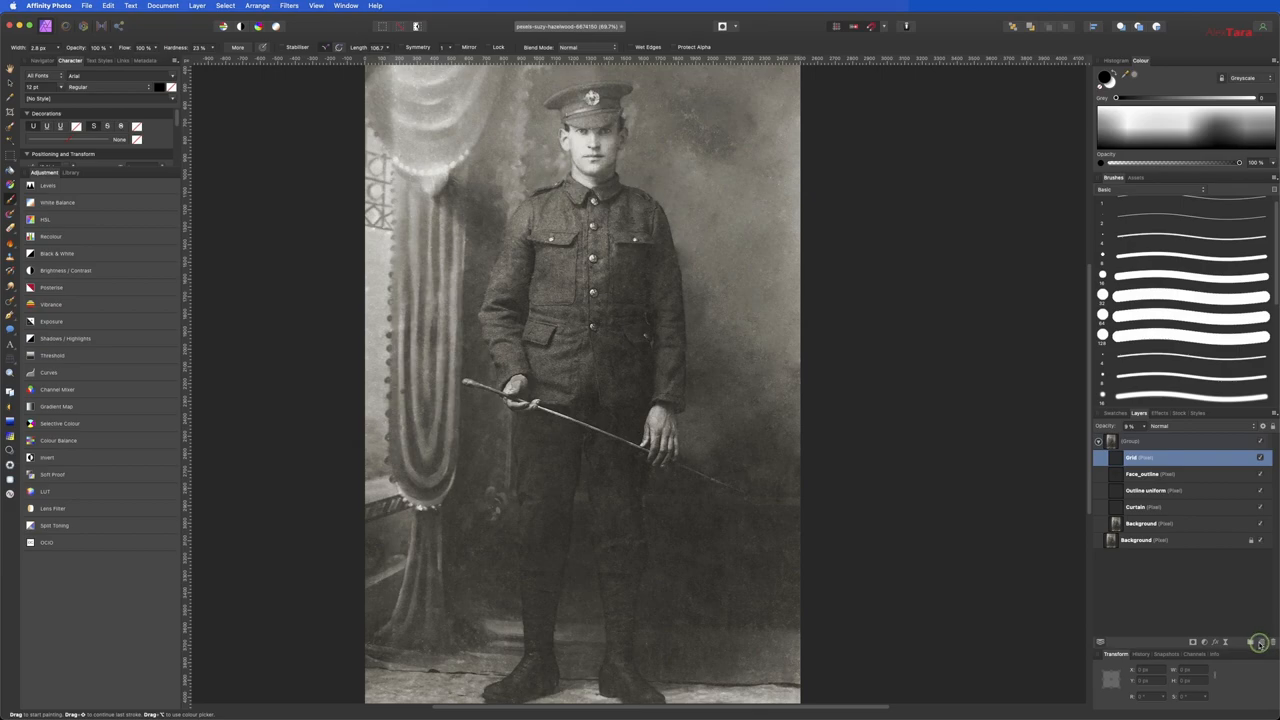
pyautogui.moveTo(1260, 636)
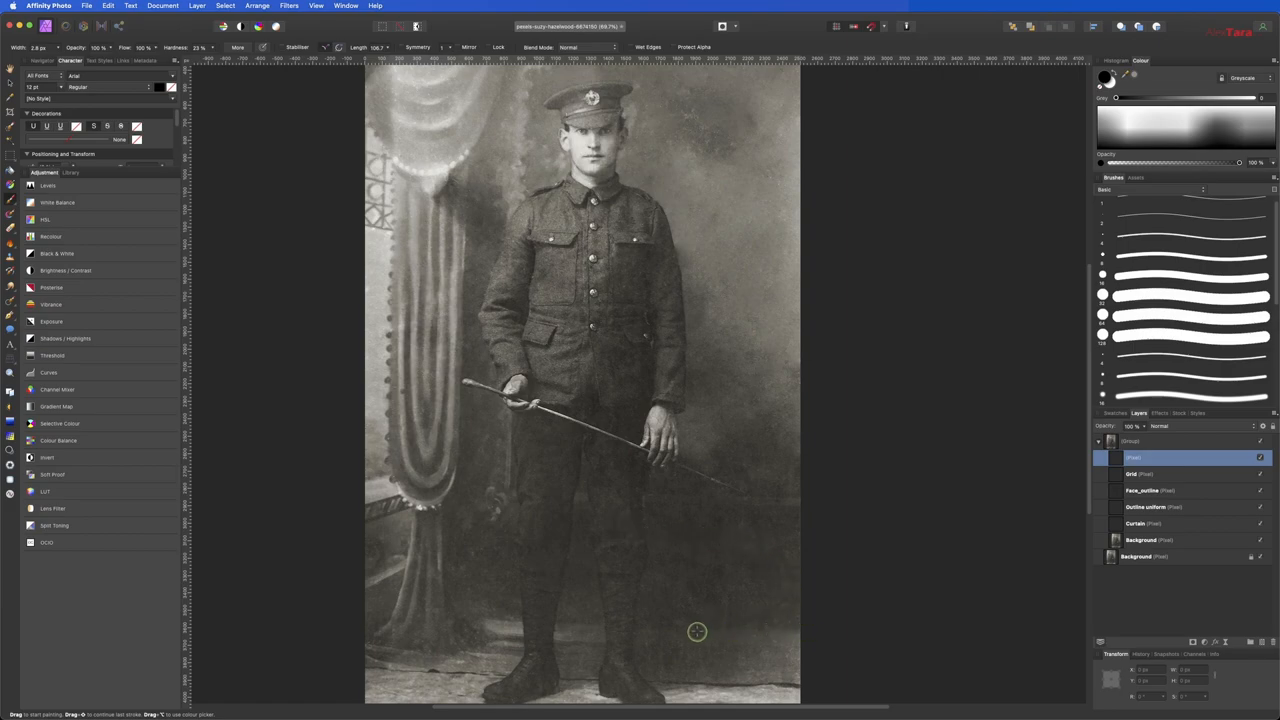
pyautogui.moveTo(701, 636)
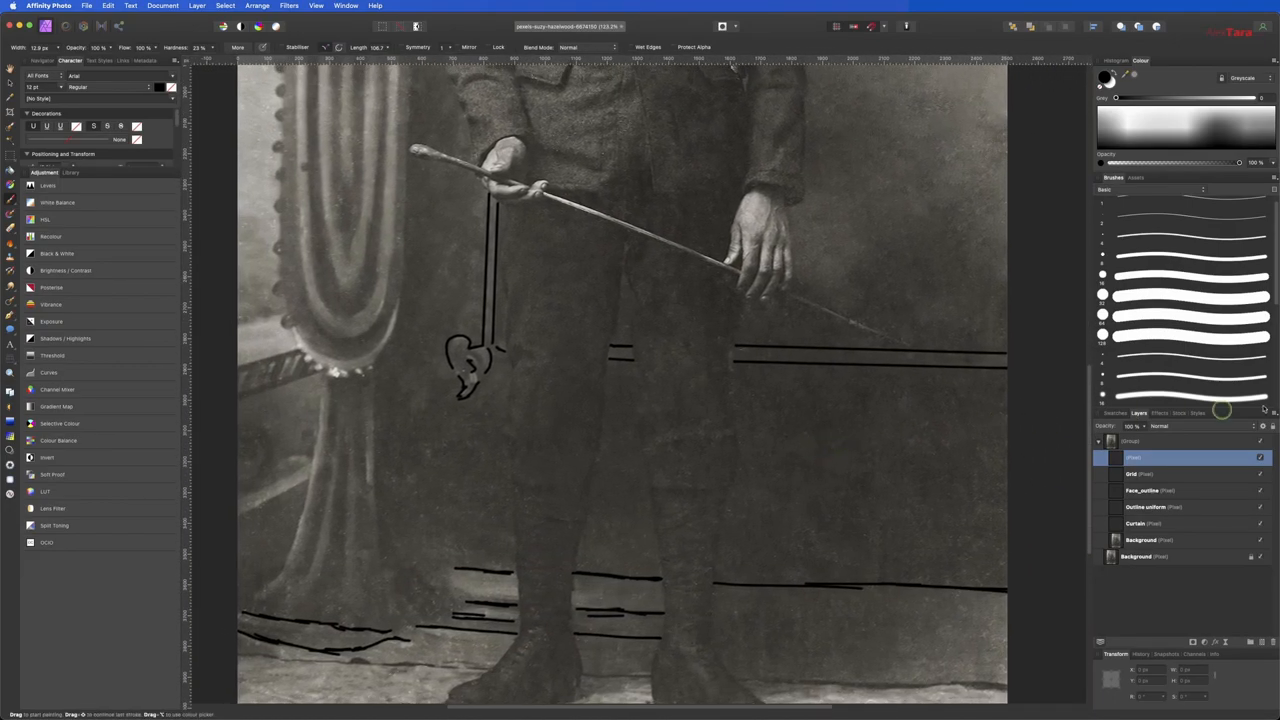
pyautogui.click(1173, 427)
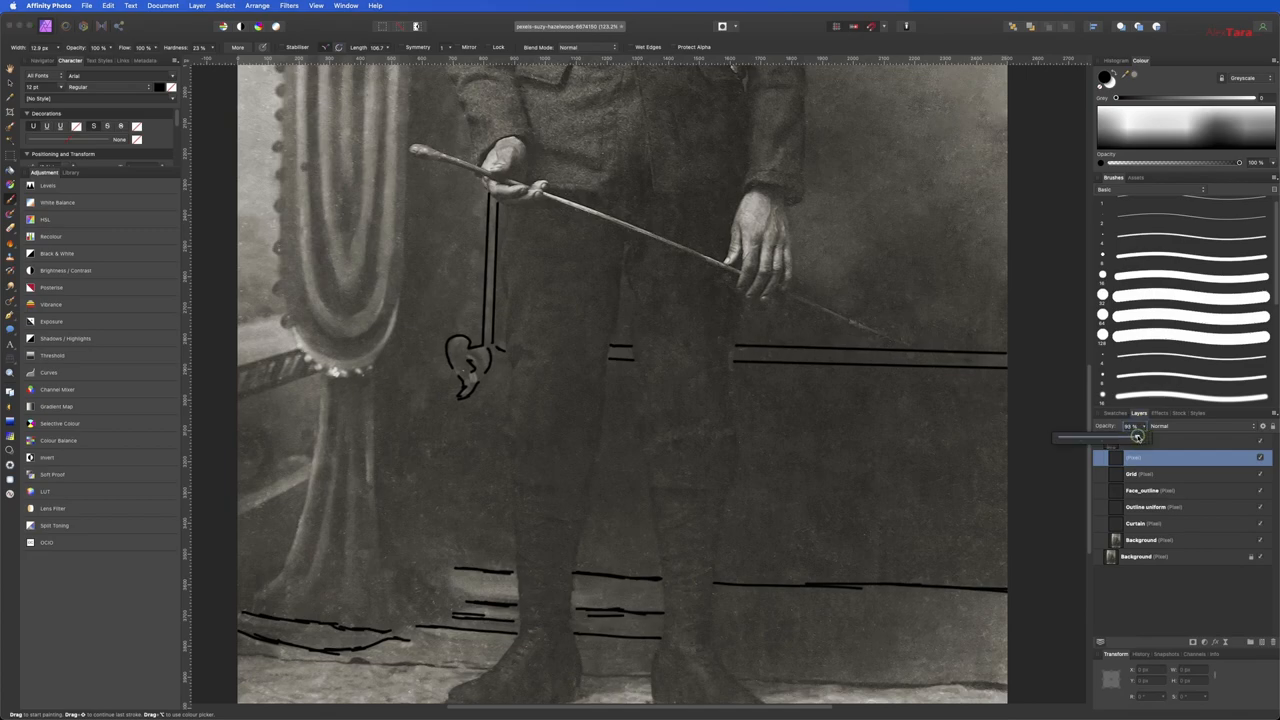
pyautogui.moveTo(1135, 437); pyautogui.dragTo(1120, 437)
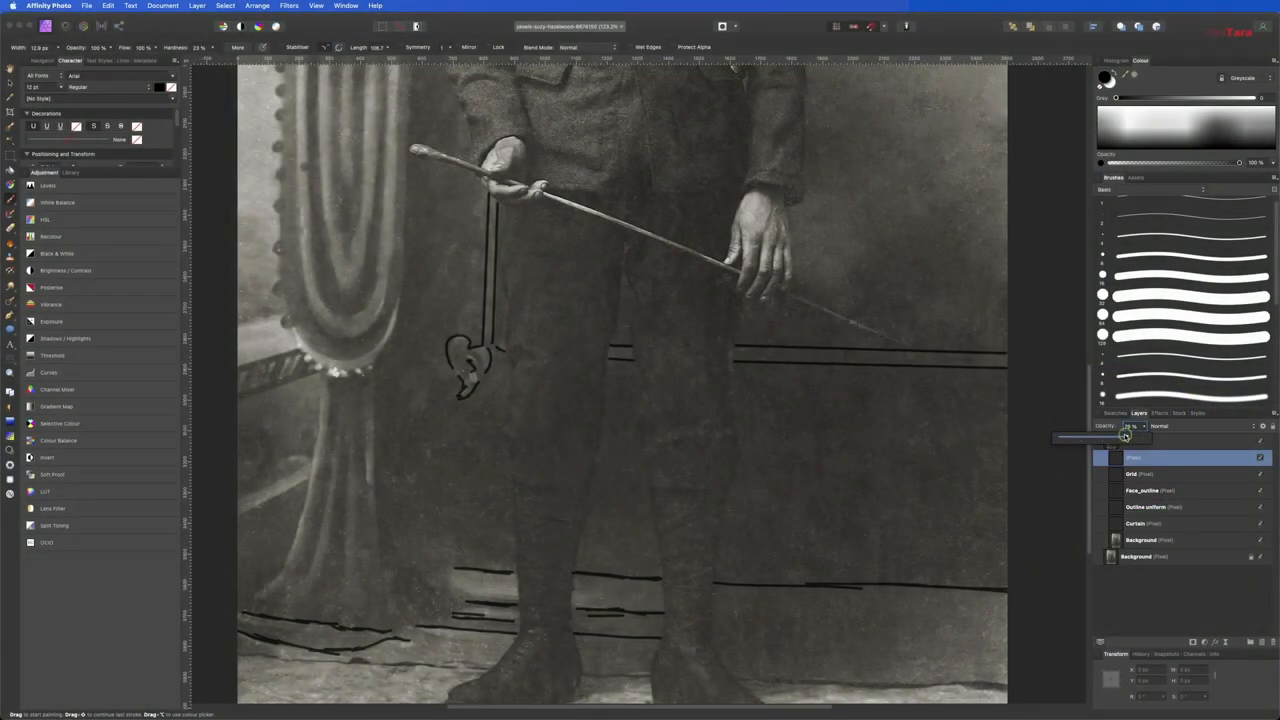
pyautogui.moveTo(1125, 438); pyautogui.dragTo(1080, 438)
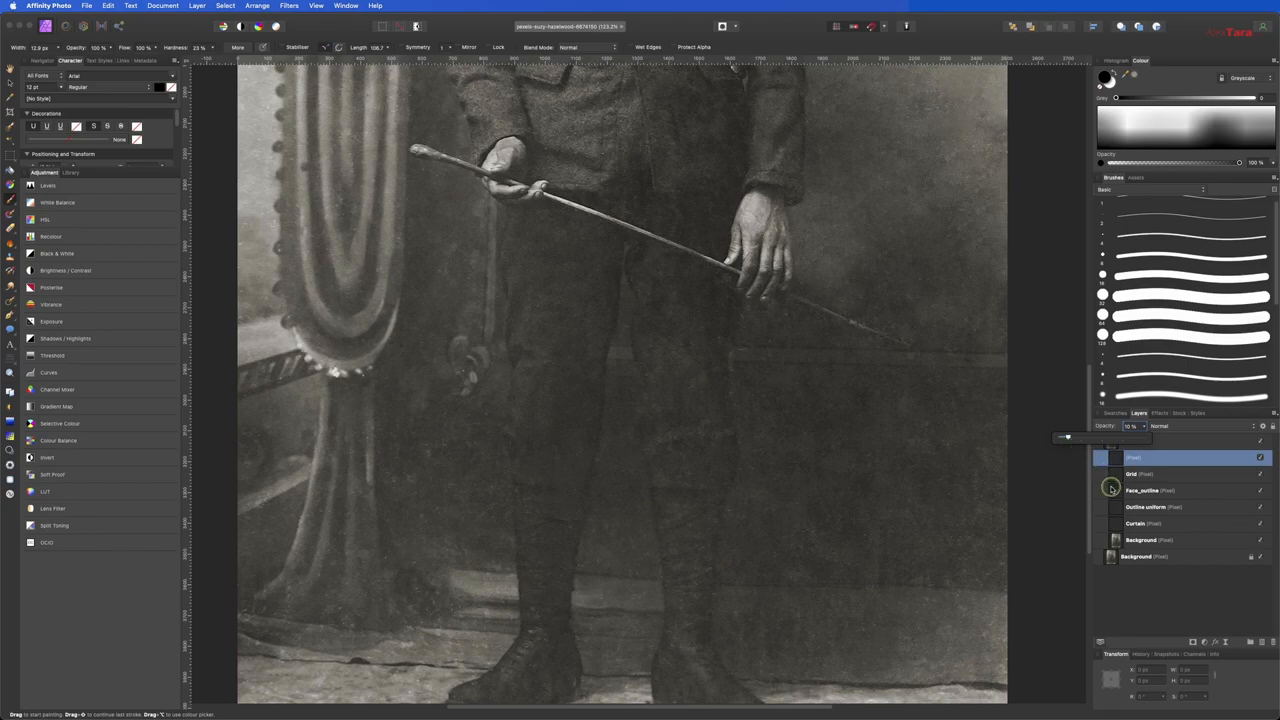
pyautogui.moveTo(876, 553)
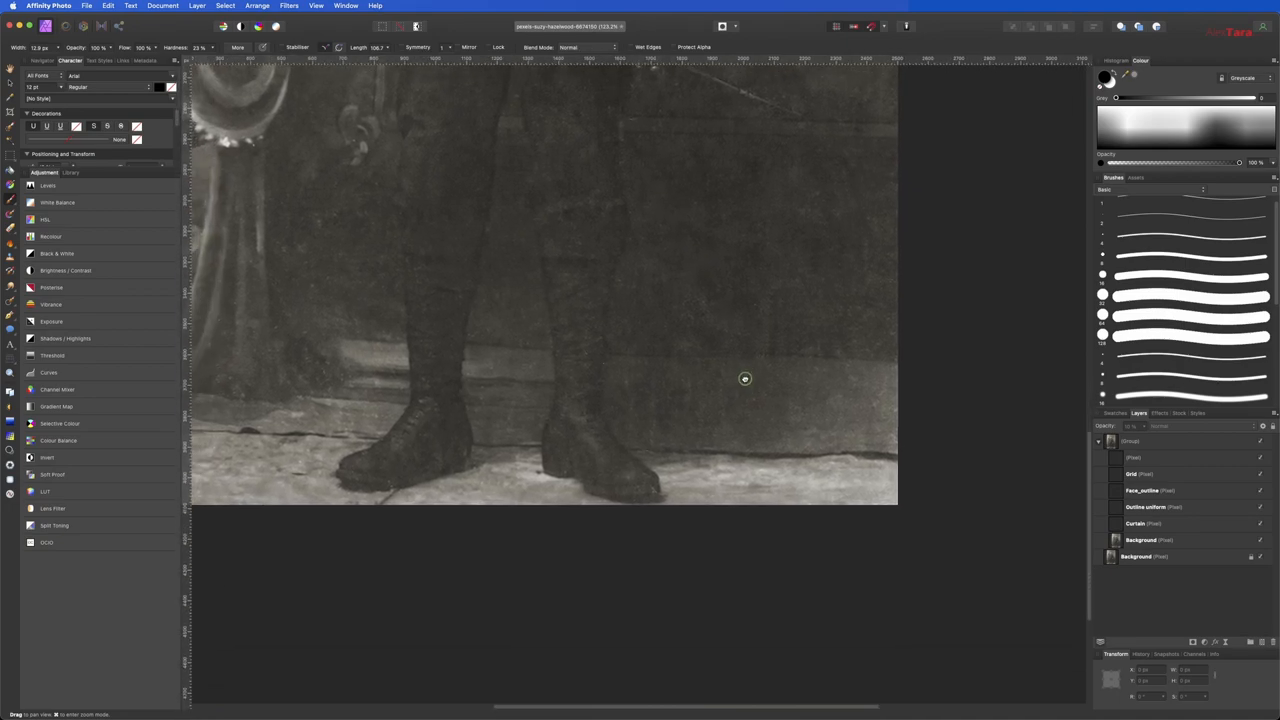
pyautogui.moveTo(835, 400)
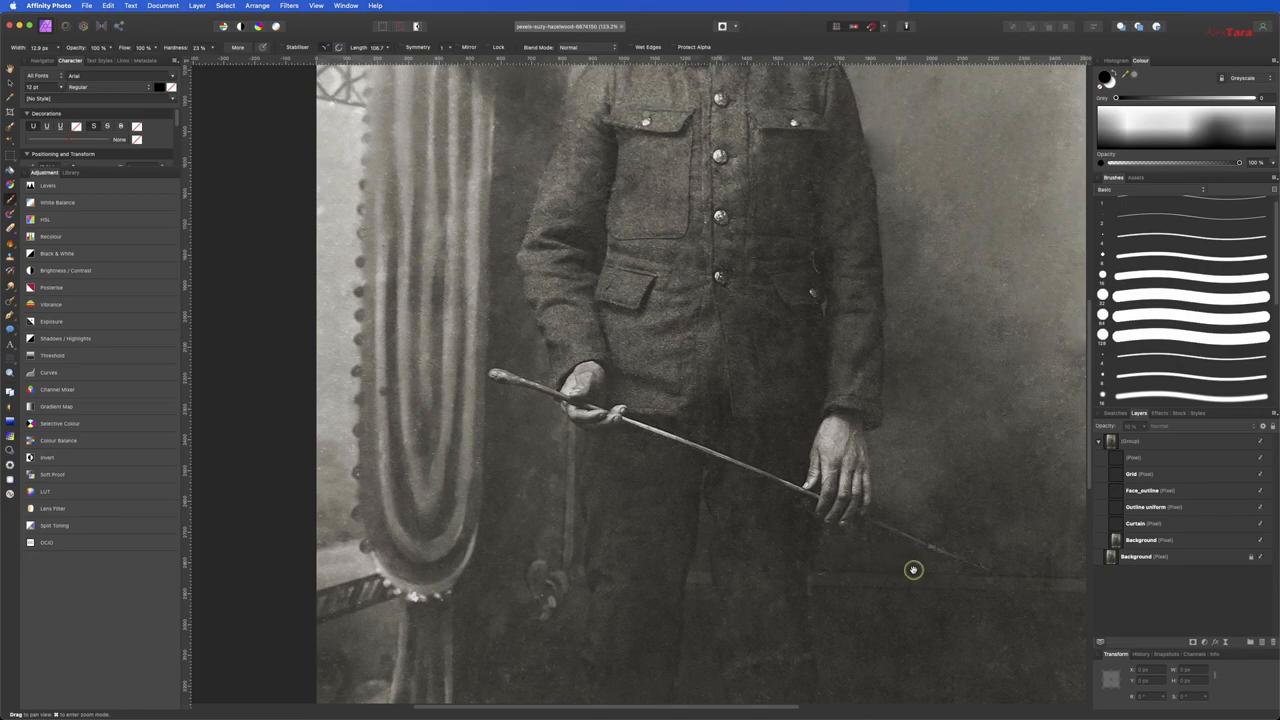
pyautogui.moveTo(467, 401)
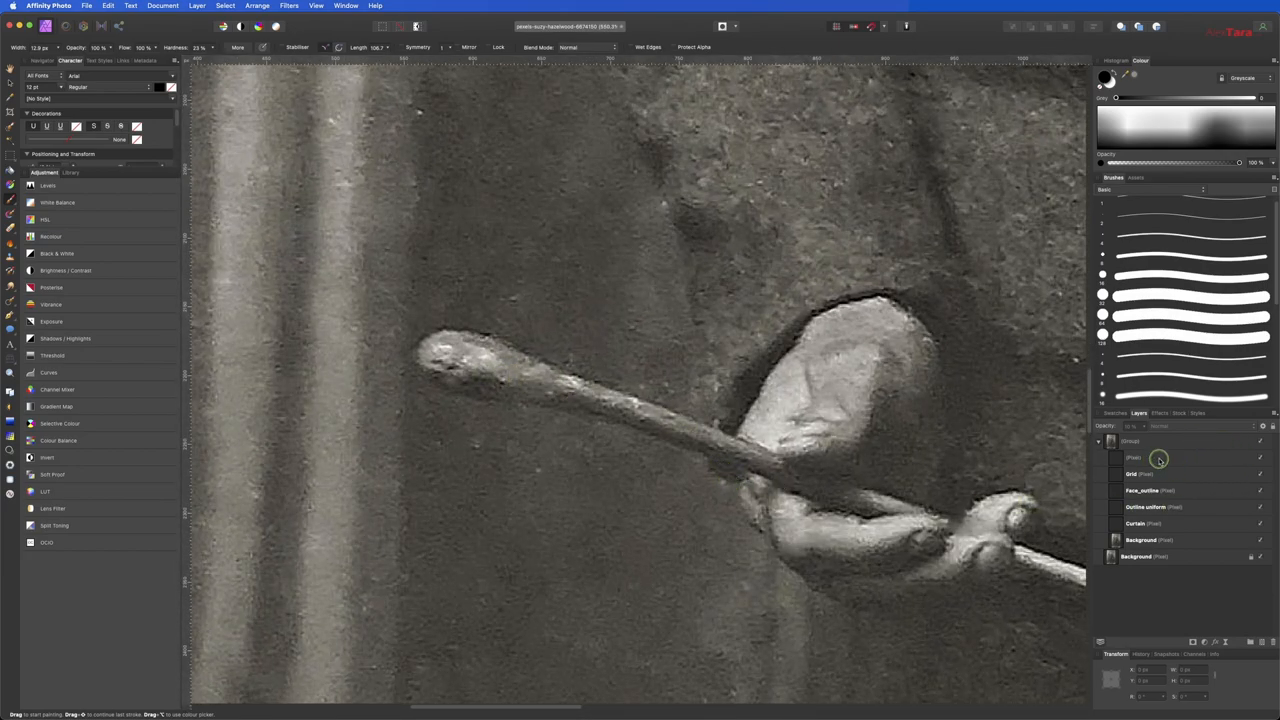
# - Add a new pixel layer and paint a dark stroke from the cane's tip toward the hand
pyautogui.click(1170, 457)
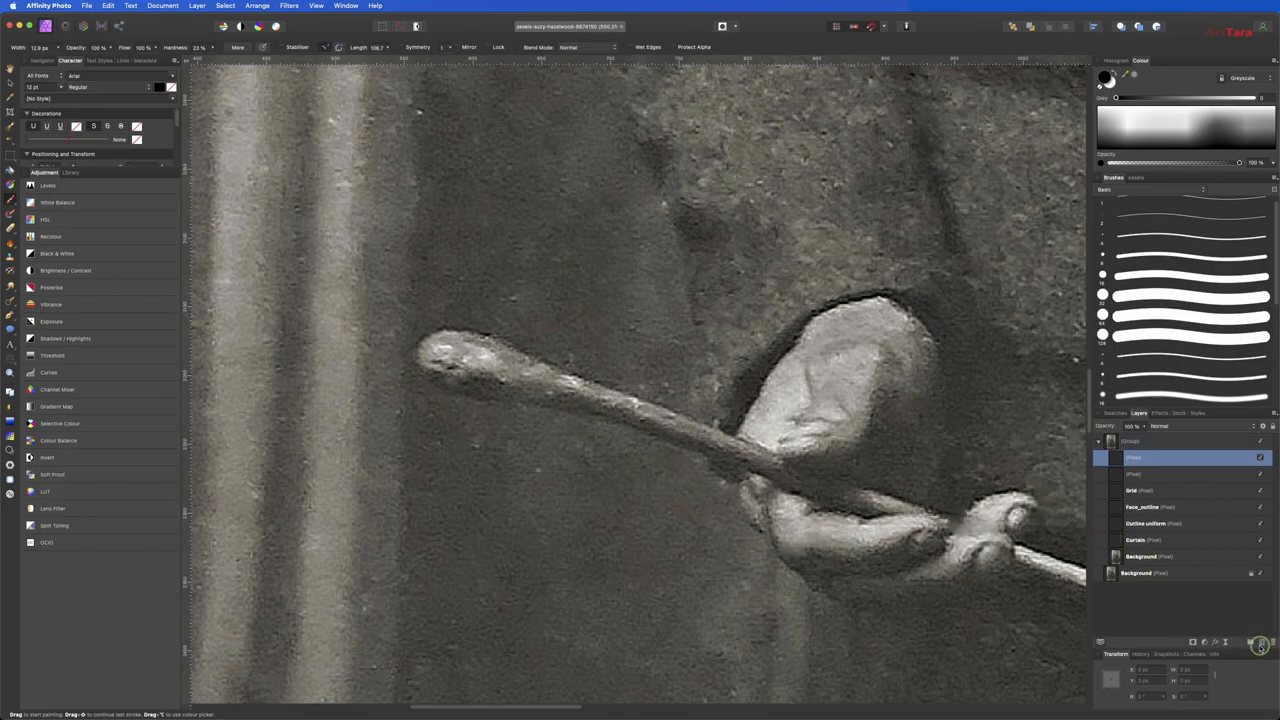
pyautogui.moveTo(414, 342)
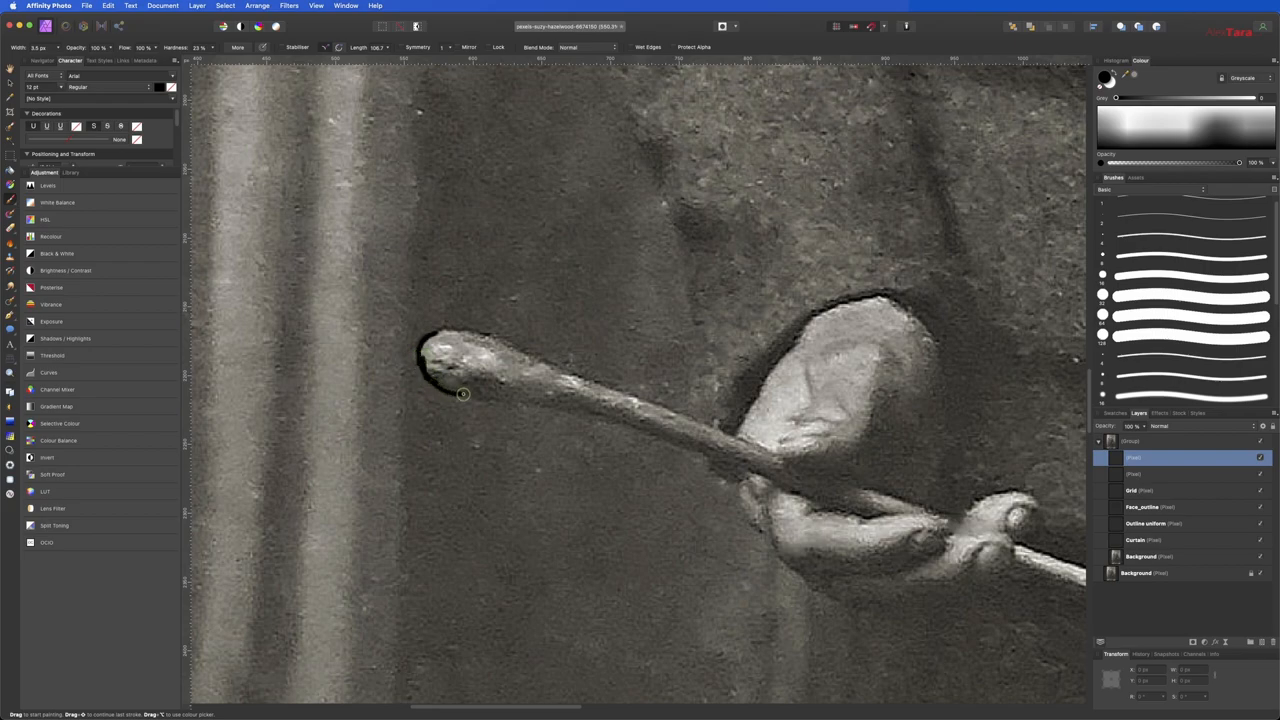
pyautogui.moveTo(463, 393); pyautogui.dragTo(649, 441)
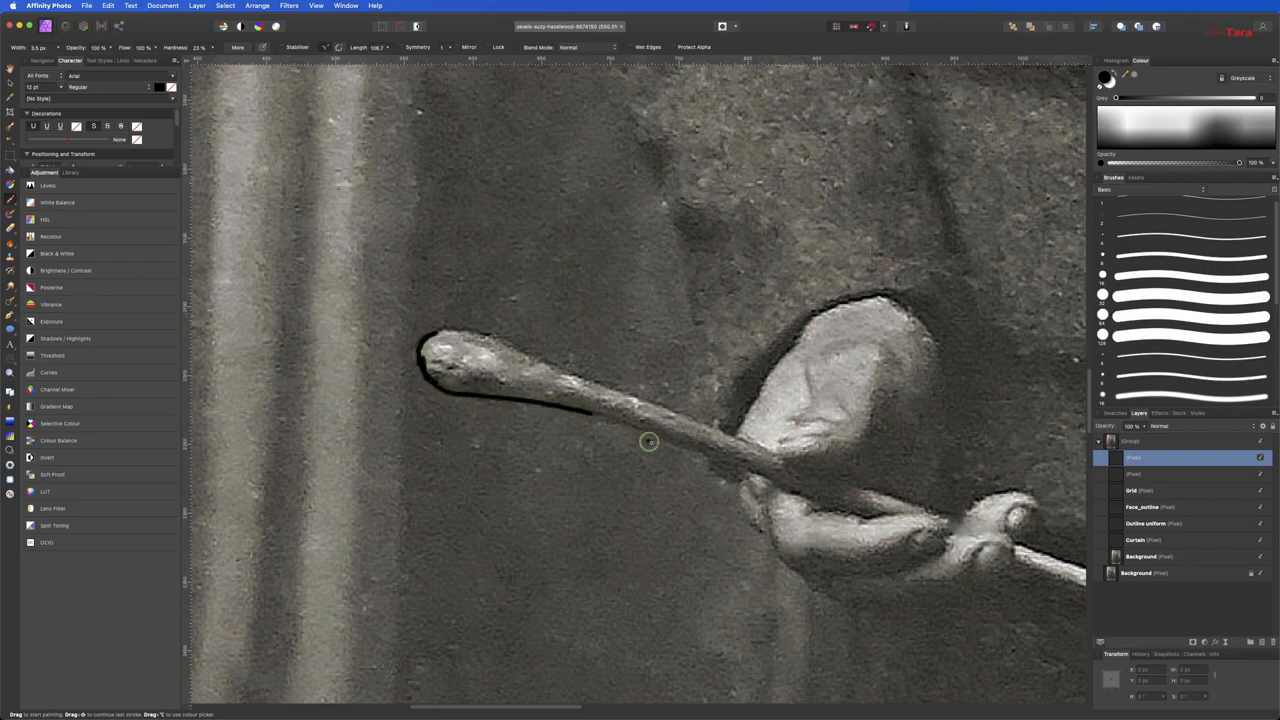
pyautogui.moveTo(650, 442); pyautogui.dragTo(428, 337)
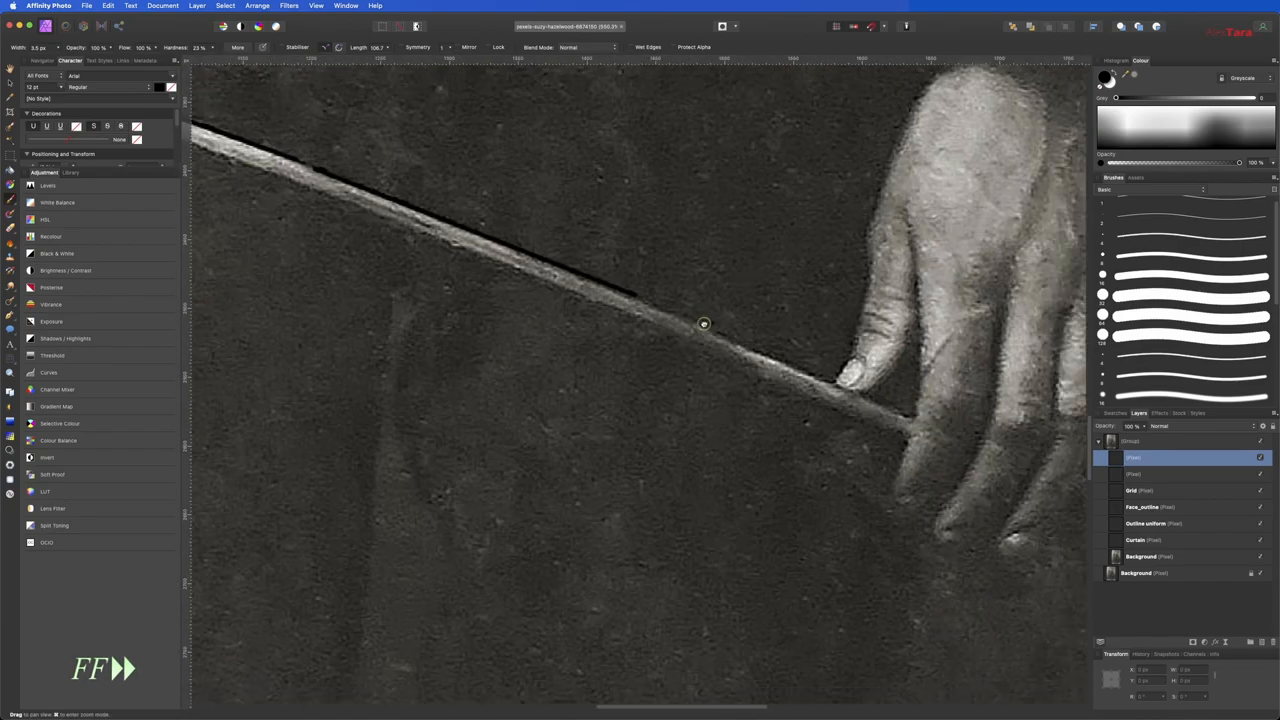
pyautogui.moveTo(703, 323); pyautogui.dragTo(997, 485)
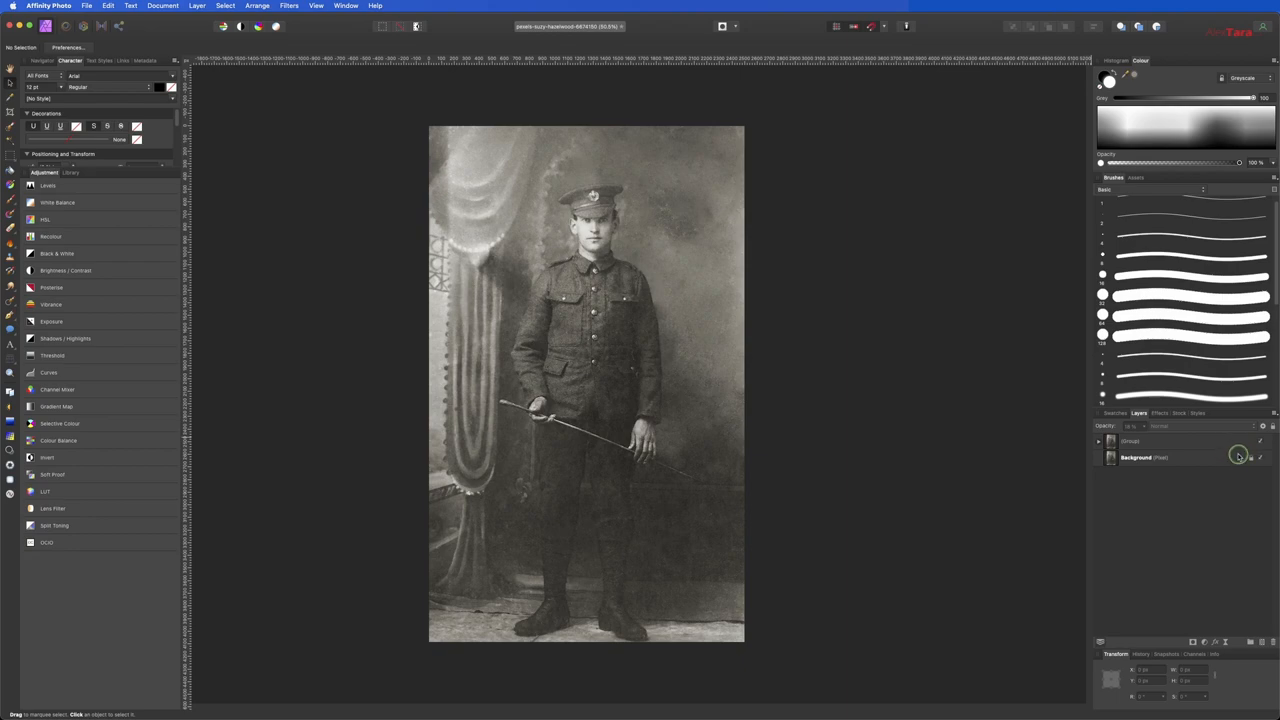
pyautogui.moveTo(1195, 463)
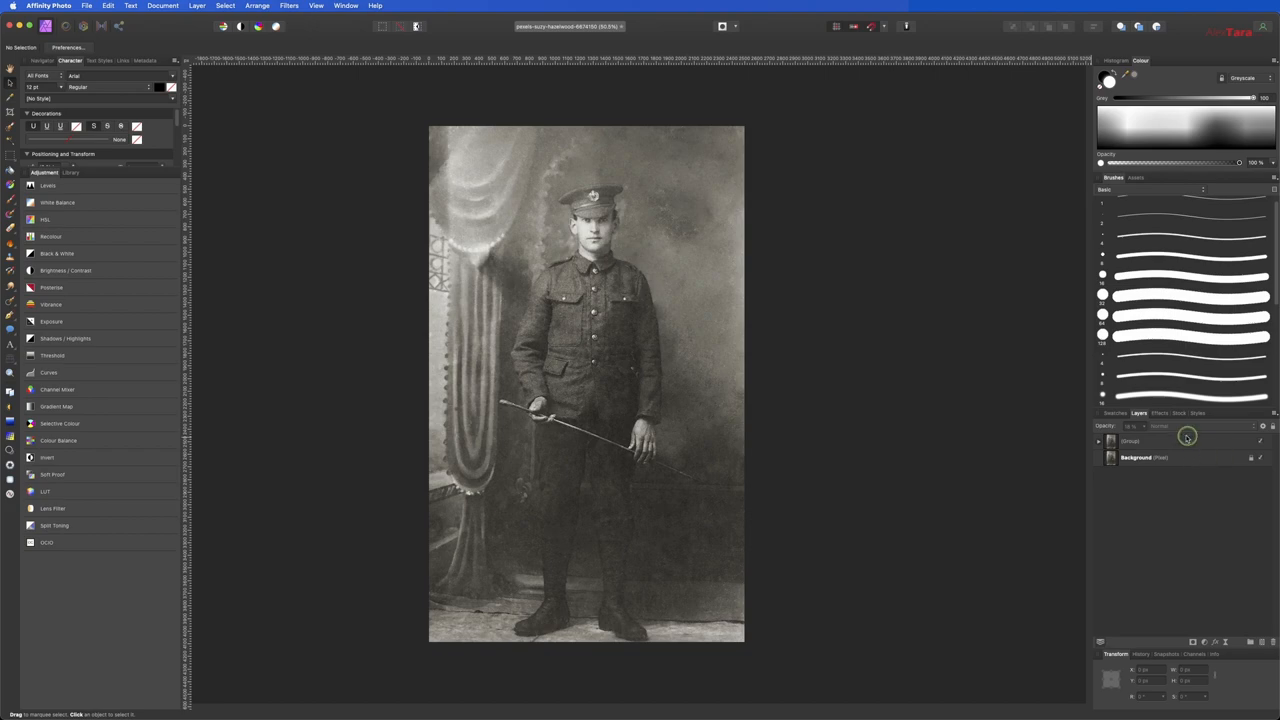
# - Select the Group layer containing the portrait detail layers
pyautogui.click(1140, 440)
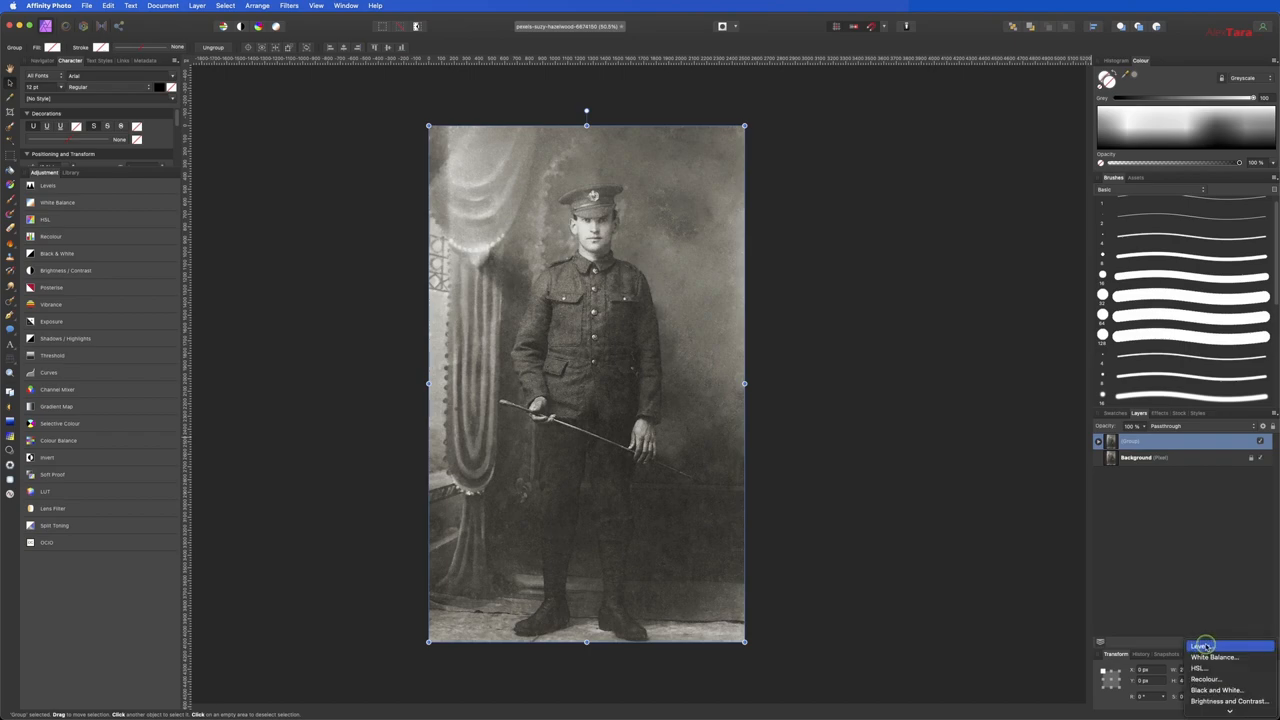
# - Add a Levels adjustment with black level 11%, white level 90%, and slightly lowered opacity
pyautogui.click(1205, 646)
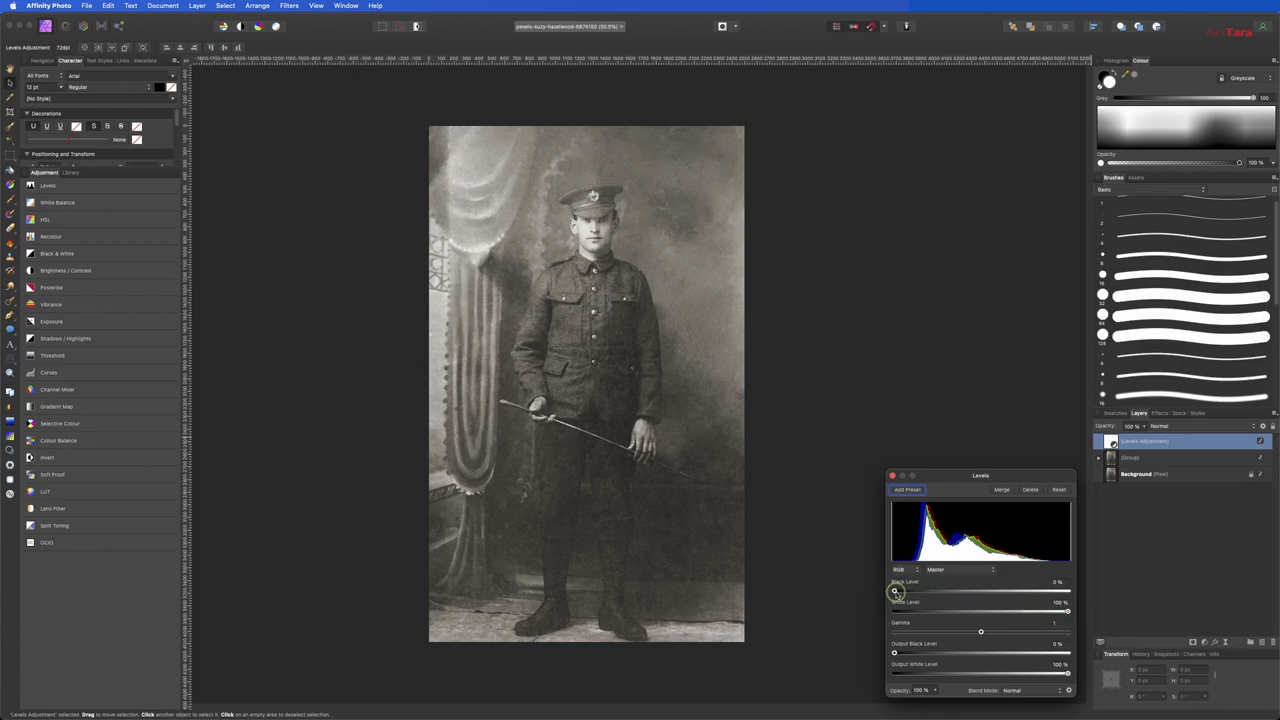
pyautogui.moveTo(895, 591); pyautogui.dragTo(908, 591)
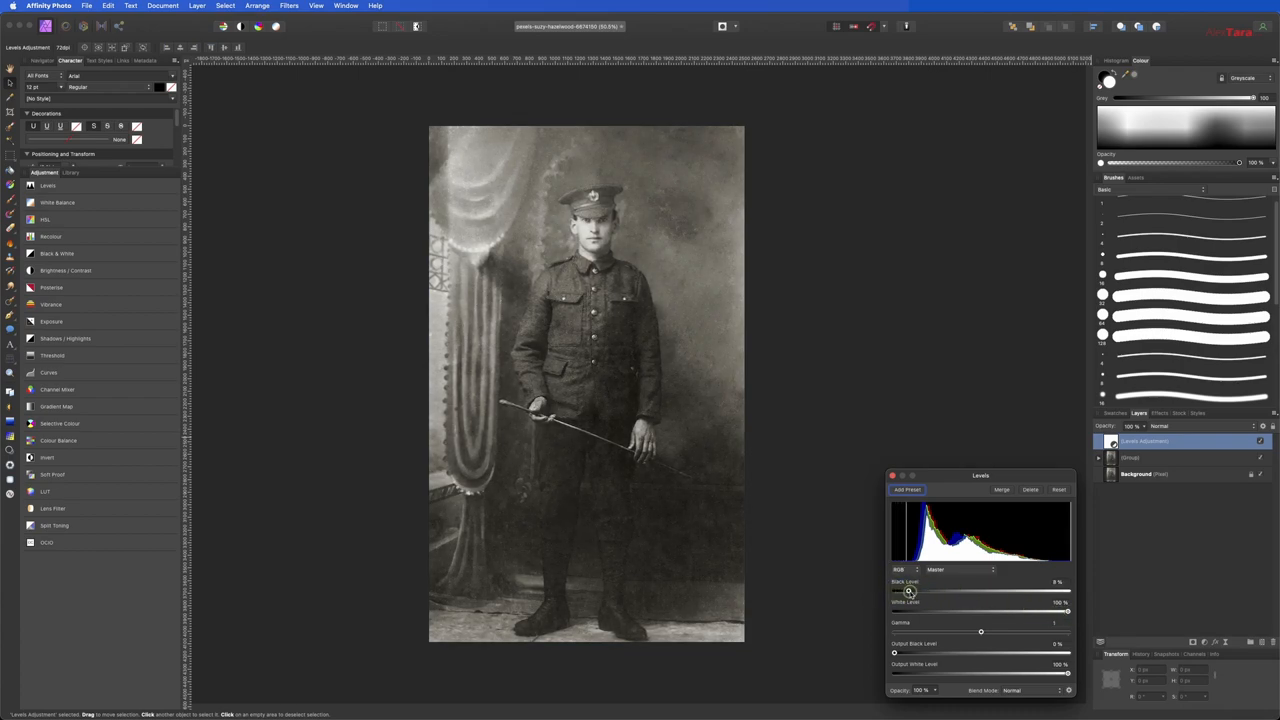
pyautogui.moveTo(910, 591); pyautogui.dragTo(905, 591)
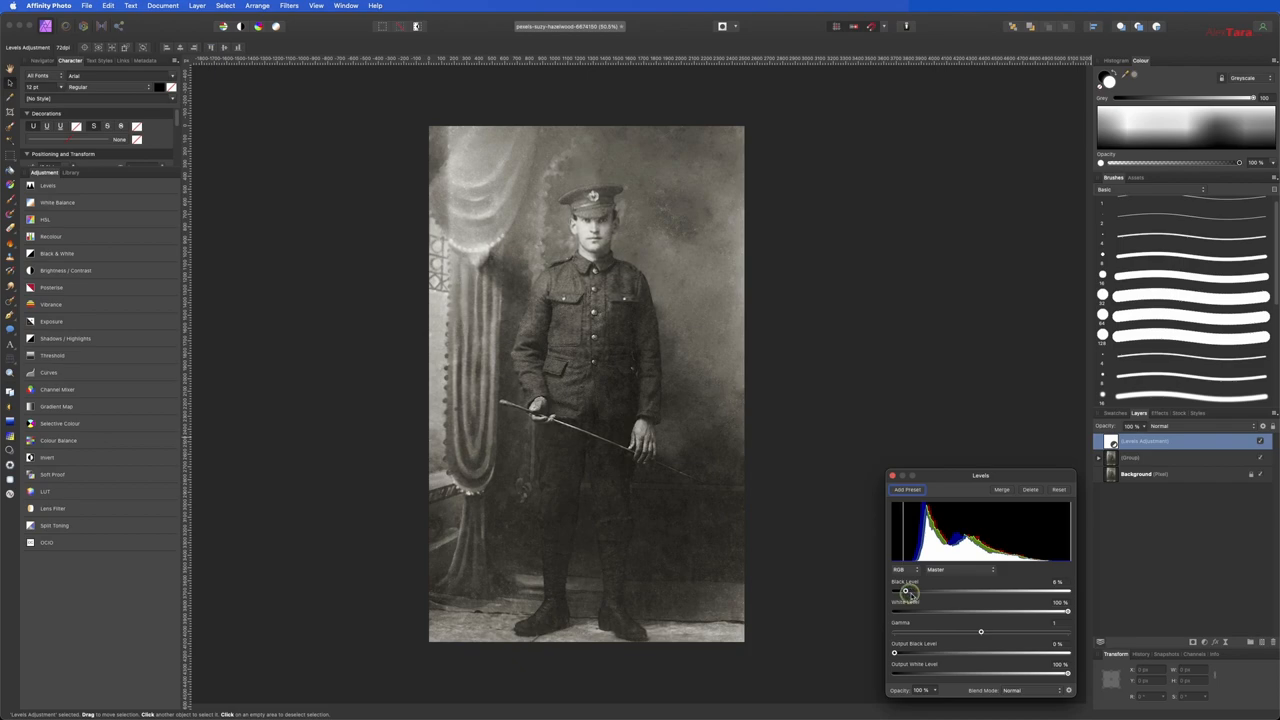
pyautogui.moveTo(1067, 611); pyautogui.dragTo(1051, 611)
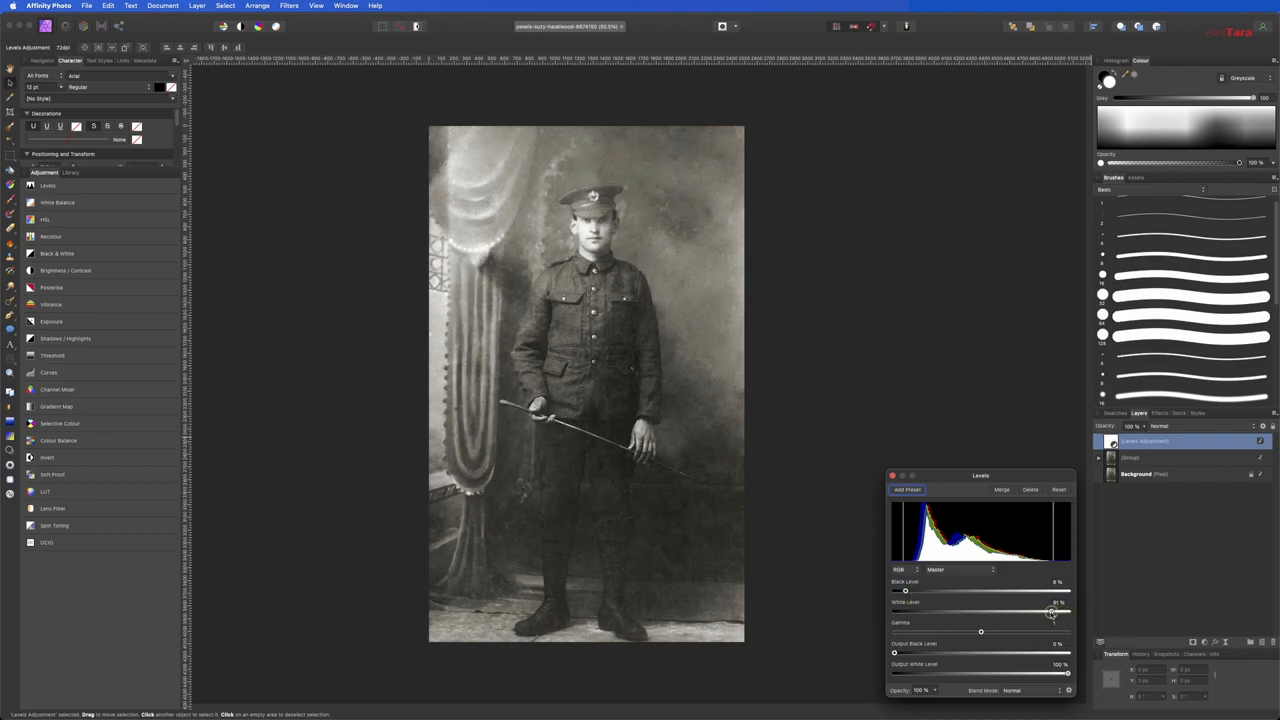
pyautogui.moveTo(1051, 611); pyautogui.dragTo(1034, 611)
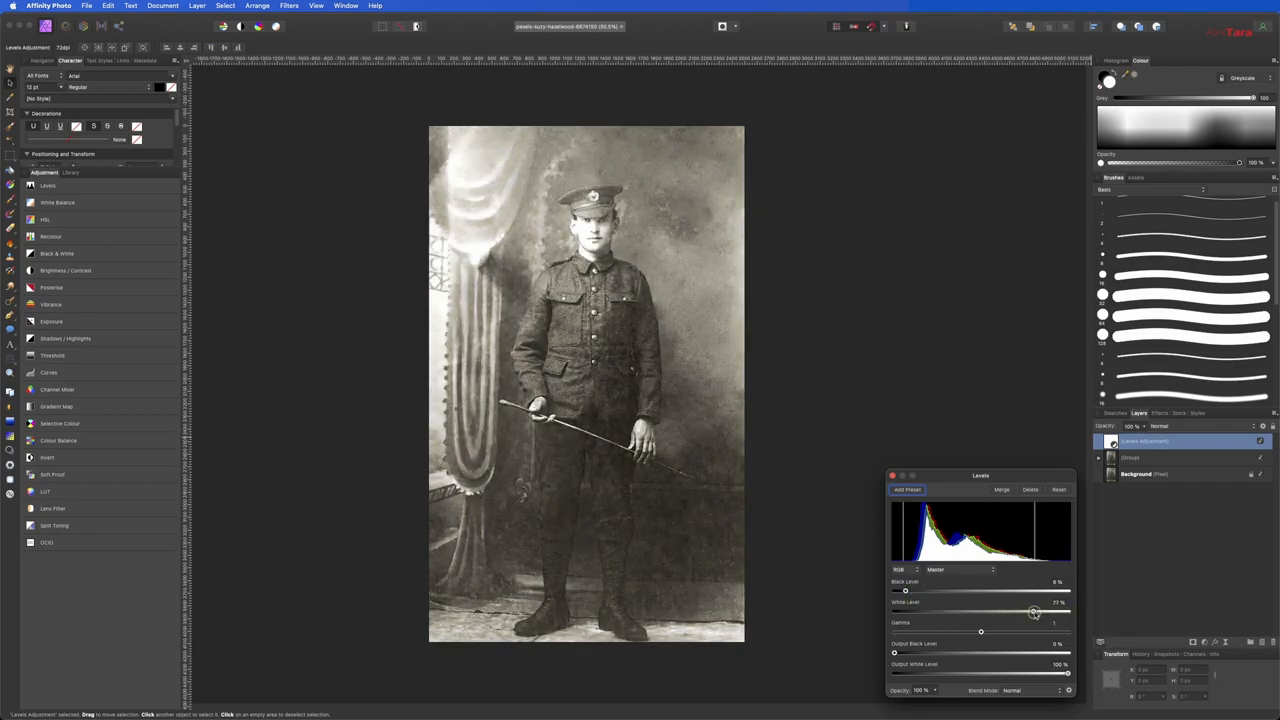
pyautogui.moveTo(1035, 611); pyautogui.dragTo(1052, 611)
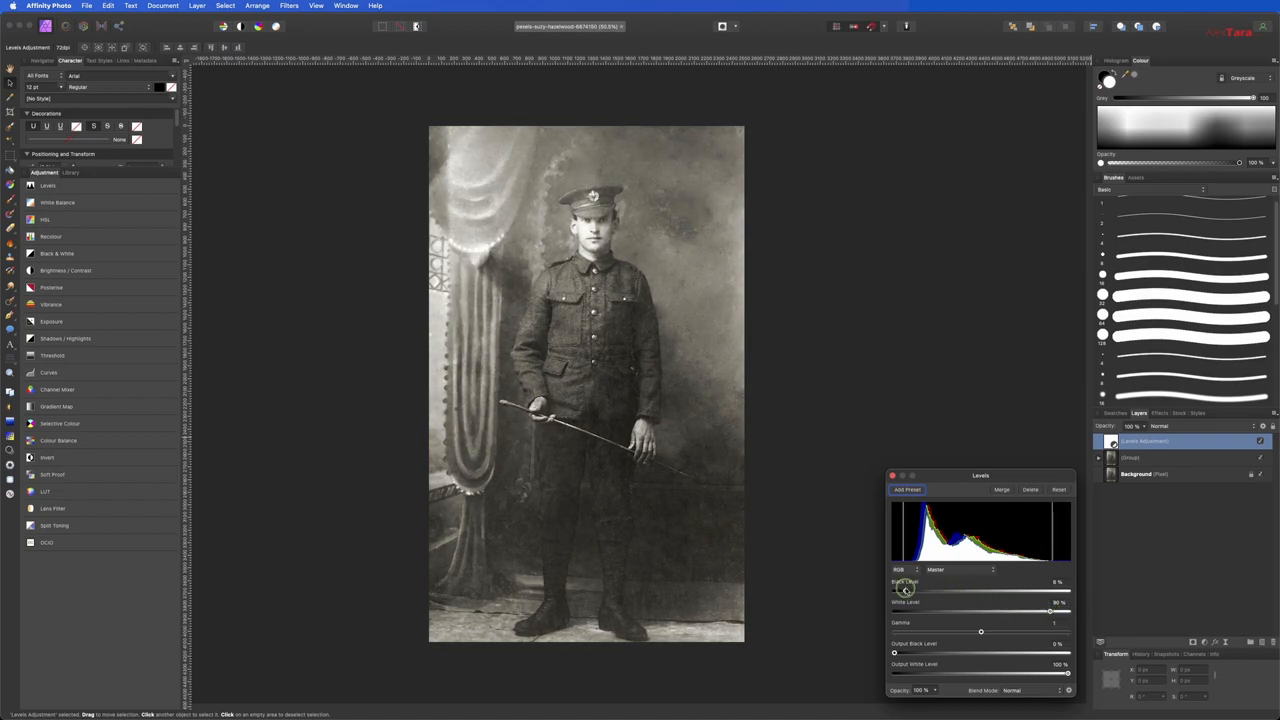
pyautogui.moveTo(905, 591); pyautogui.dragTo(913, 591)
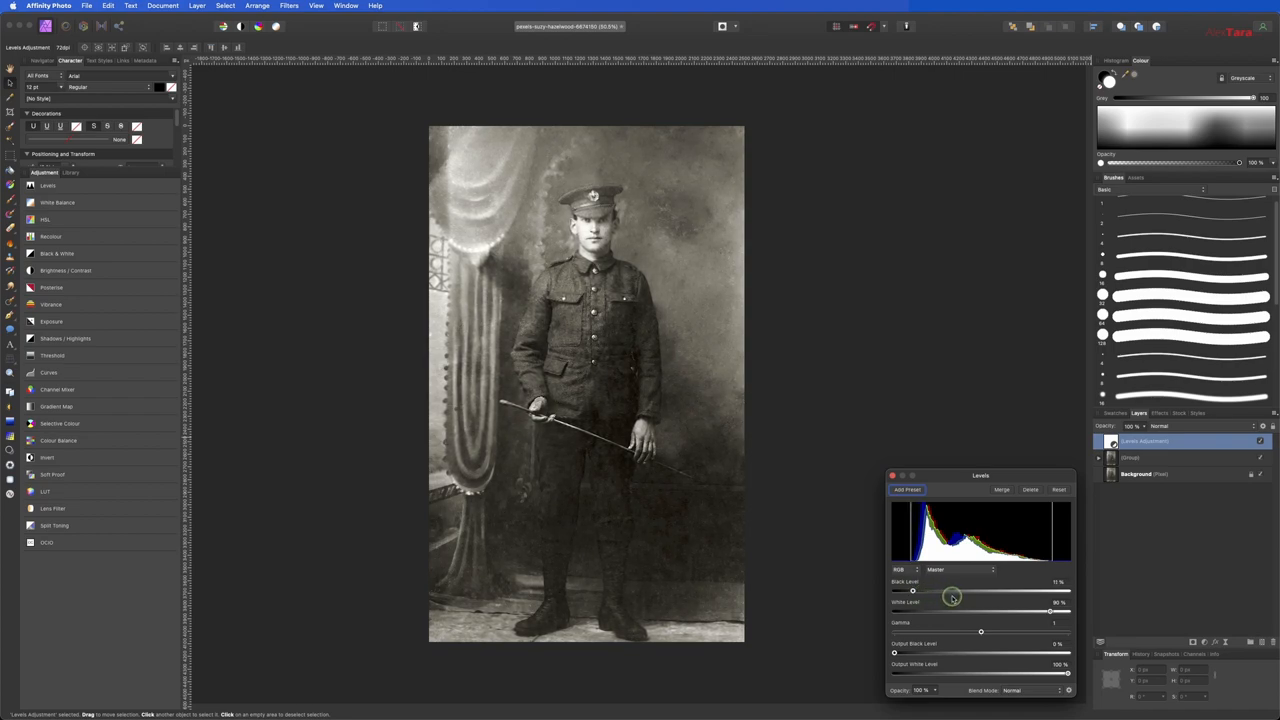
pyautogui.moveTo(951, 591); pyautogui.dragTo(908, 591)
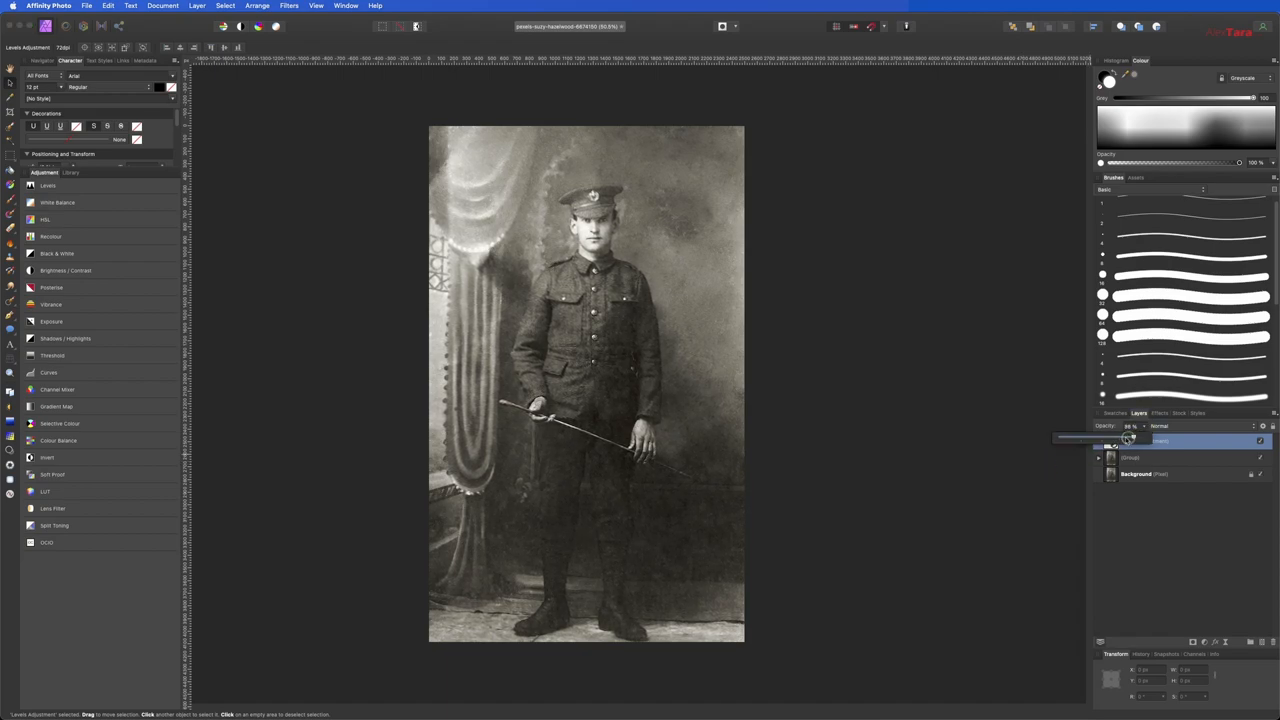
pyautogui.moveTo(1127, 437); pyautogui.dragTo(1137, 437)
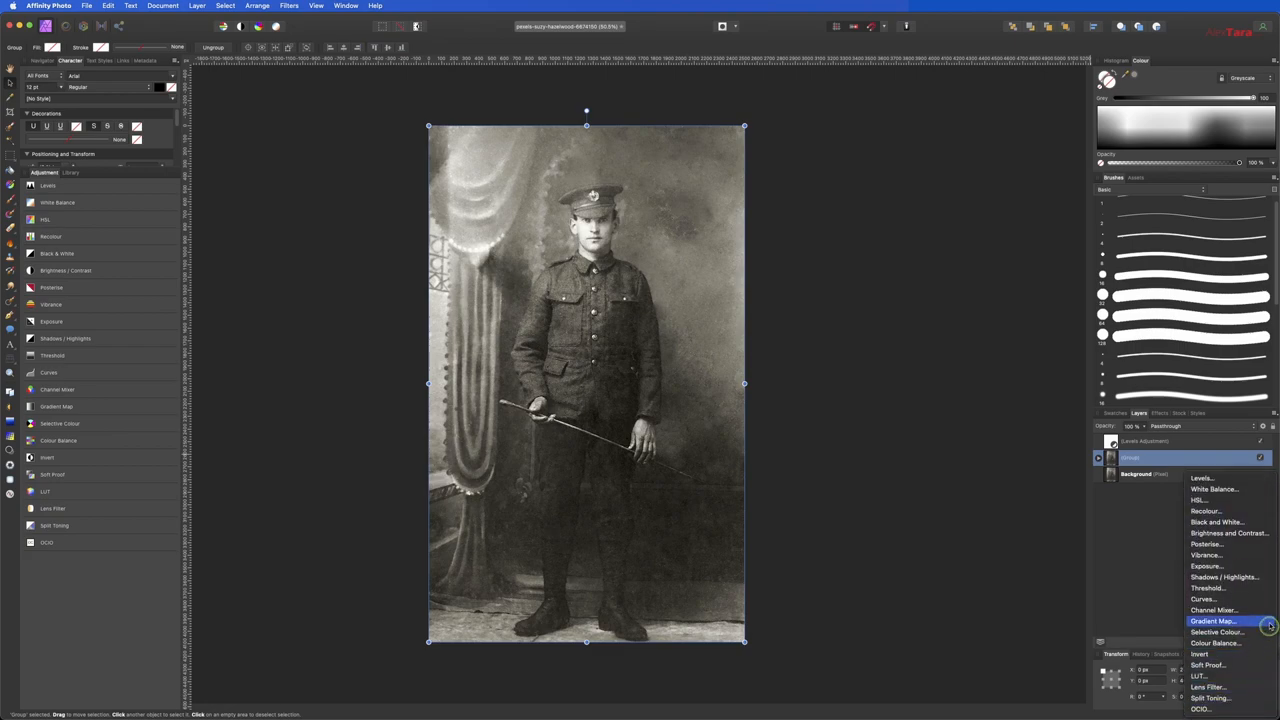
# - Add a Curves adjustment with a gentle S-curve, then hide it to compare before and after
pyautogui.click(1207, 589)
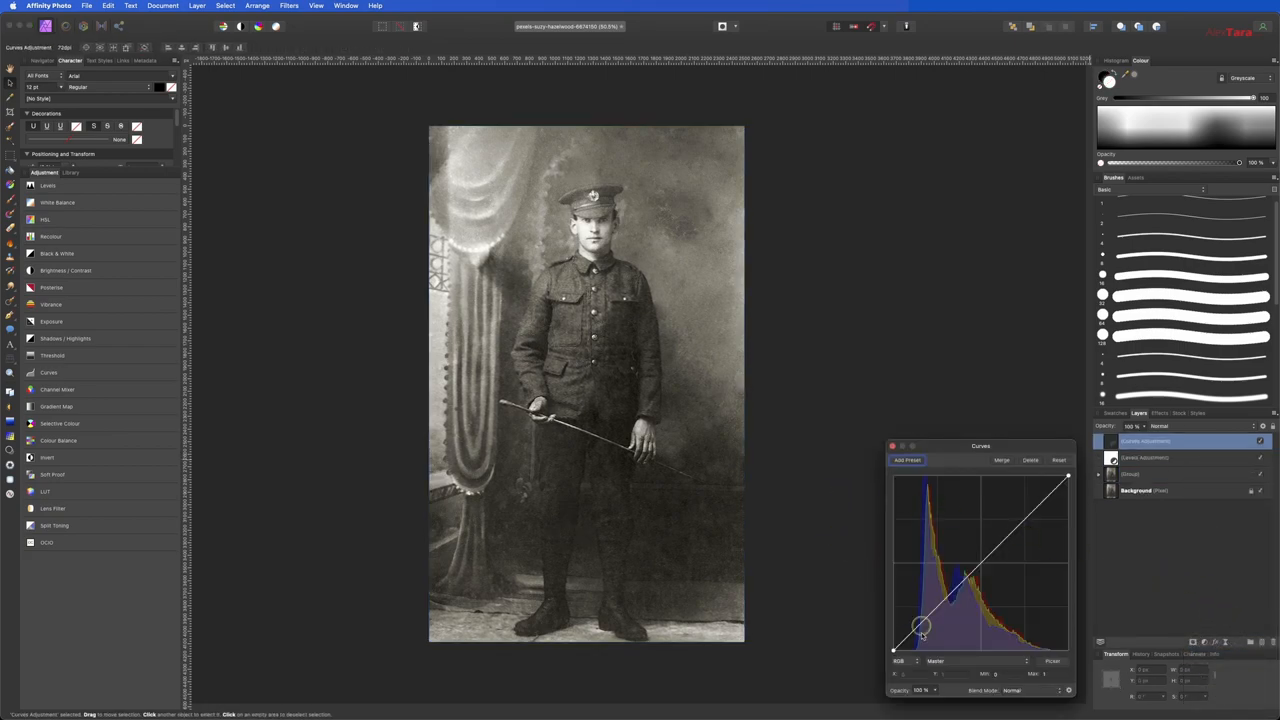
pyautogui.moveTo(920, 630); pyautogui.dragTo(997, 538)
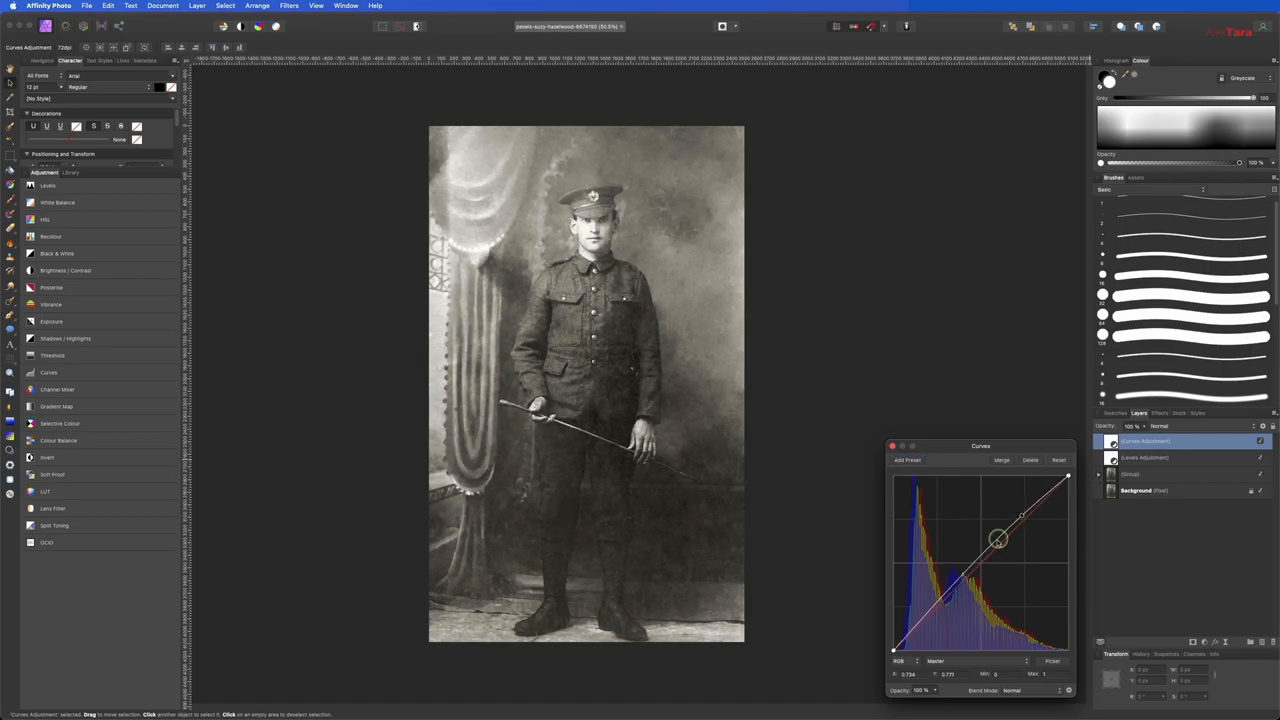
pyautogui.moveTo(997, 538); pyautogui.dragTo(941, 615)
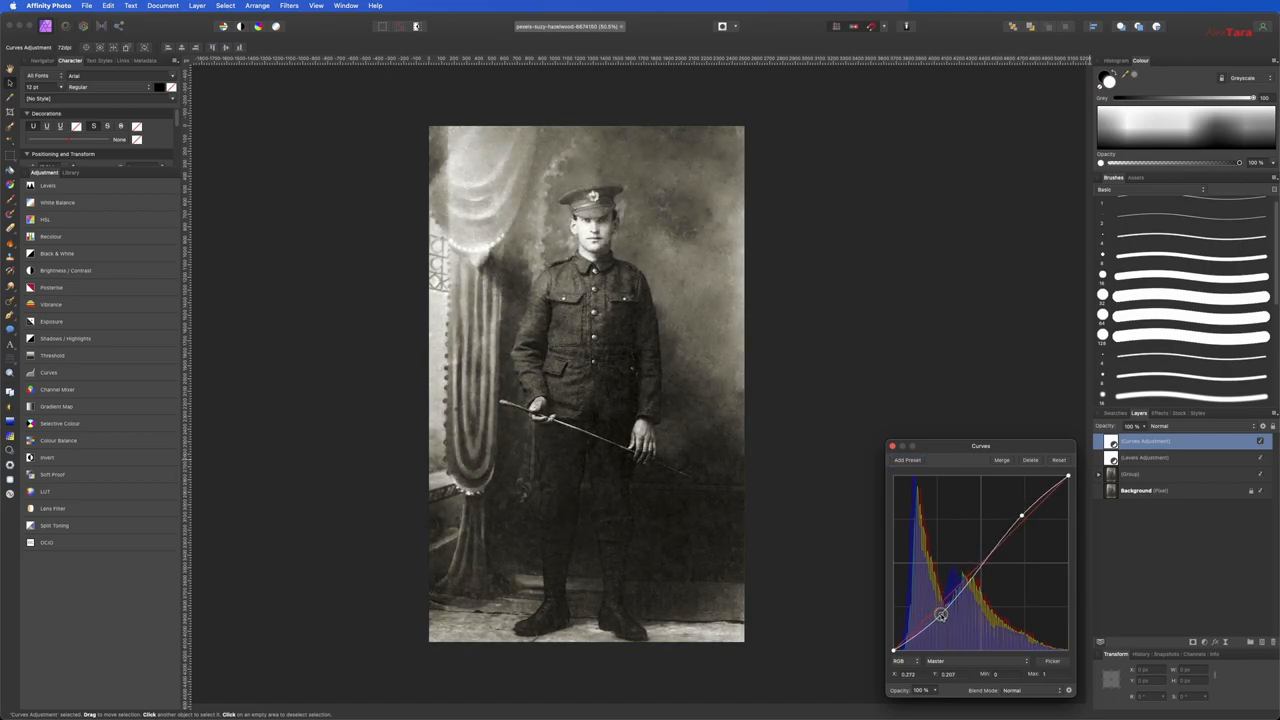
pyautogui.moveTo(940, 615); pyautogui.dragTo(936, 614)
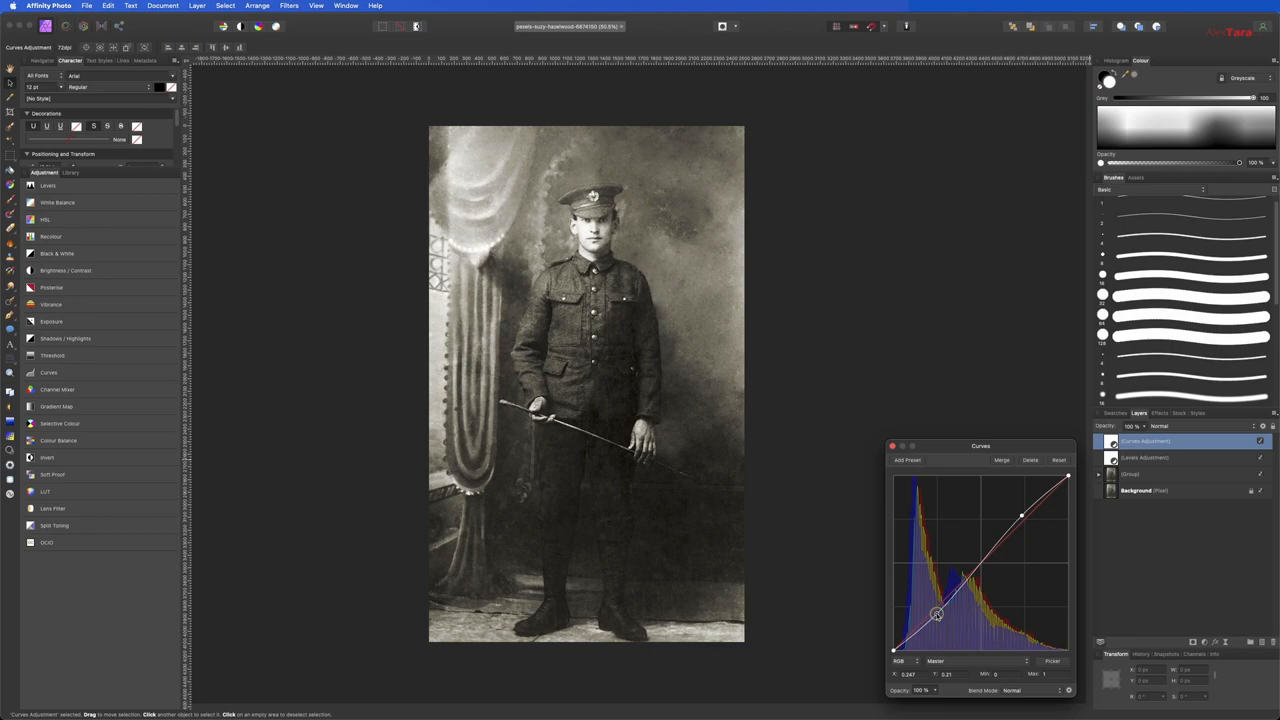
pyautogui.moveTo(935, 614); pyautogui.dragTo(933, 615)
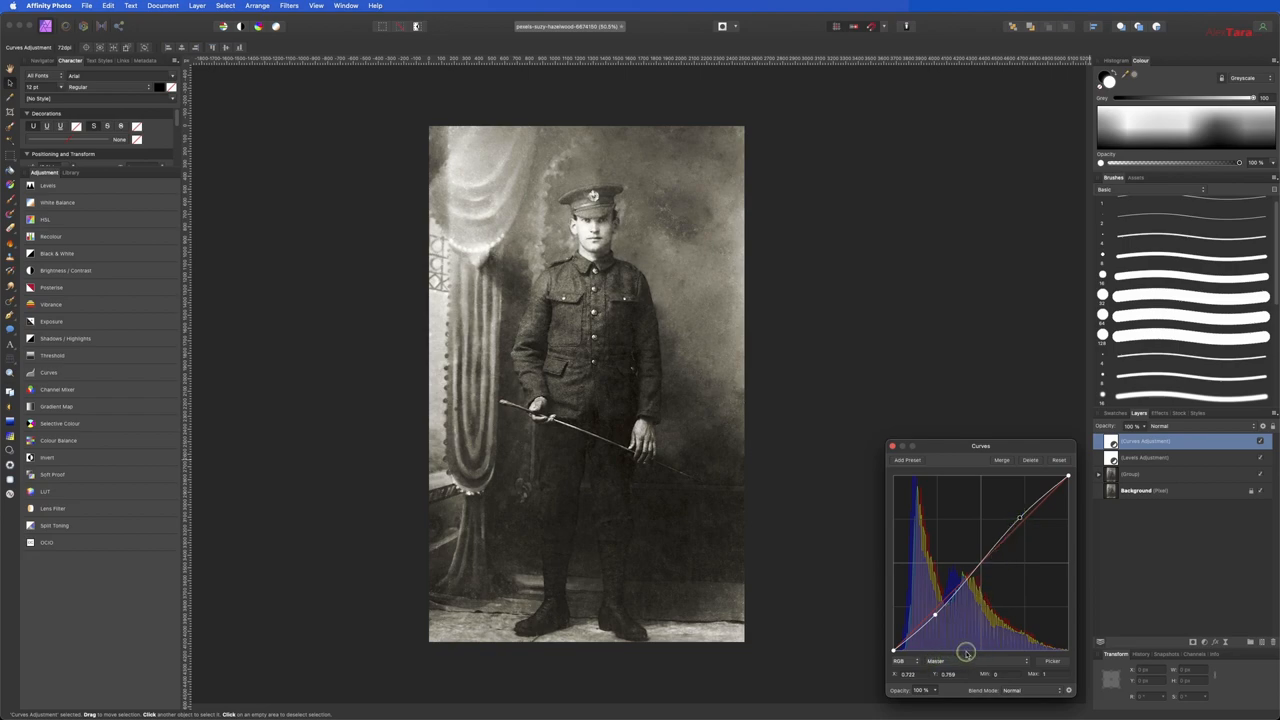
pyautogui.click(945, 680)
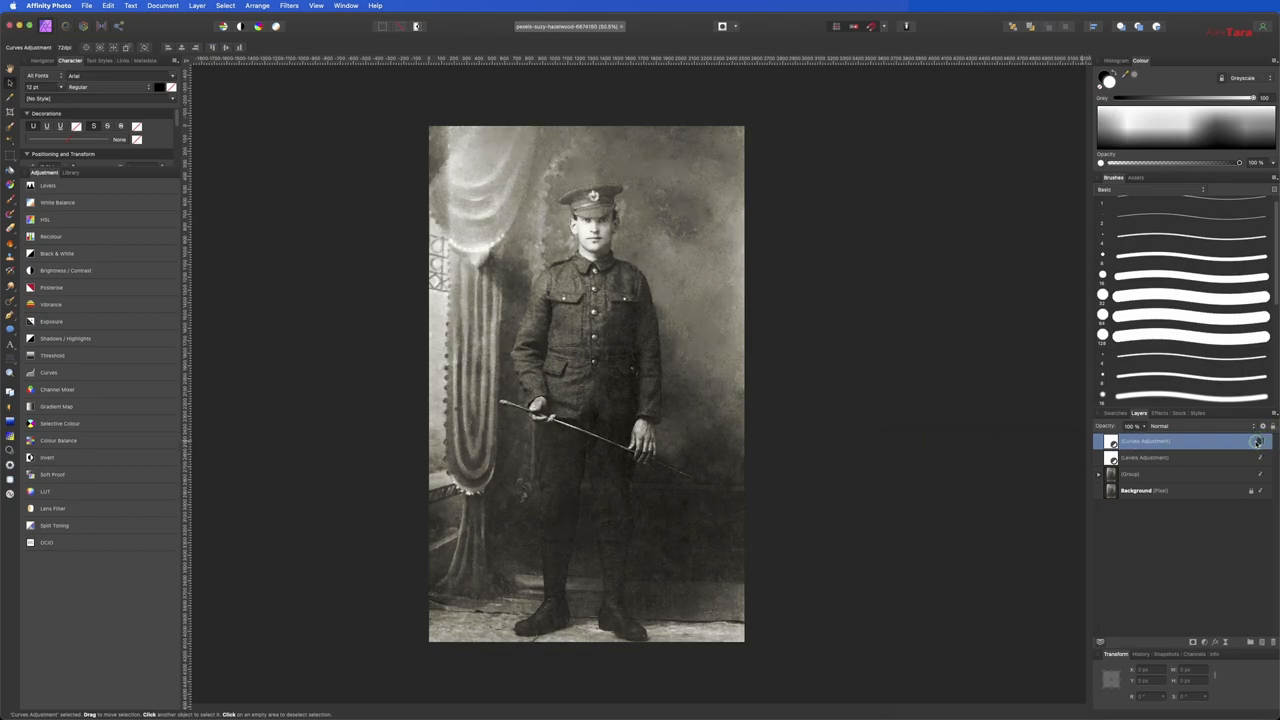
pyautogui.click(1254, 441)
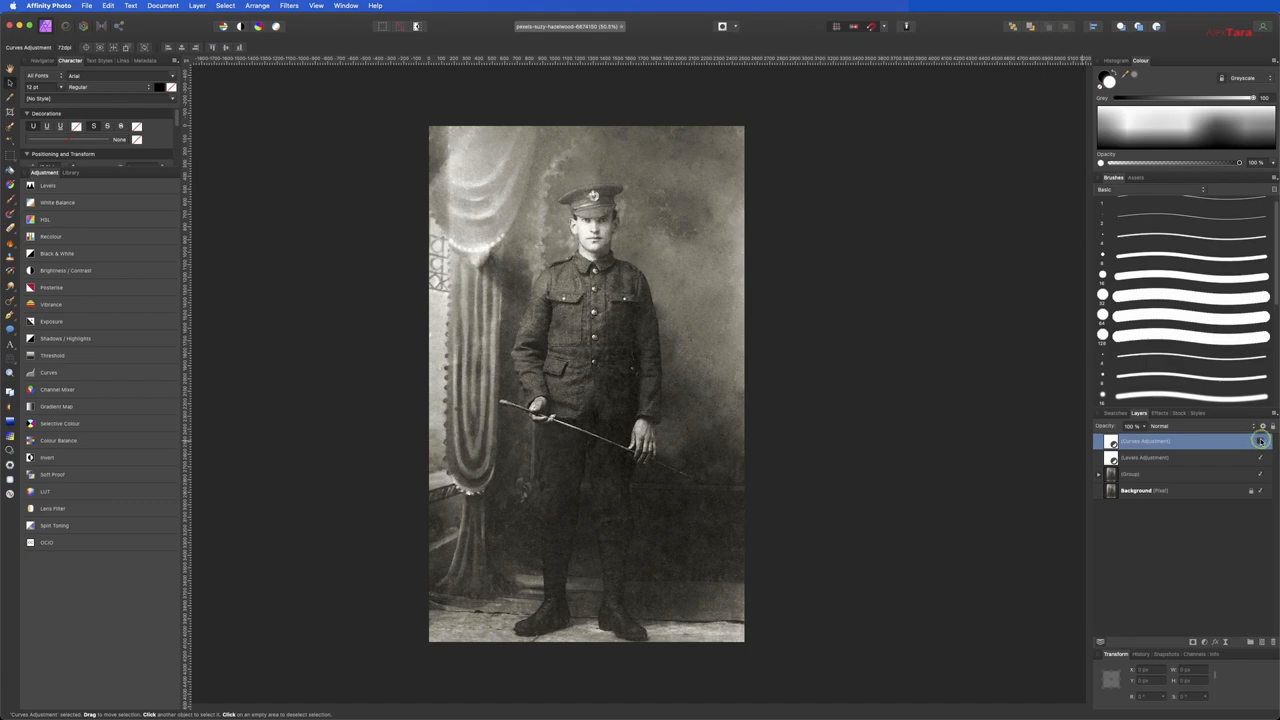